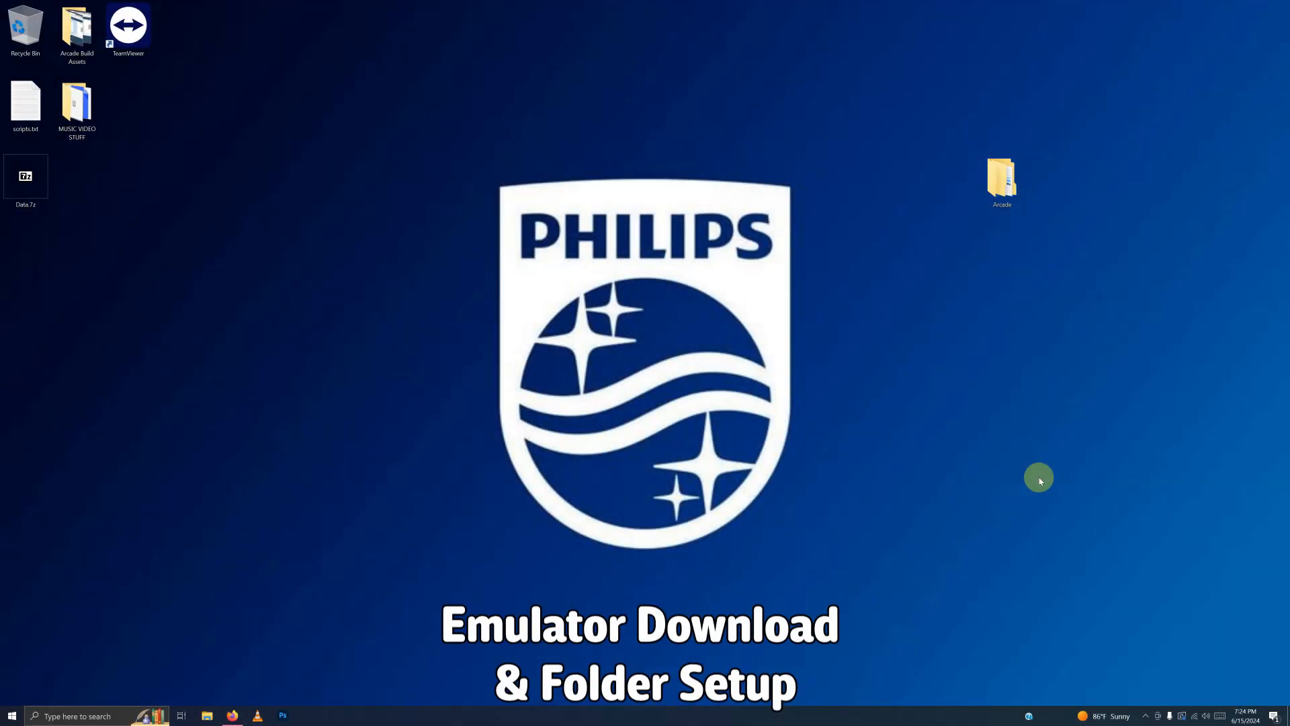
- Open the Arcade folder from the desktop in File Explorer
left_click(1001, 180)
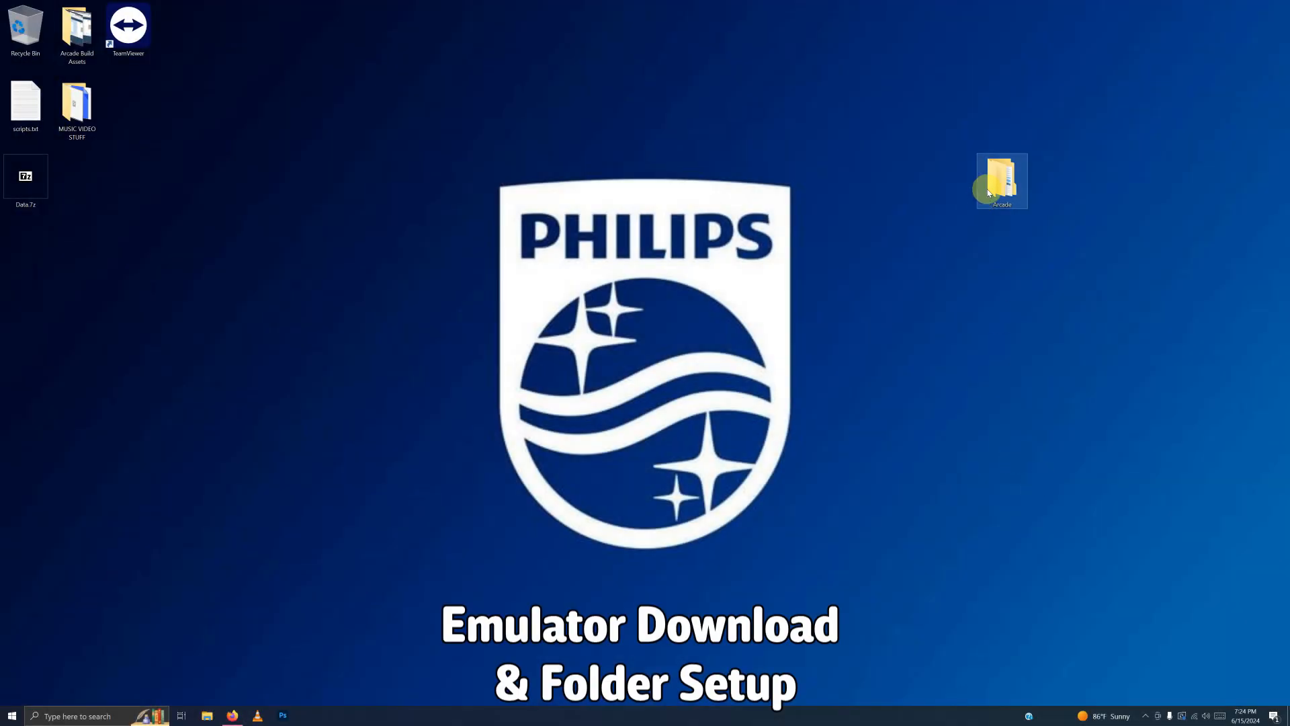
double_click(1001, 180)
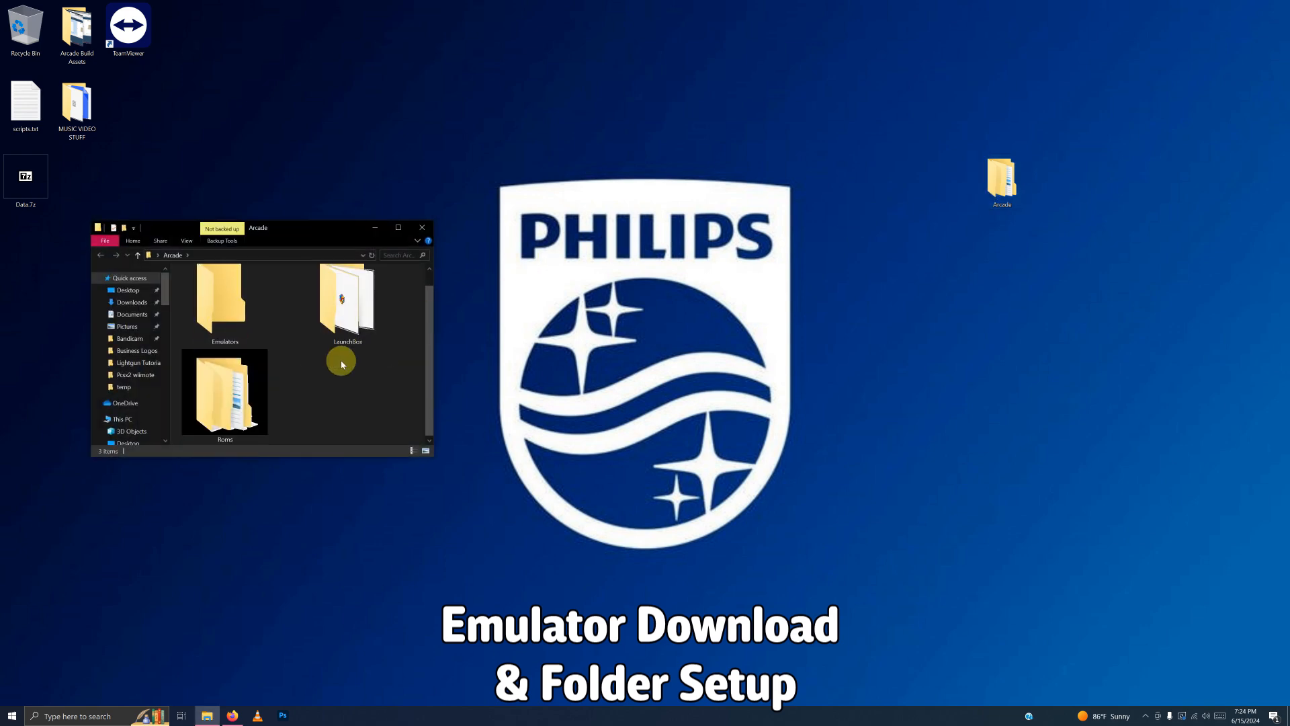
mouse_move(324, 407)
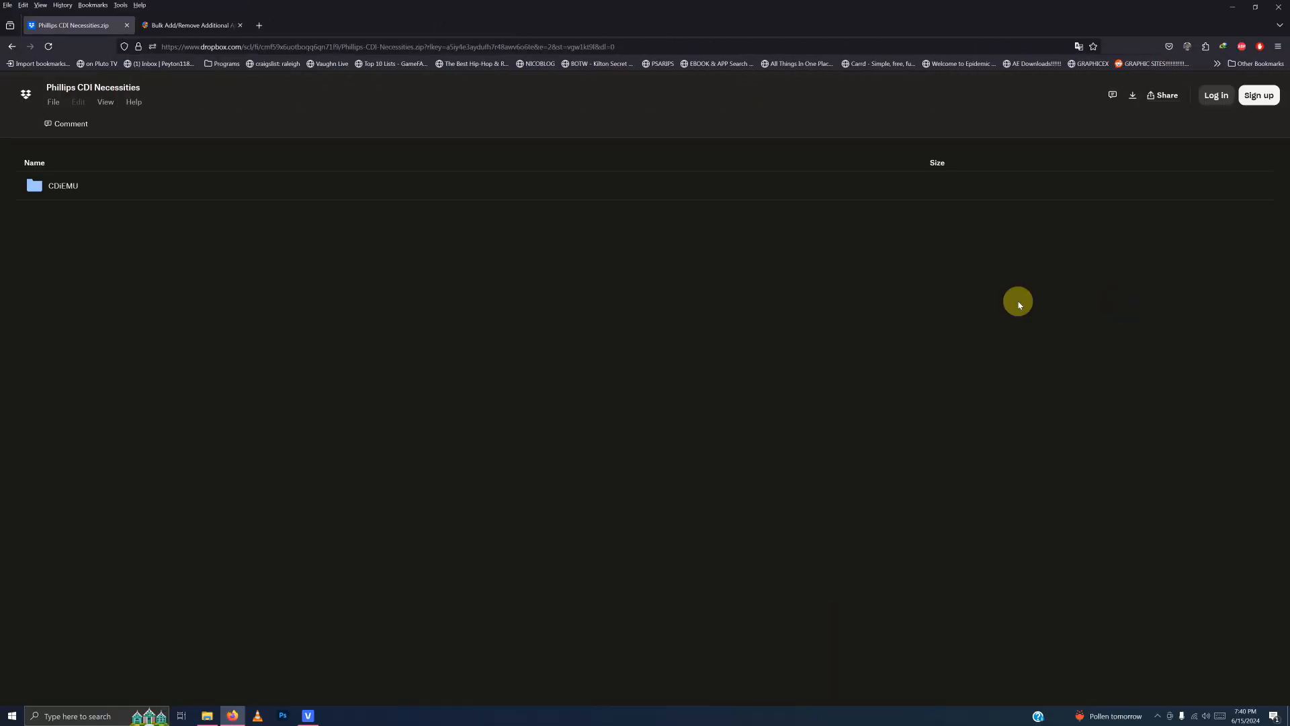
mouse_move(1026, 301)
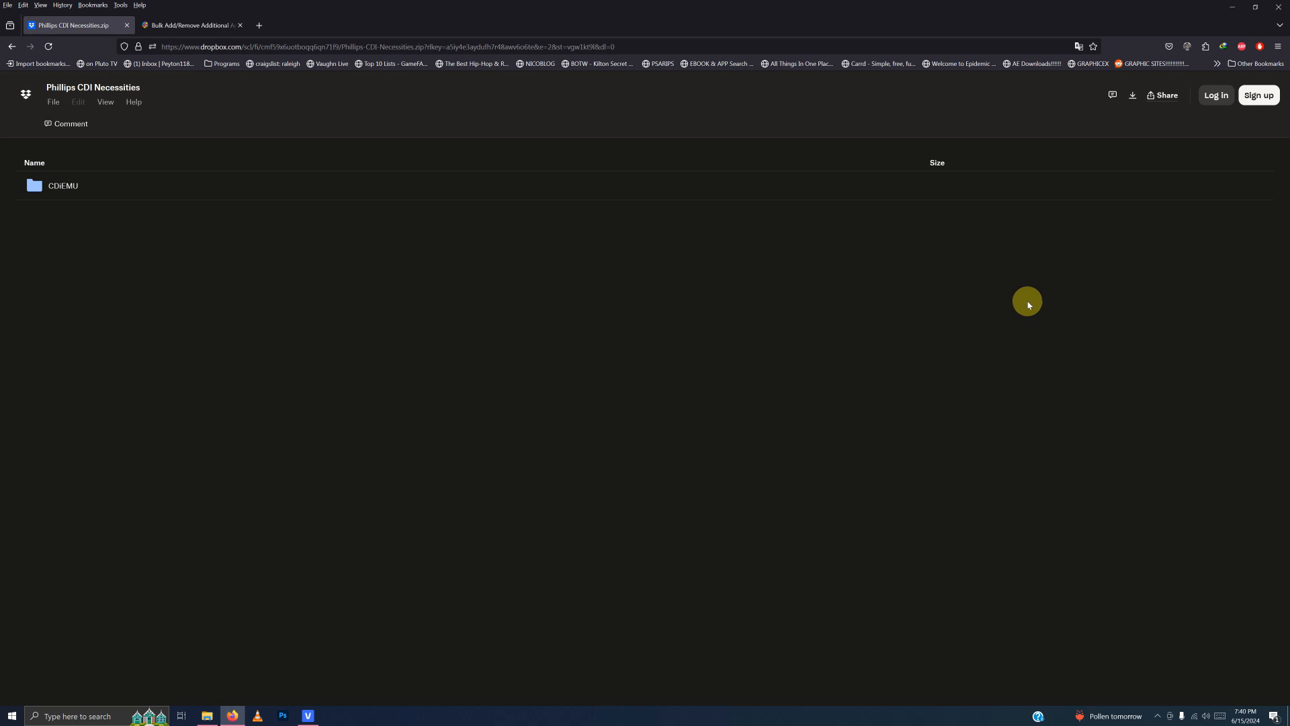
mouse_move(1131, 97)
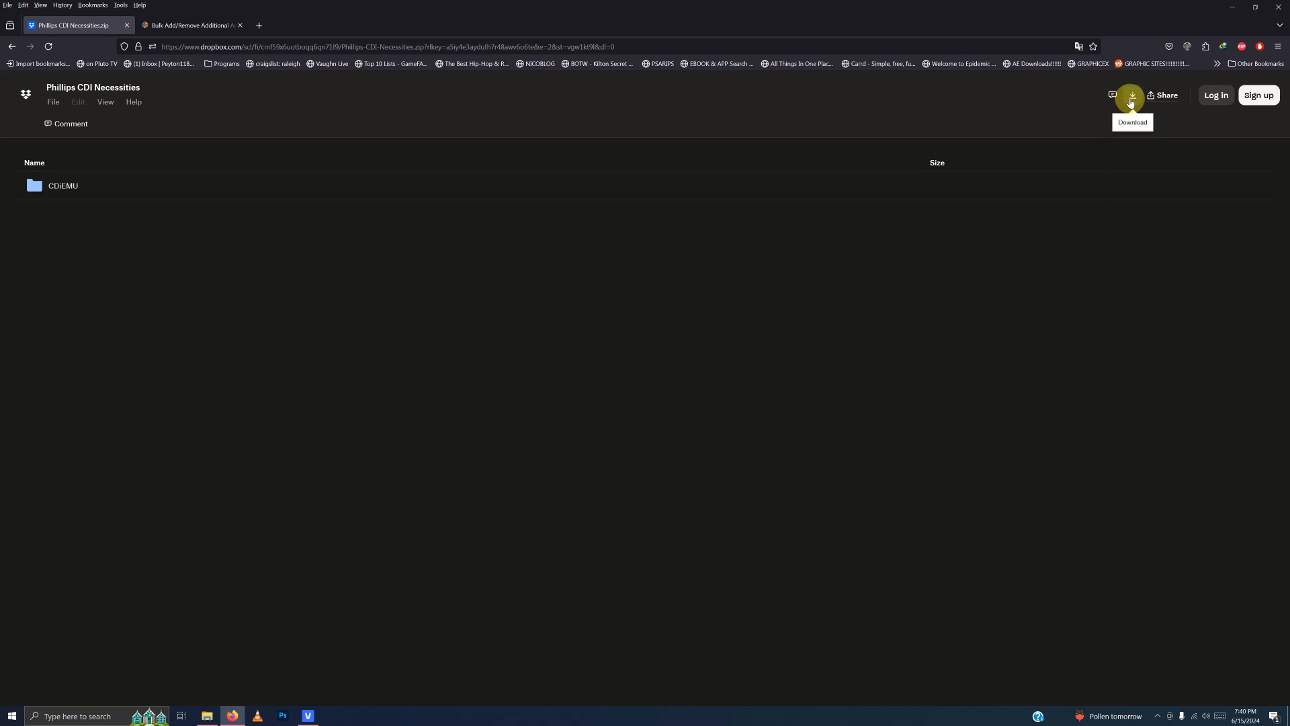
- Download the shared Phillips CDI Necessities archive from Dropbox
left_click(188, 24)
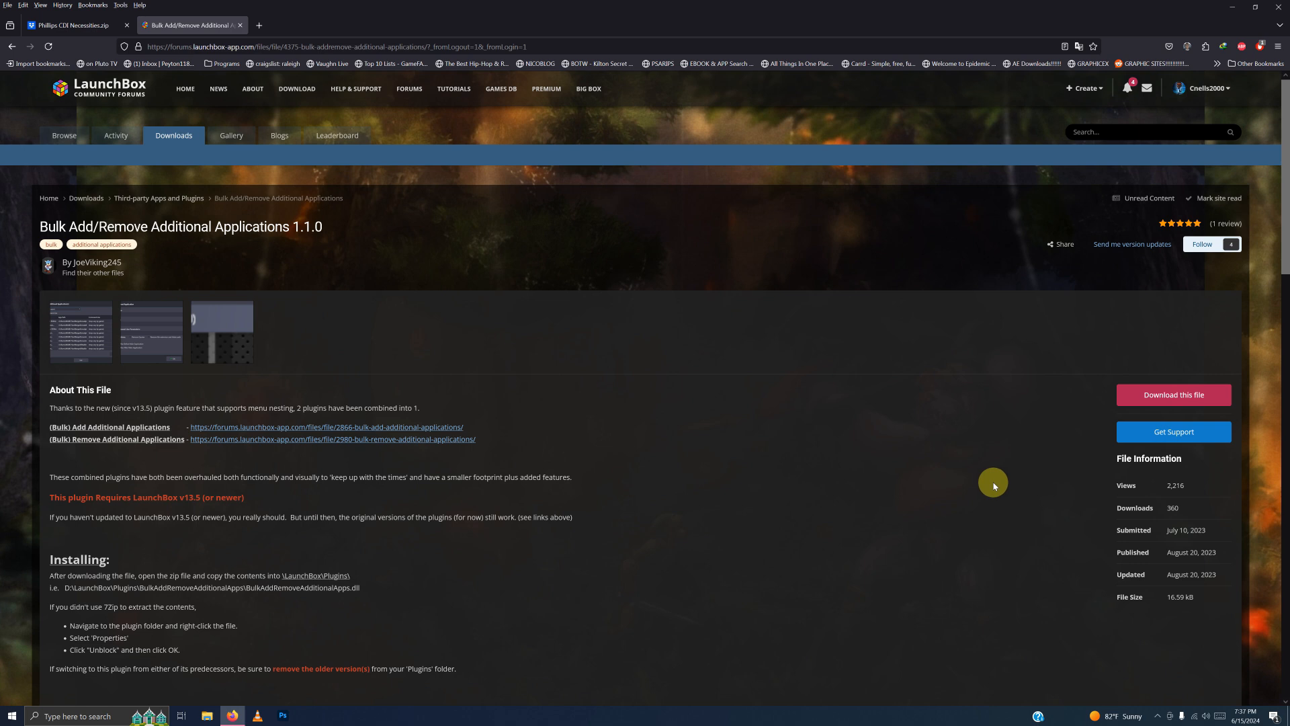
mouse_move(1110, 368)
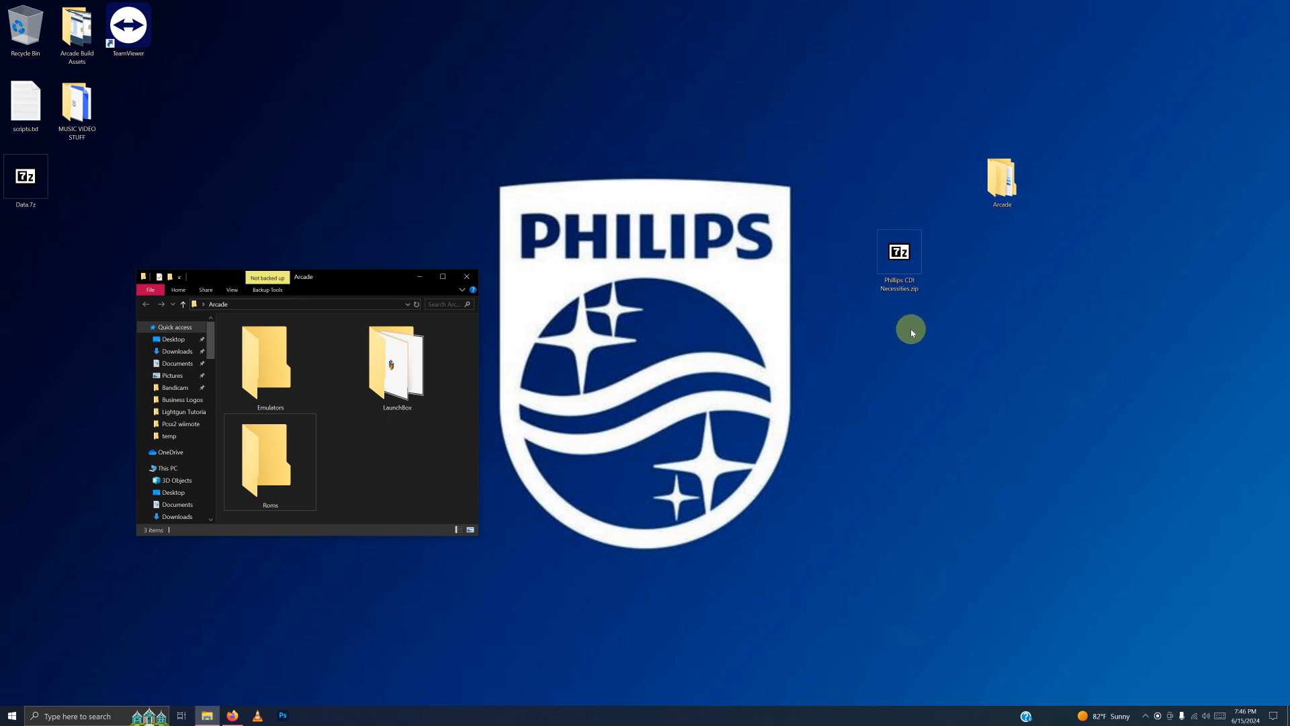
- Place the extracted emulator in Arcade\Emulators and select wcdiemu.exe inside the CDiEMU folder
left_click(899, 262)
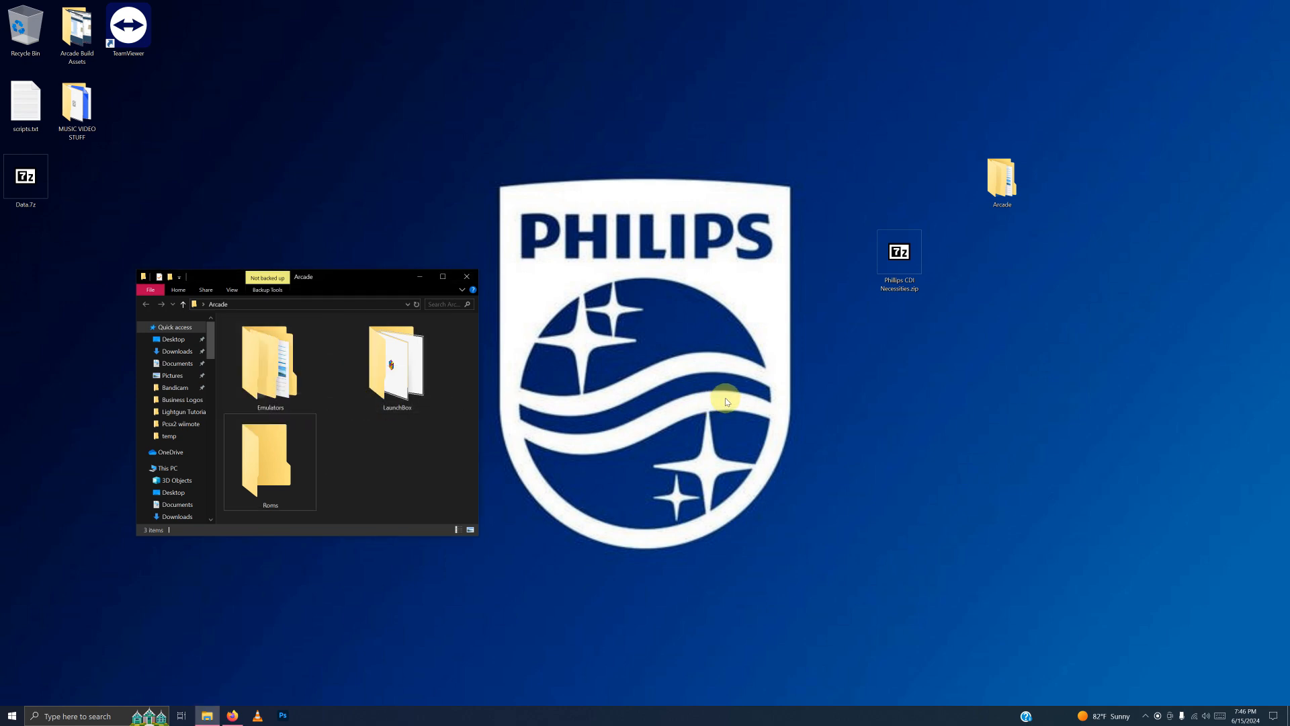
left_click(270, 365)
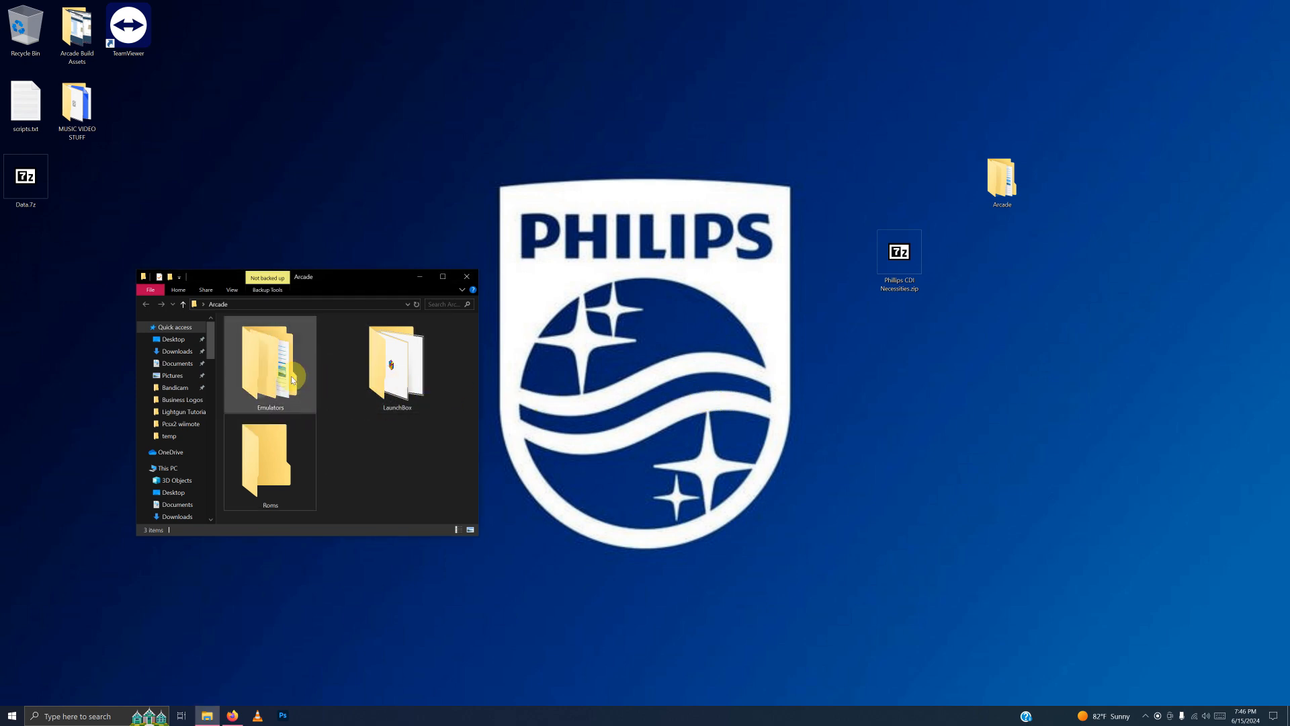
double_click(270, 366)
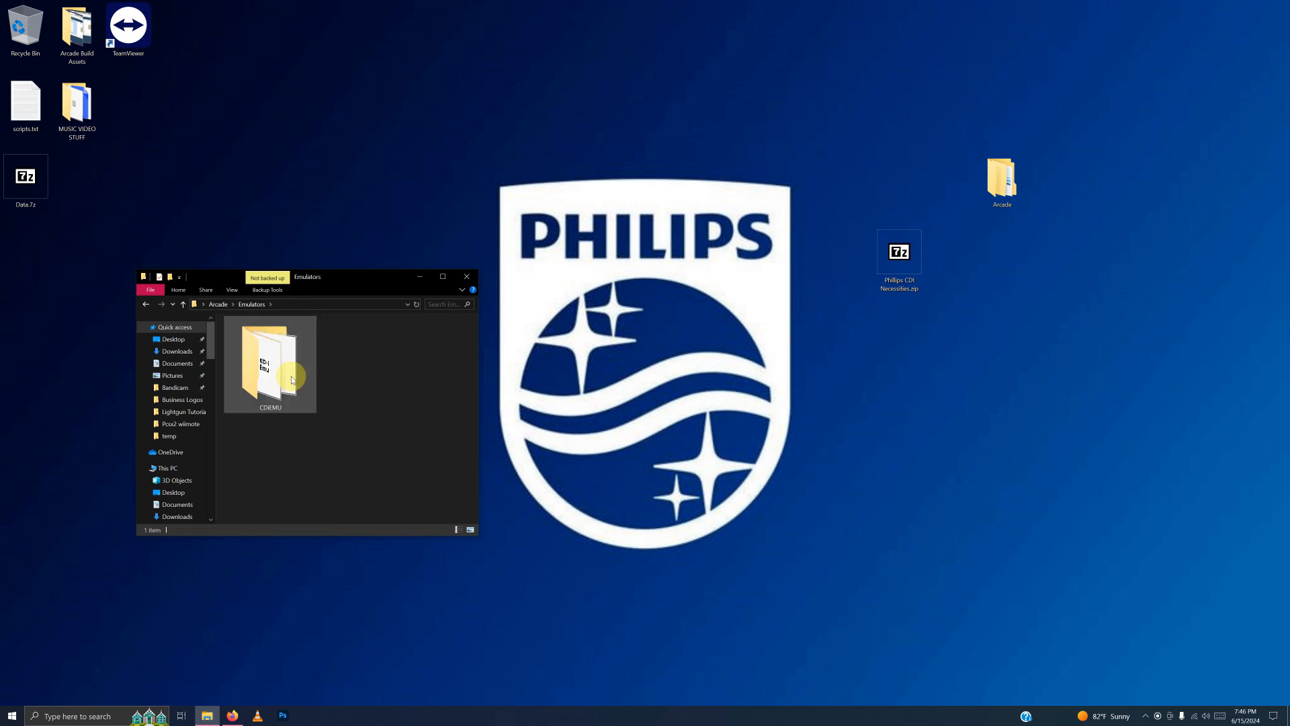
double_click(269, 364)
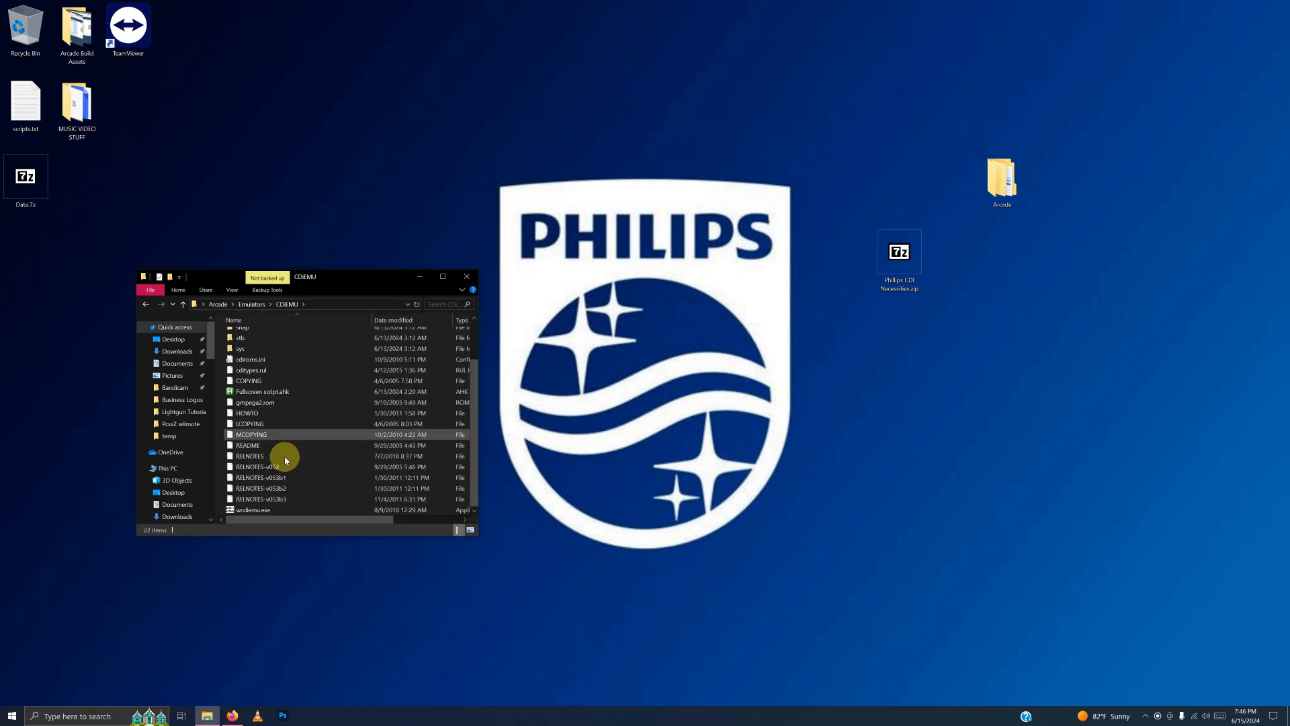
mouse_move(256, 513)
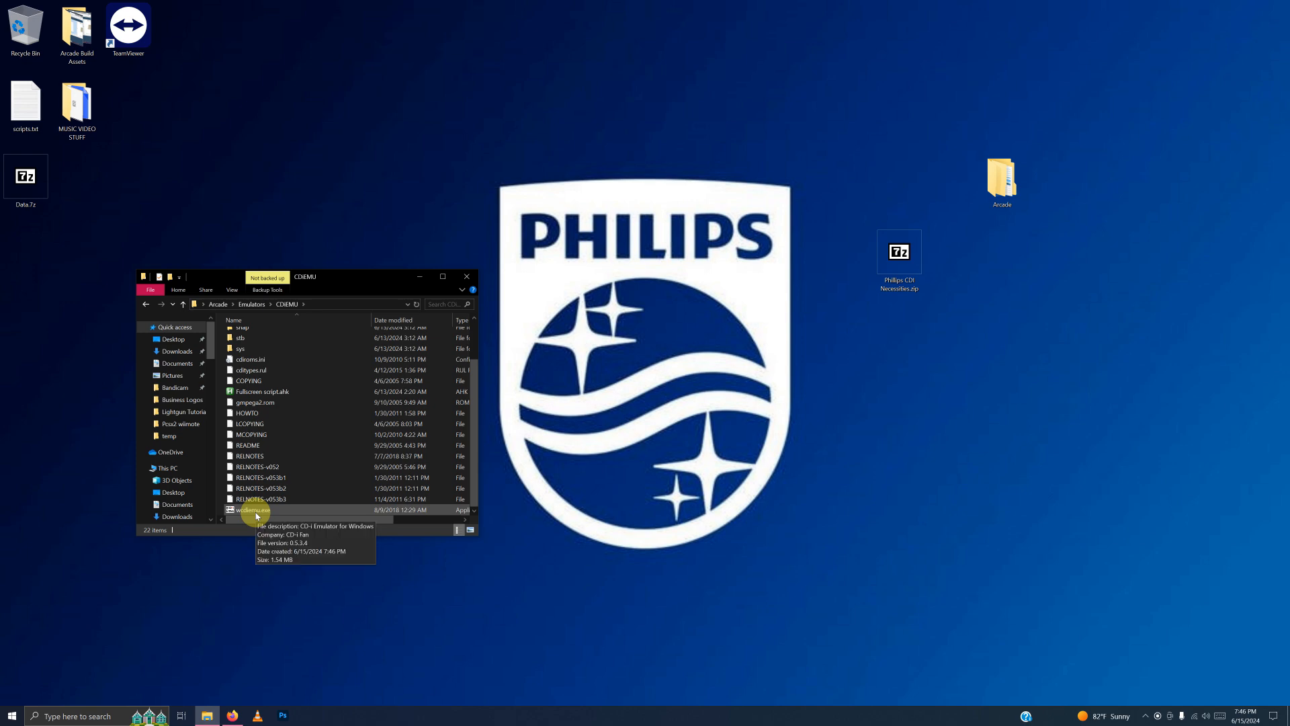
left_click(254, 509)
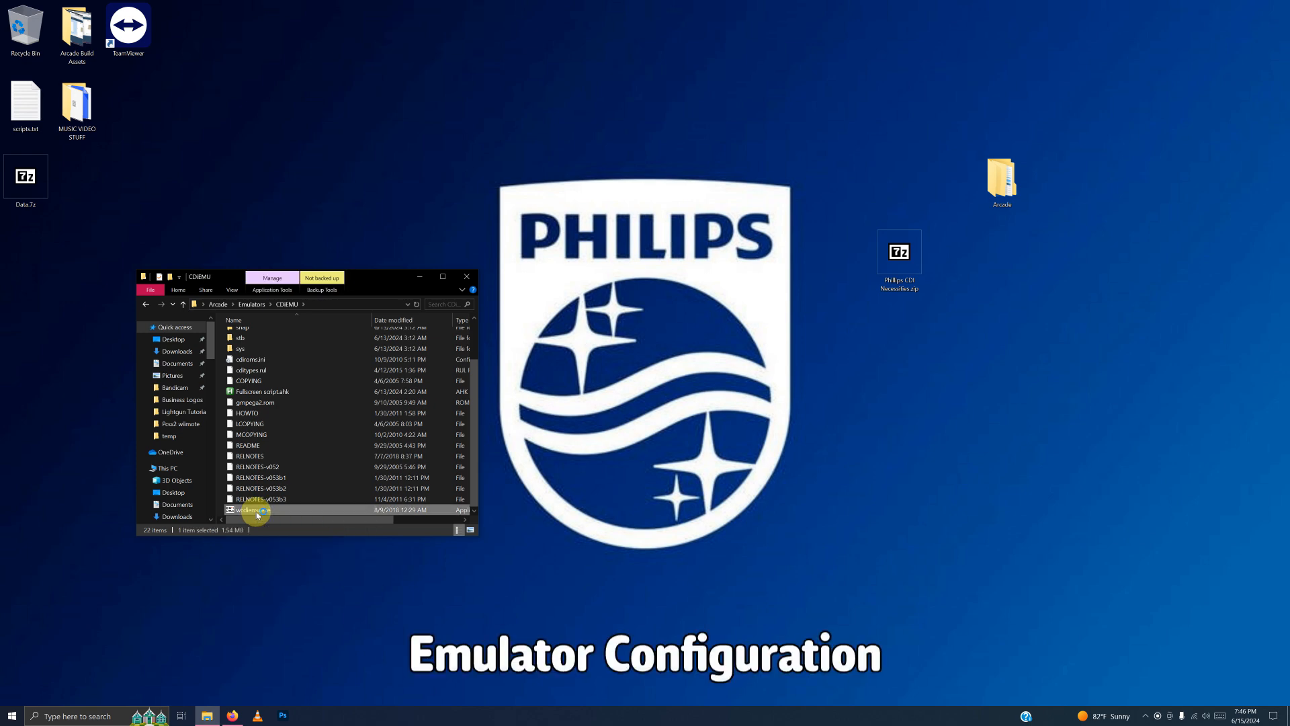
- Run the CD-i Emulator keeping only .bin associated, save, and dismiss the association error
double_click(252, 509)
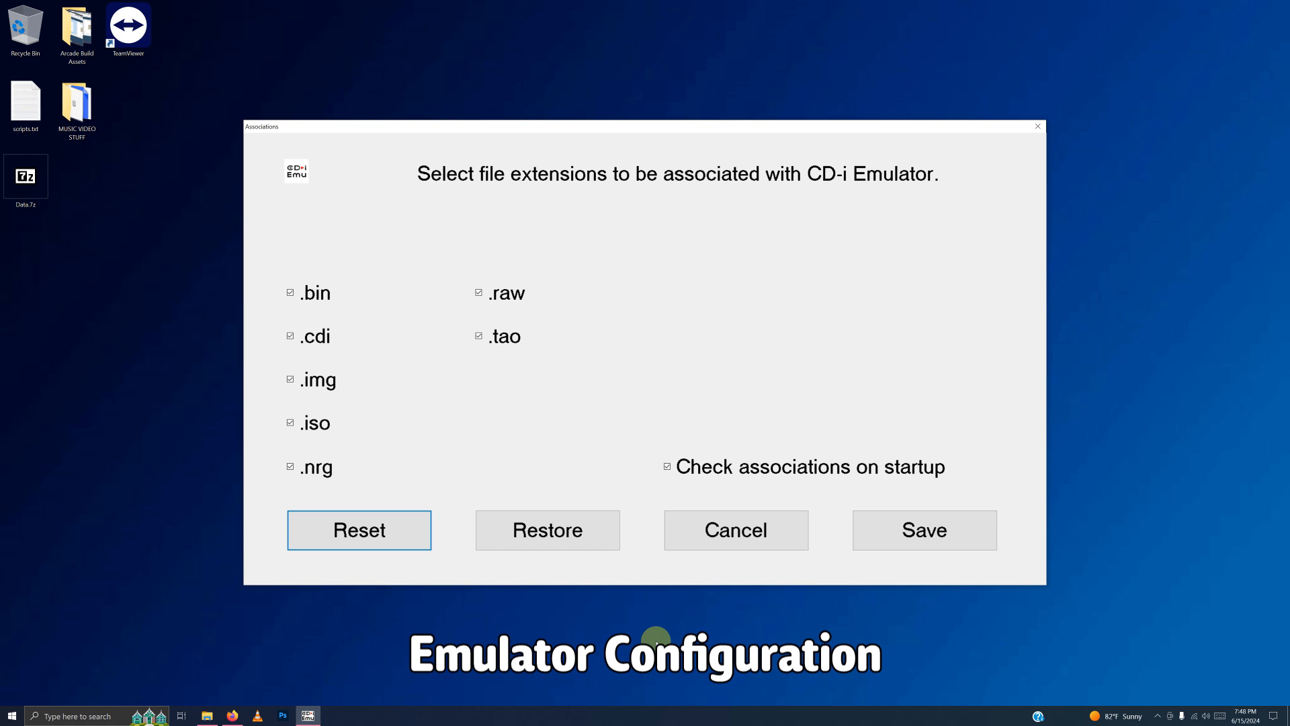
mouse_move(507, 632)
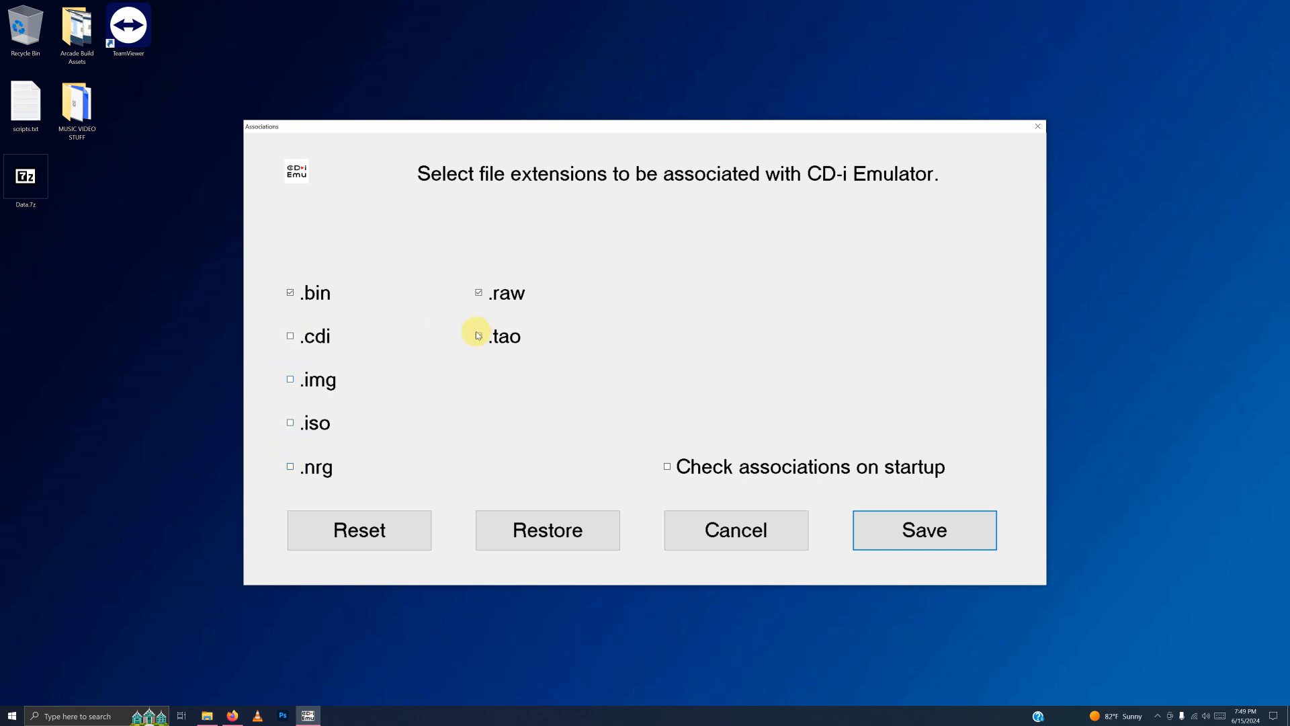
left_click(478, 293)
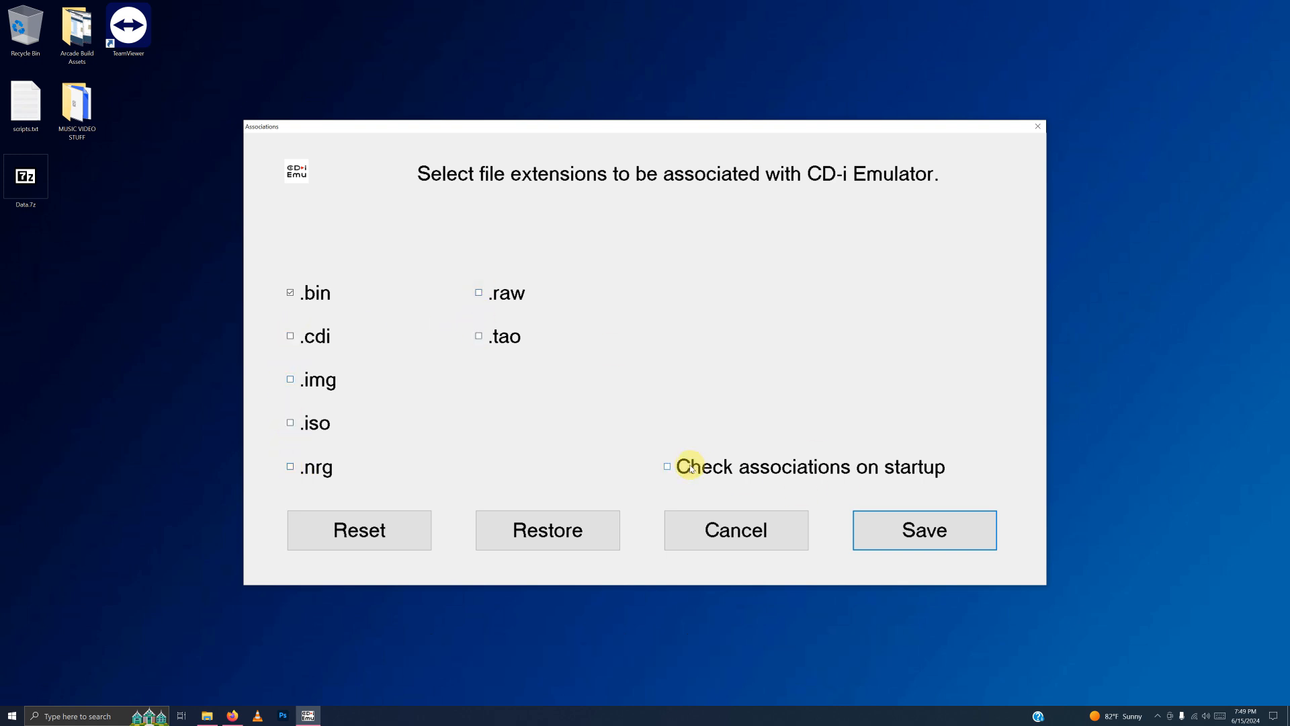
mouse_move(830, 481)
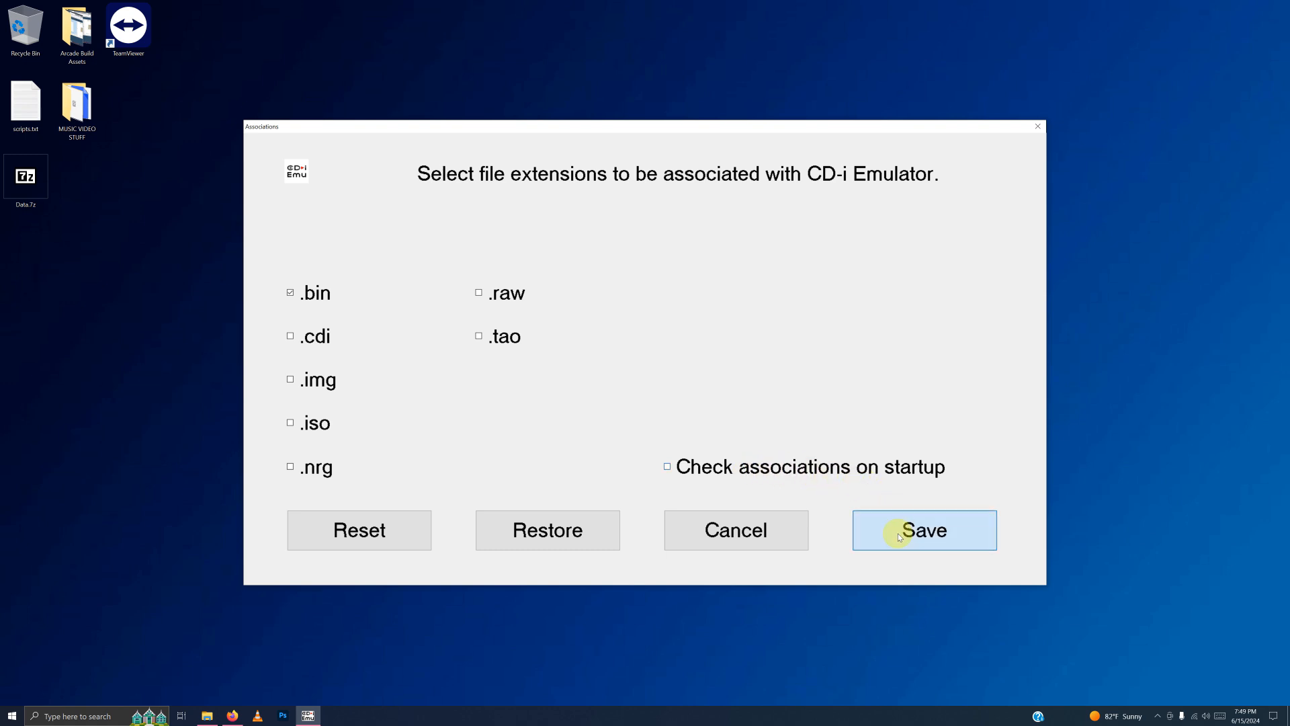
left_click(925, 531)
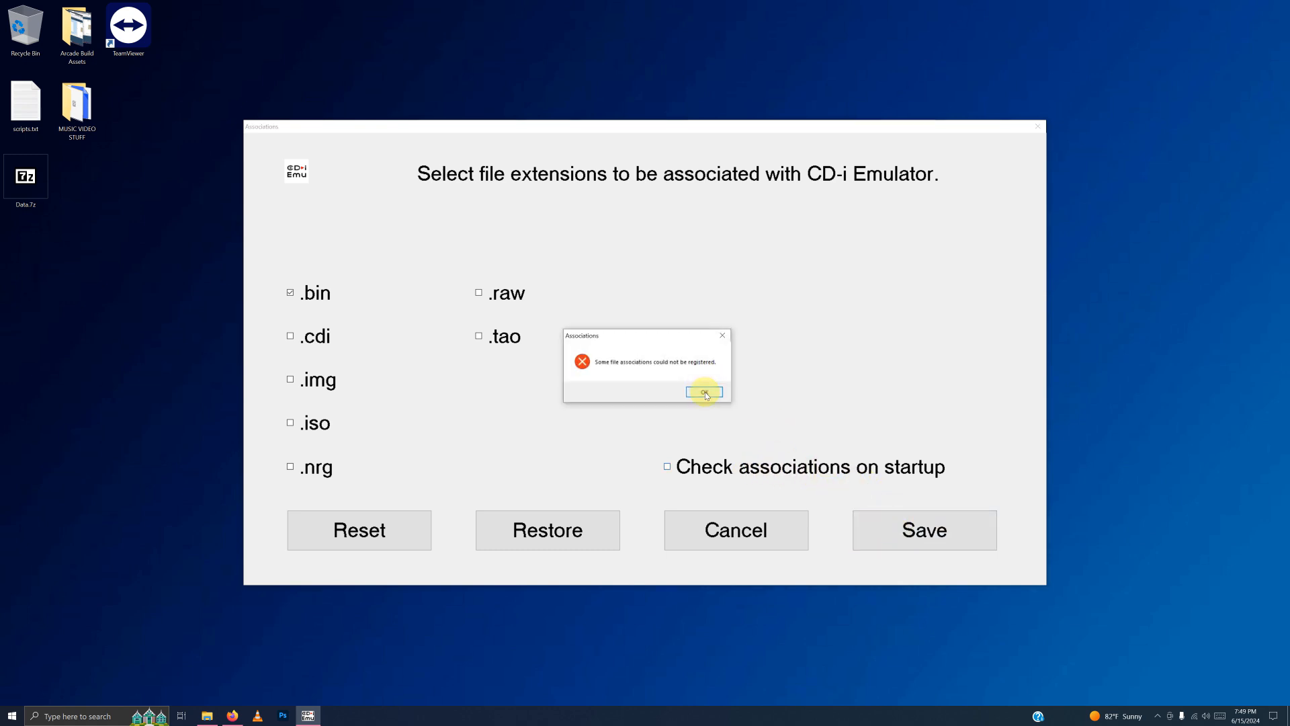
left_click(704, 393)
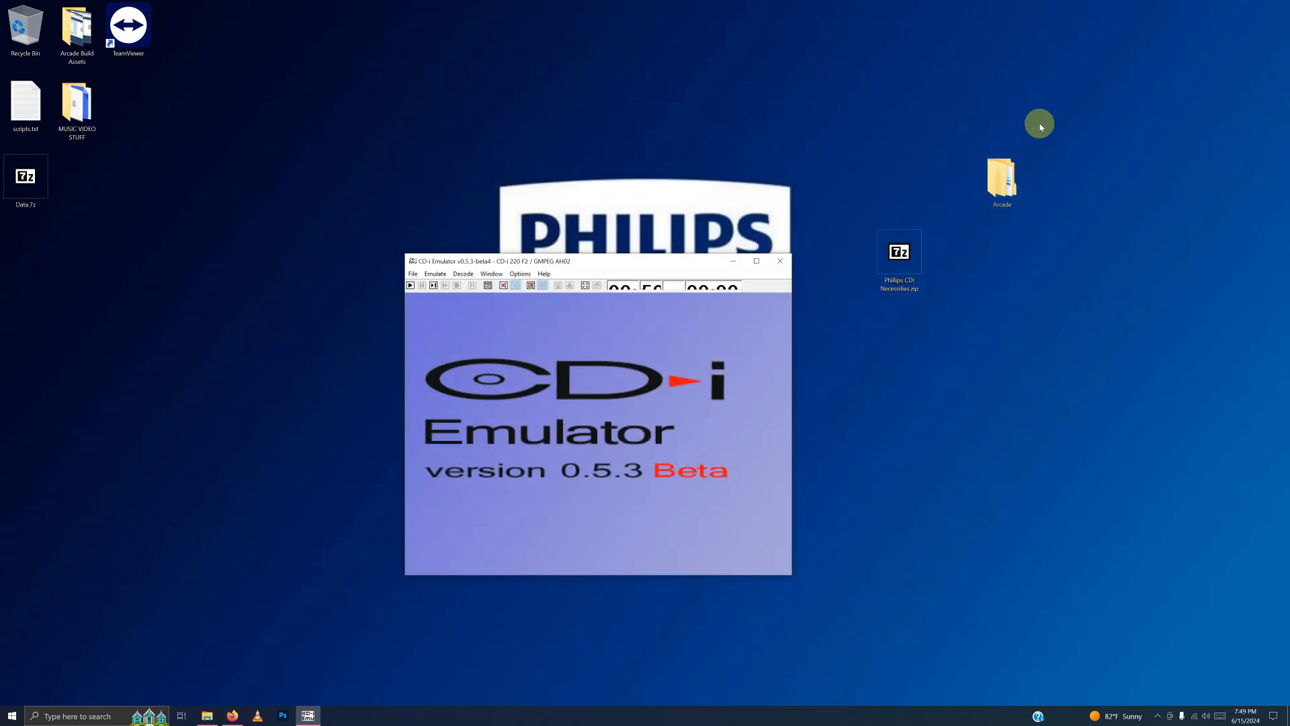
- Set startup to emulate immediately and play the CD-i disc without asking, then close the emulator
left_click(520, 274)
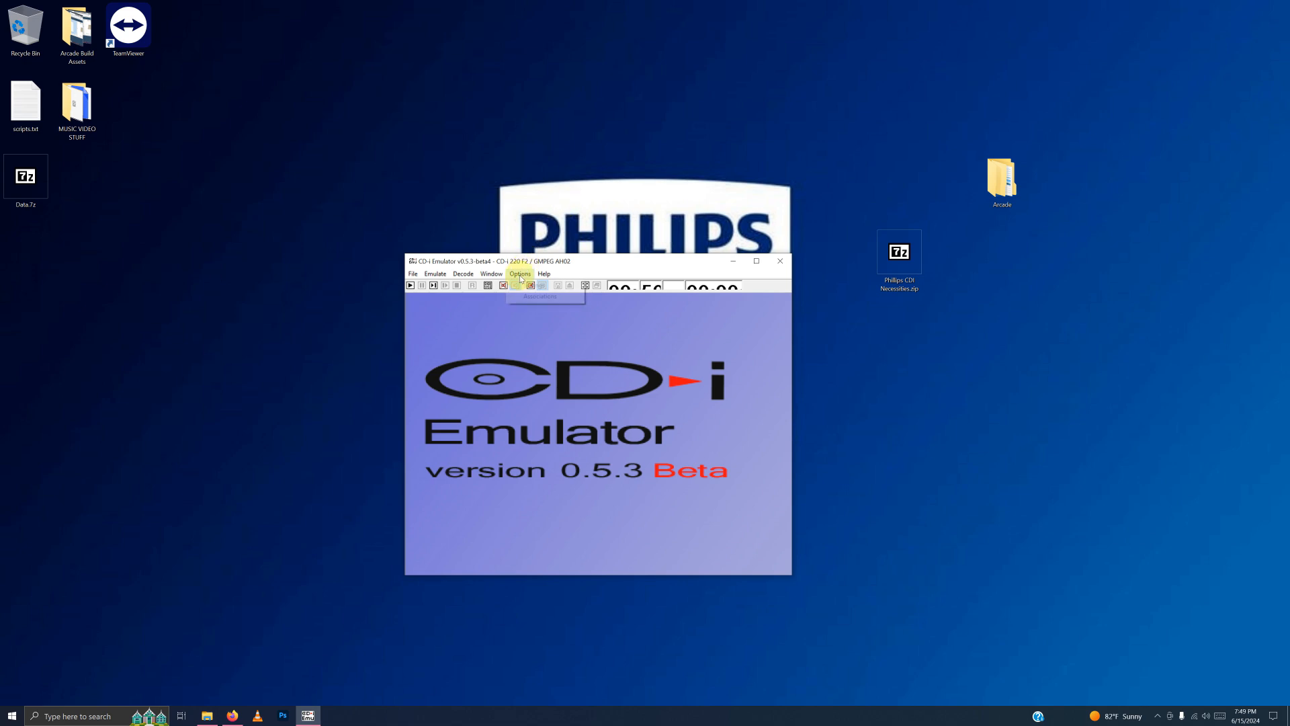
left_click(520, 274)
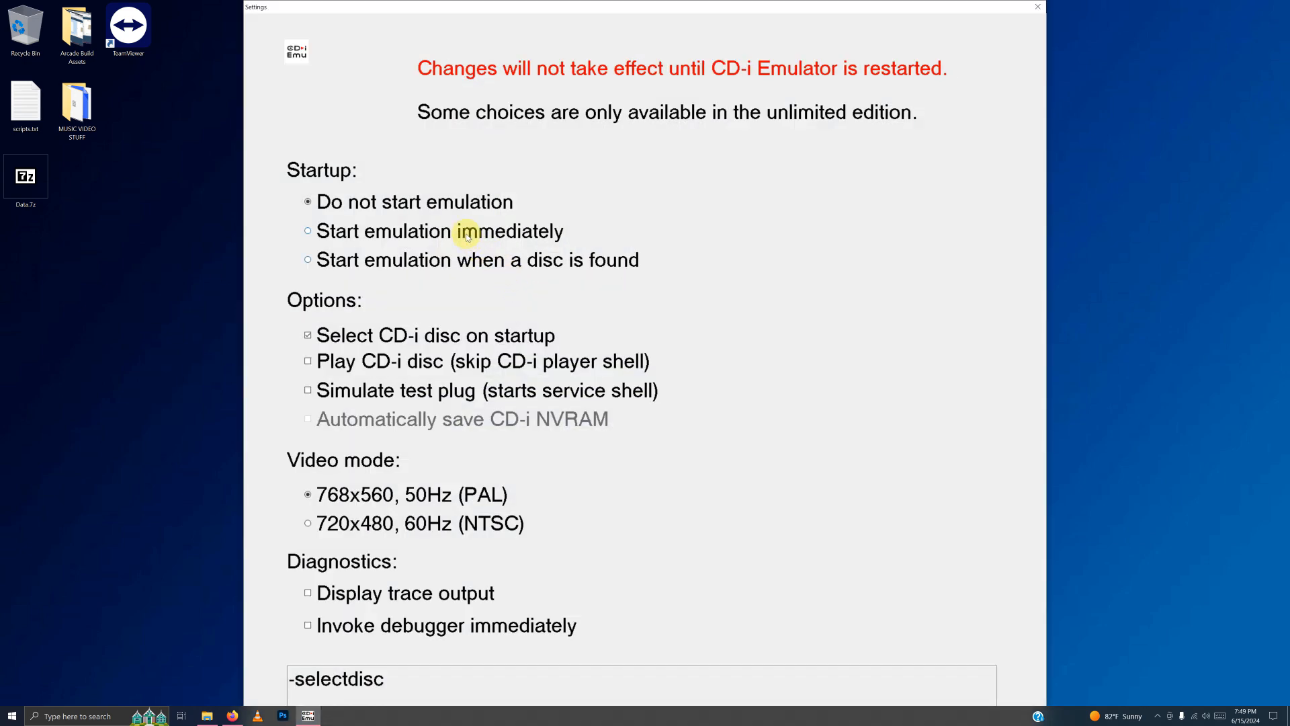
left_click(307, 231)
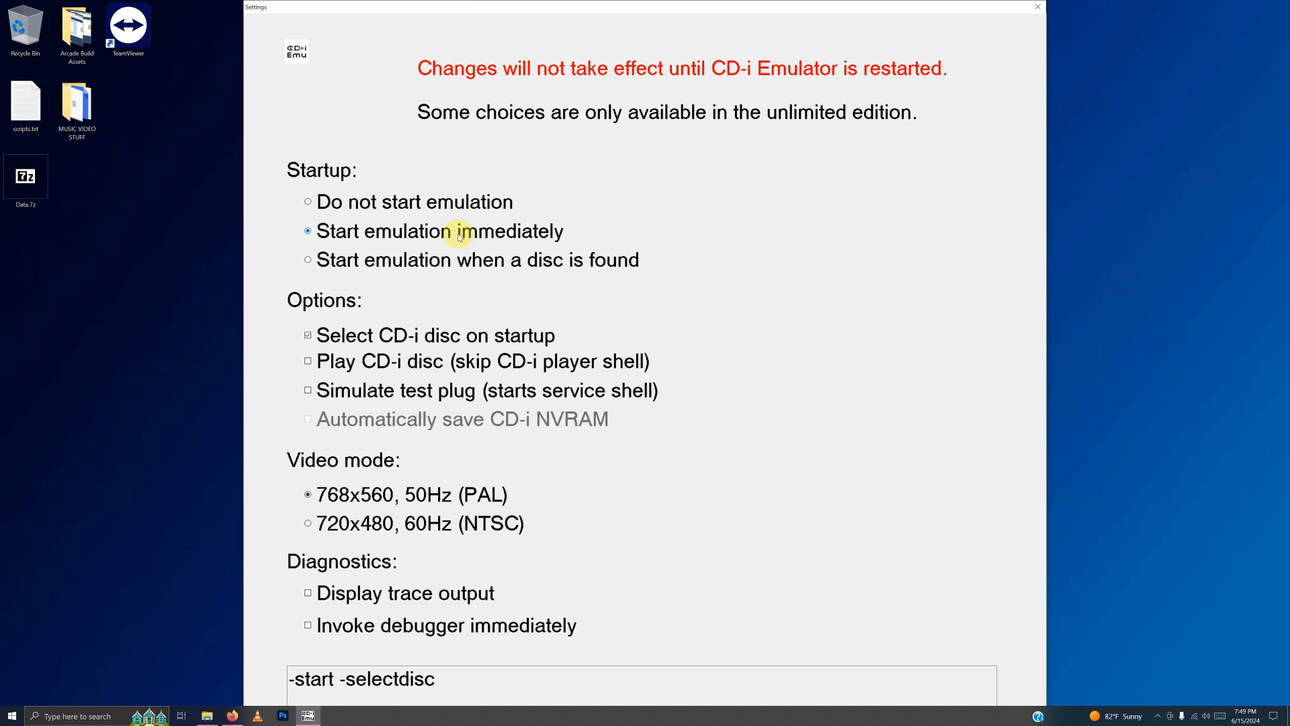
mouse_move(342, 360)
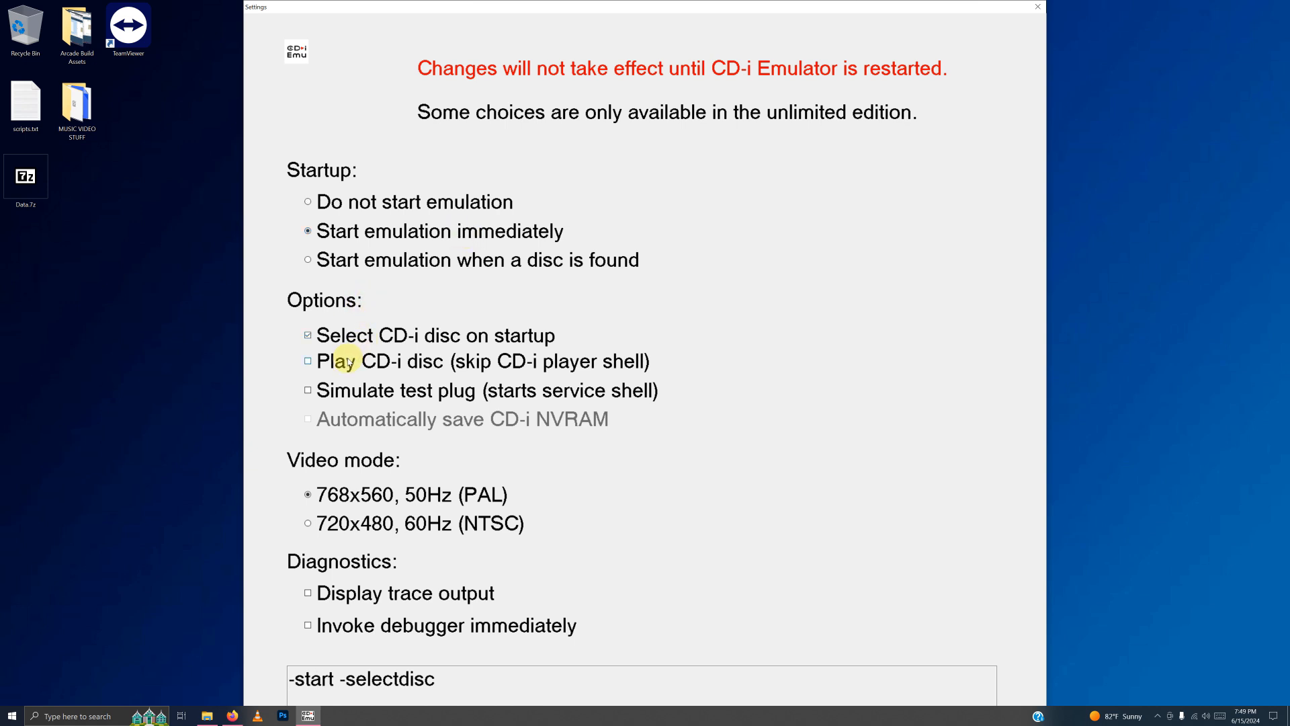
mouse_move(356, 371)
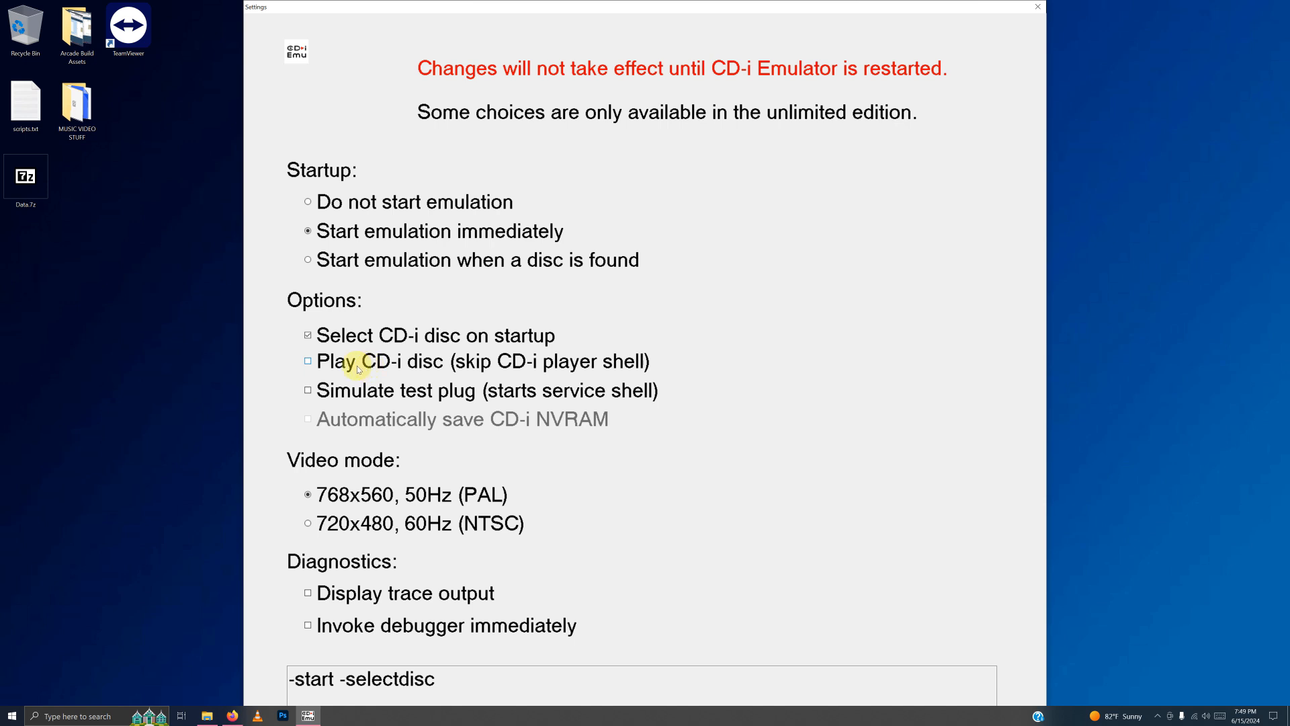
left_click(308, 361)
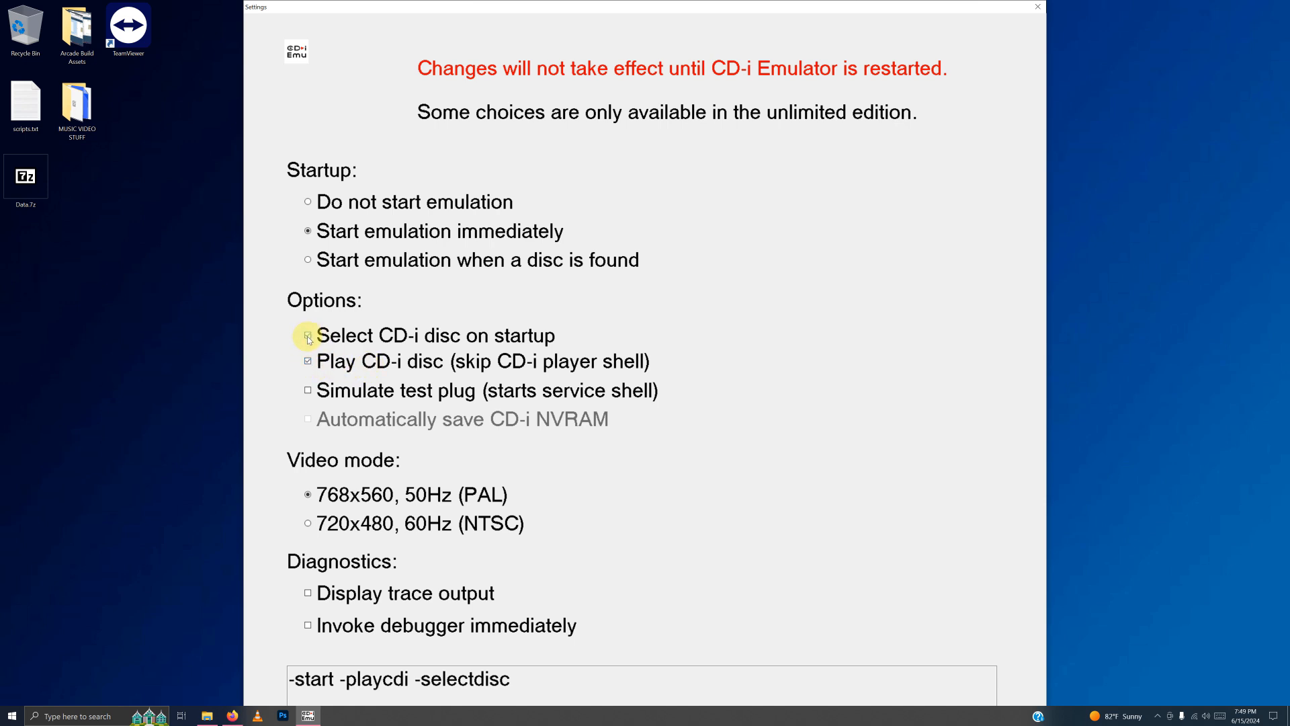
left_click(307, 336)
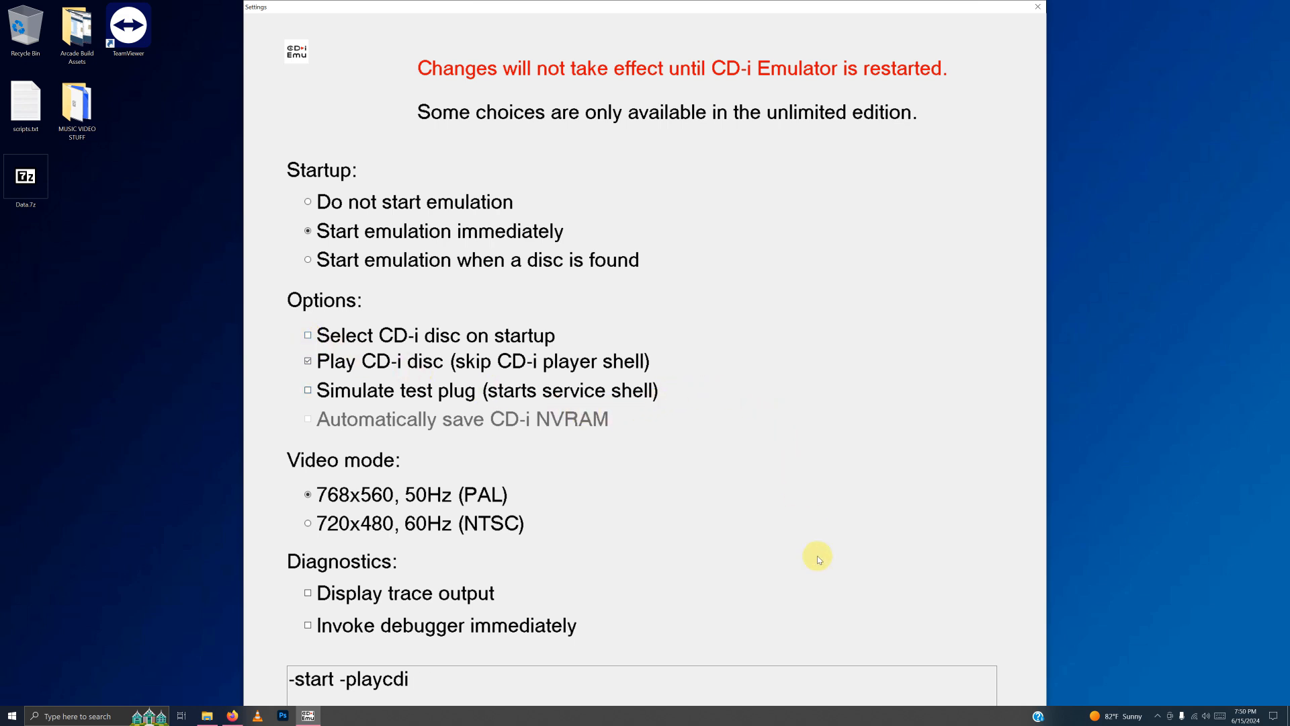
mouse_move(759, 341)
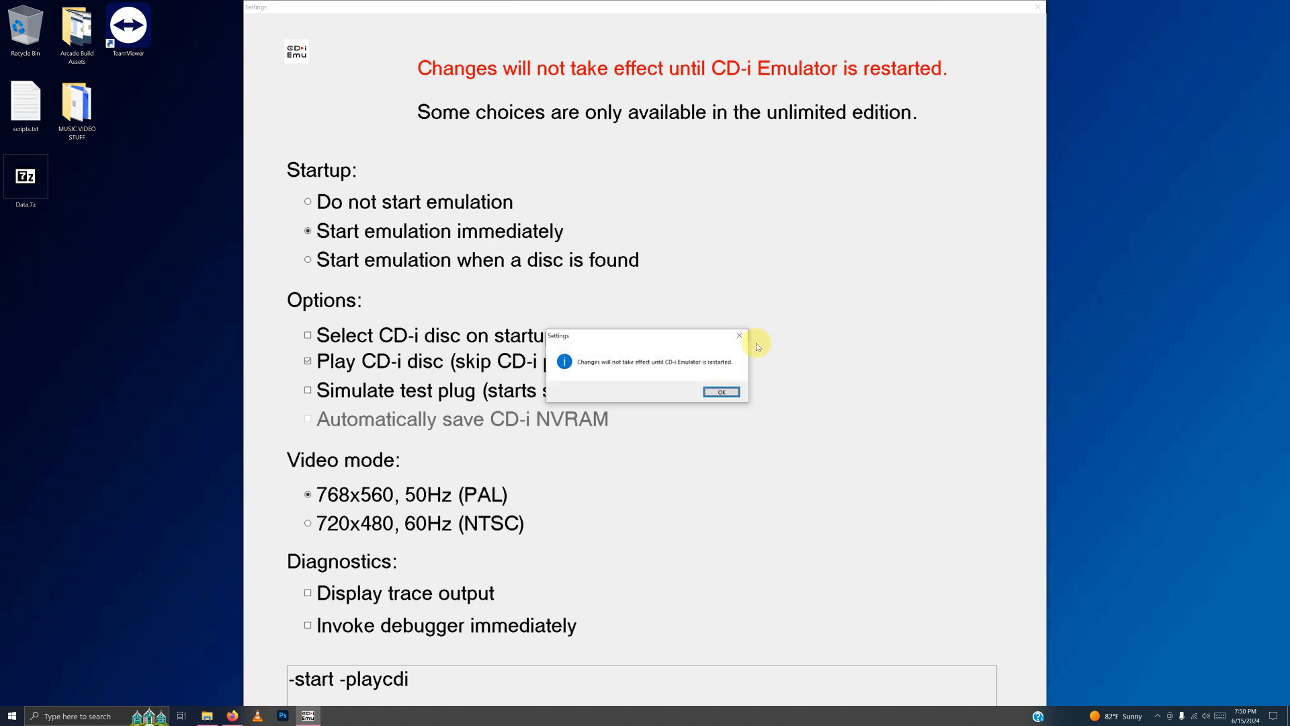
mouse_move(753, 350)
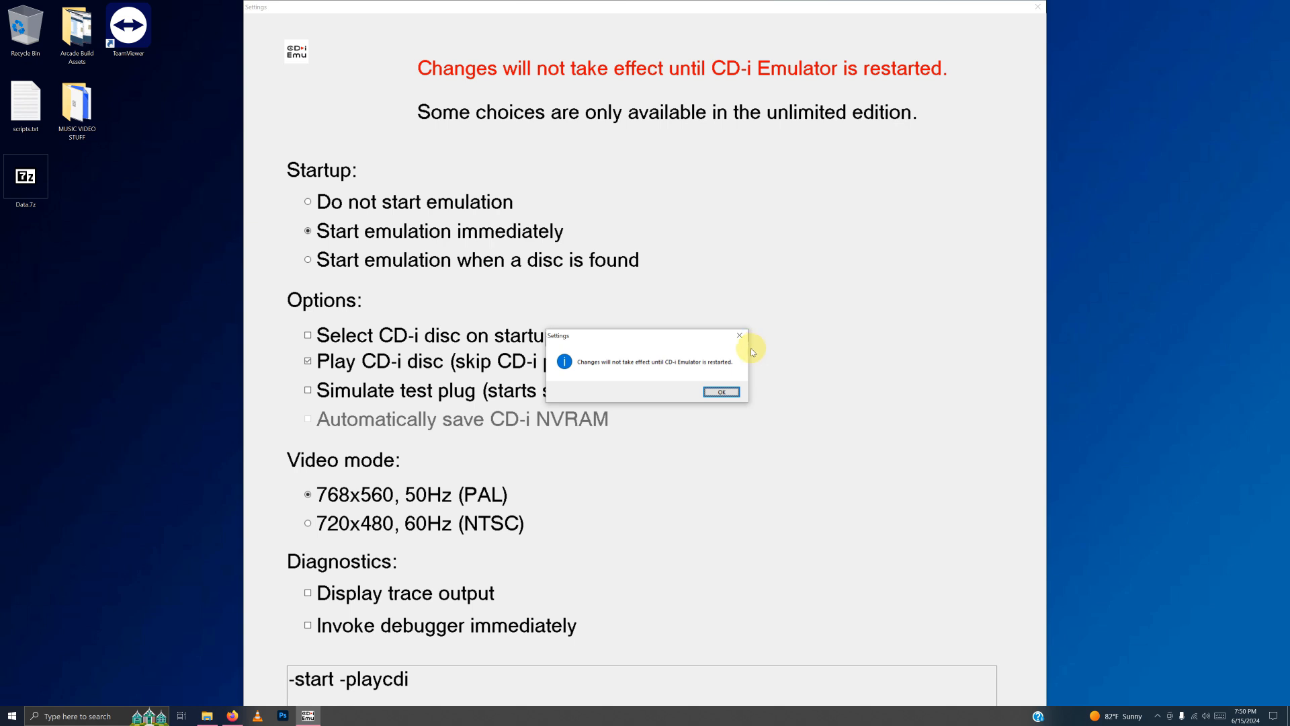
left_click(721, 391)
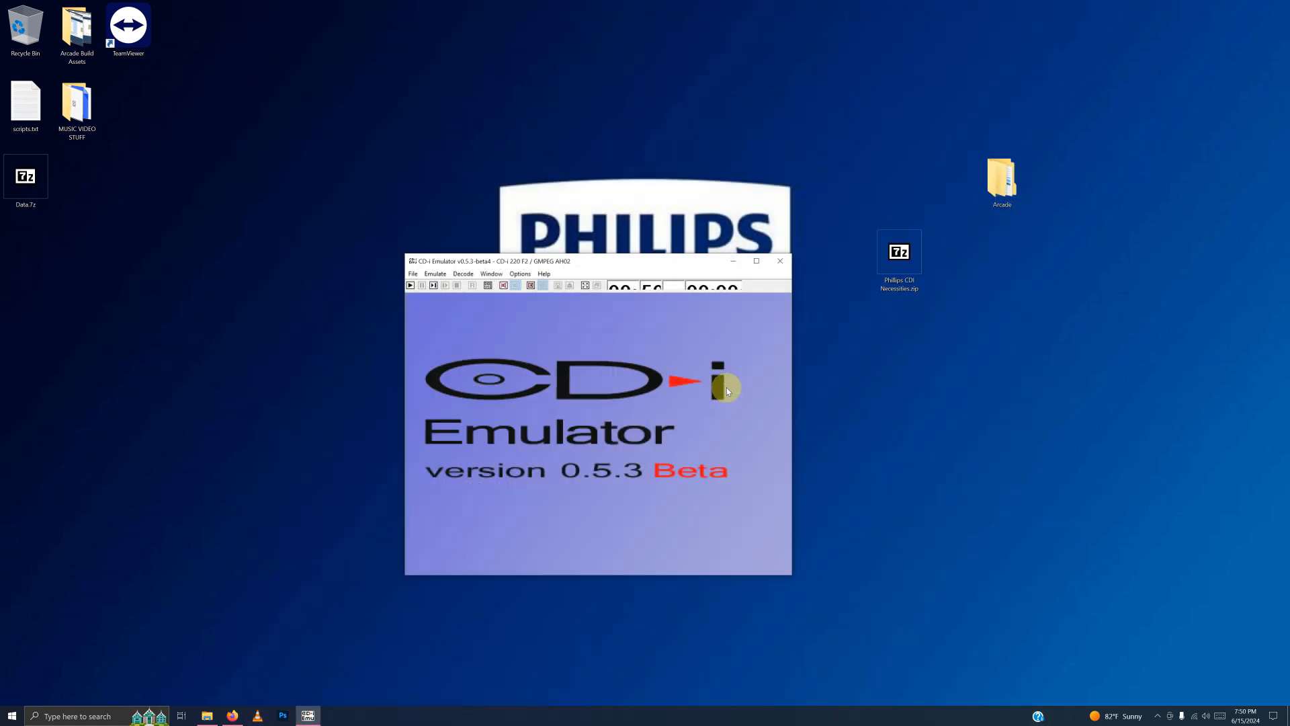
left_click(780, 261)
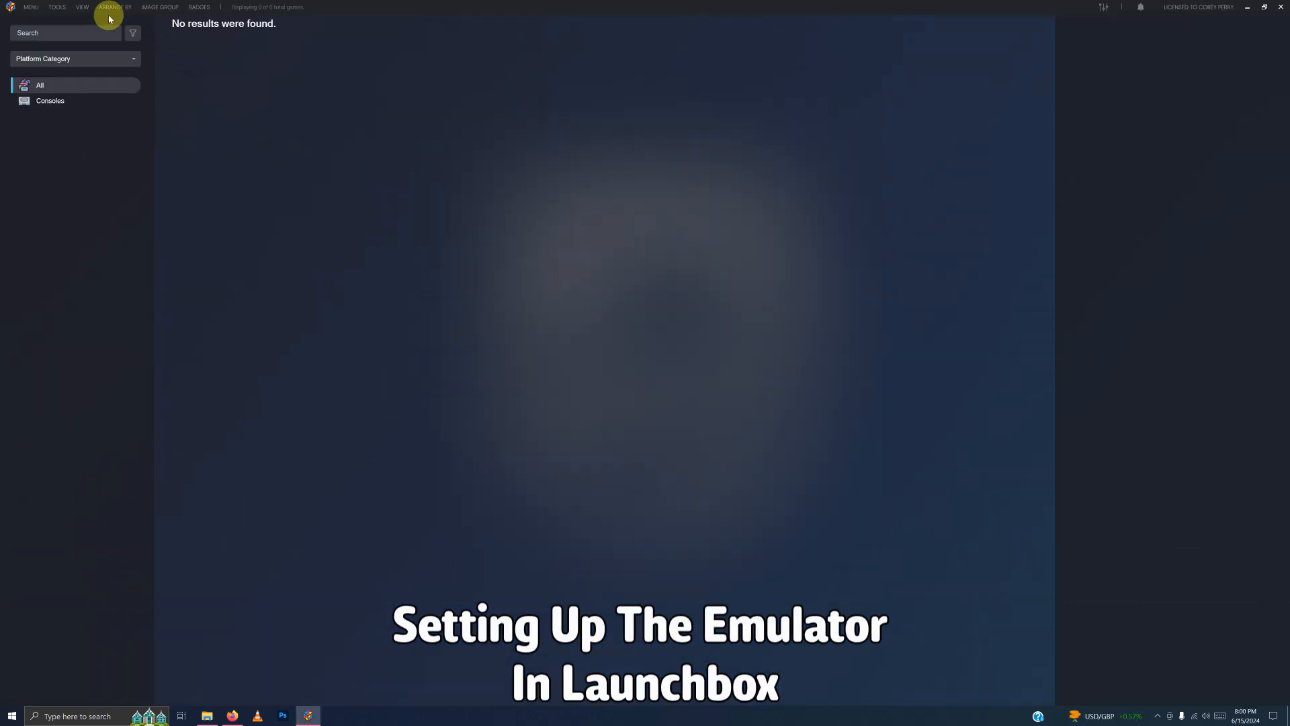
- Start adding a new emulator from Tools > Manage > Emulators in LaunchBox
left_click(57, 7)
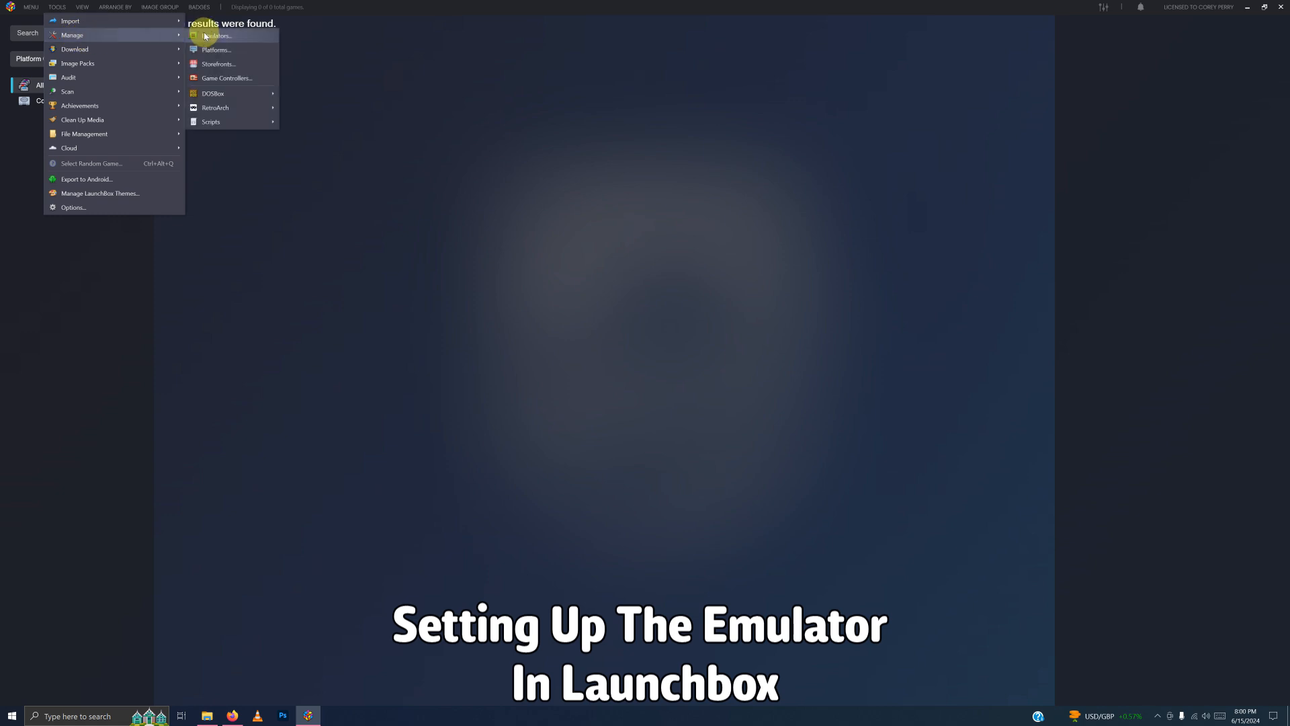
left_click(217, 35)
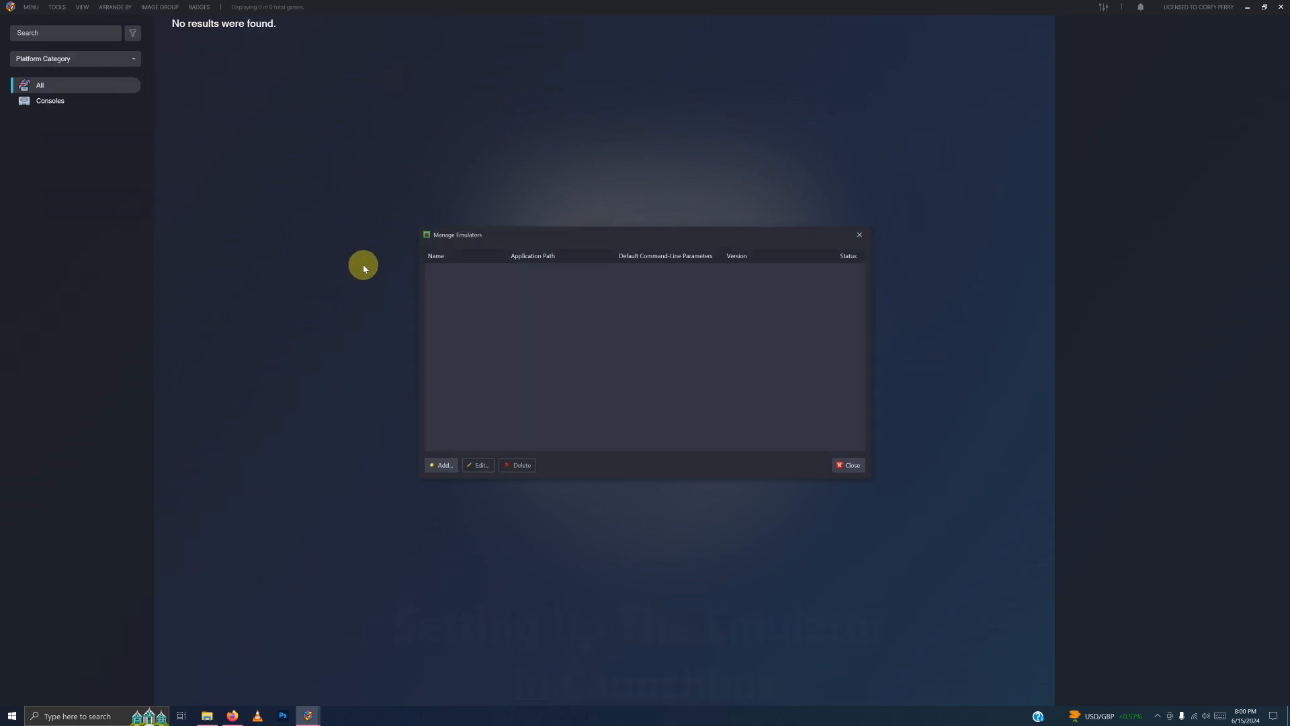
left_click(441, 465)
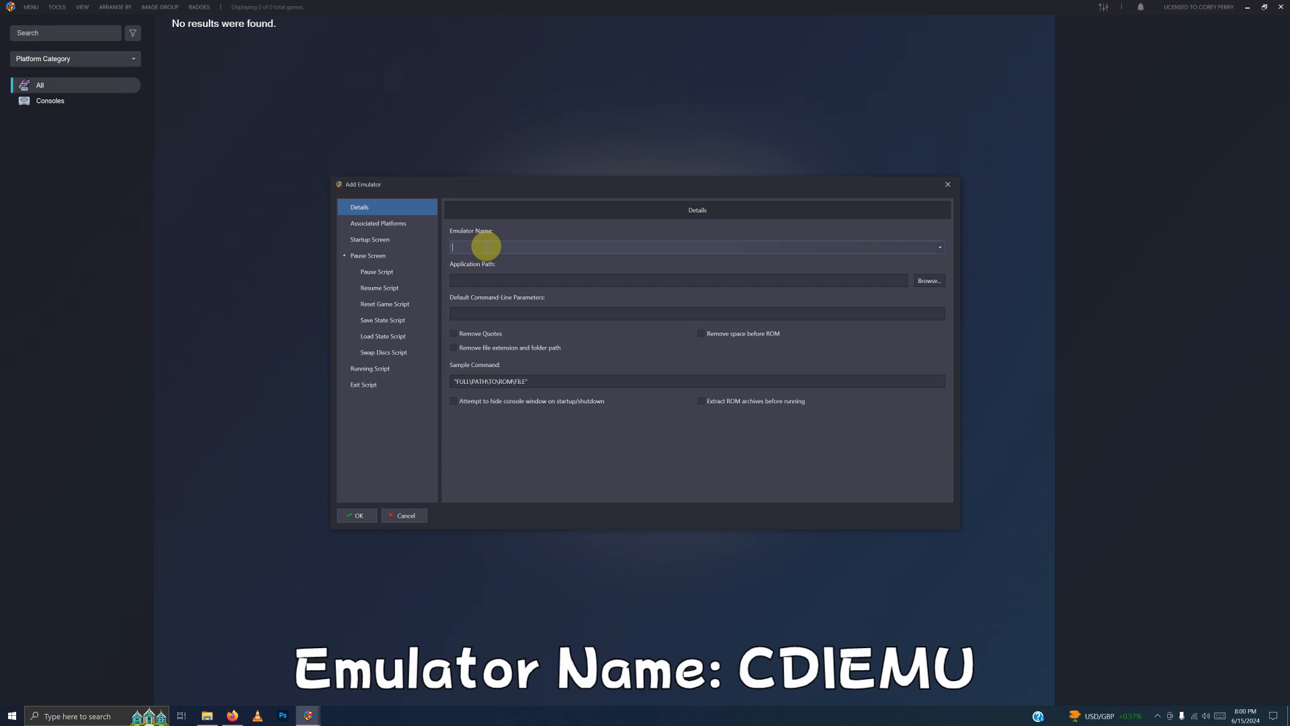
- Name the emulator CDIEMU and point its application path to wacdiemu.exe in Emulators\CDIEMU
type("CDIEMU")
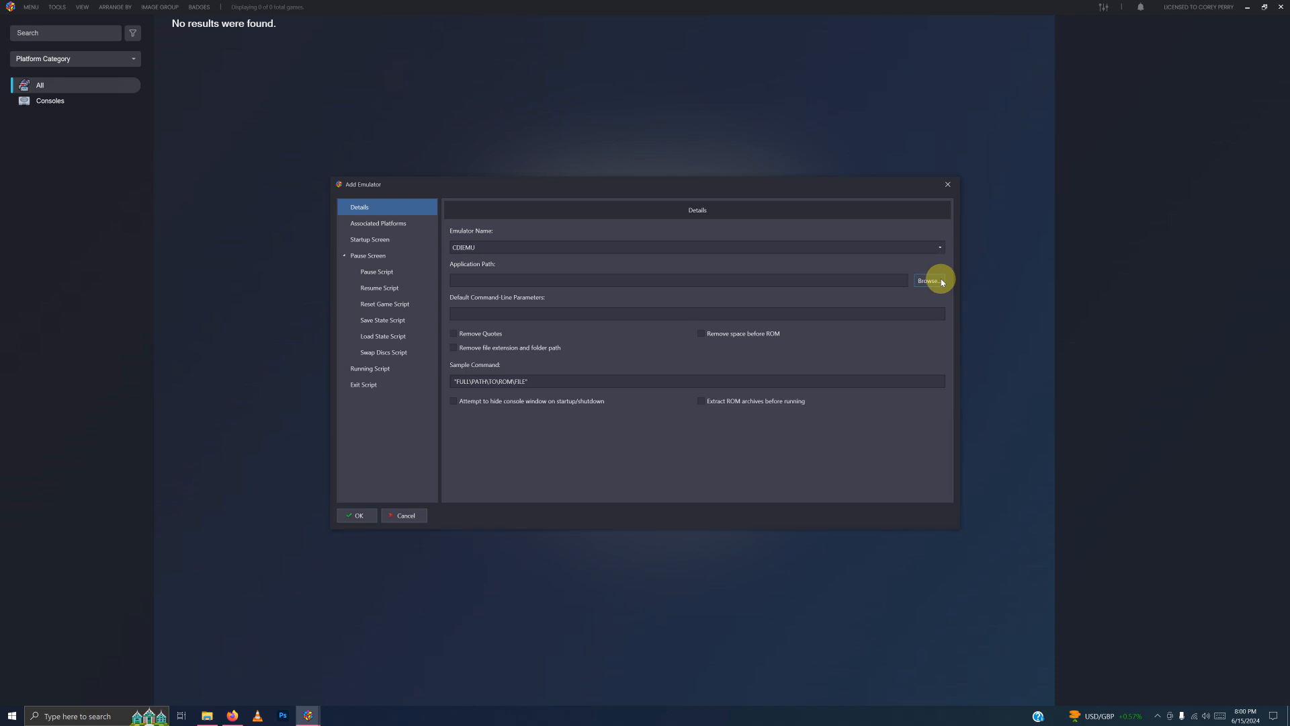
left_click(929, 279)
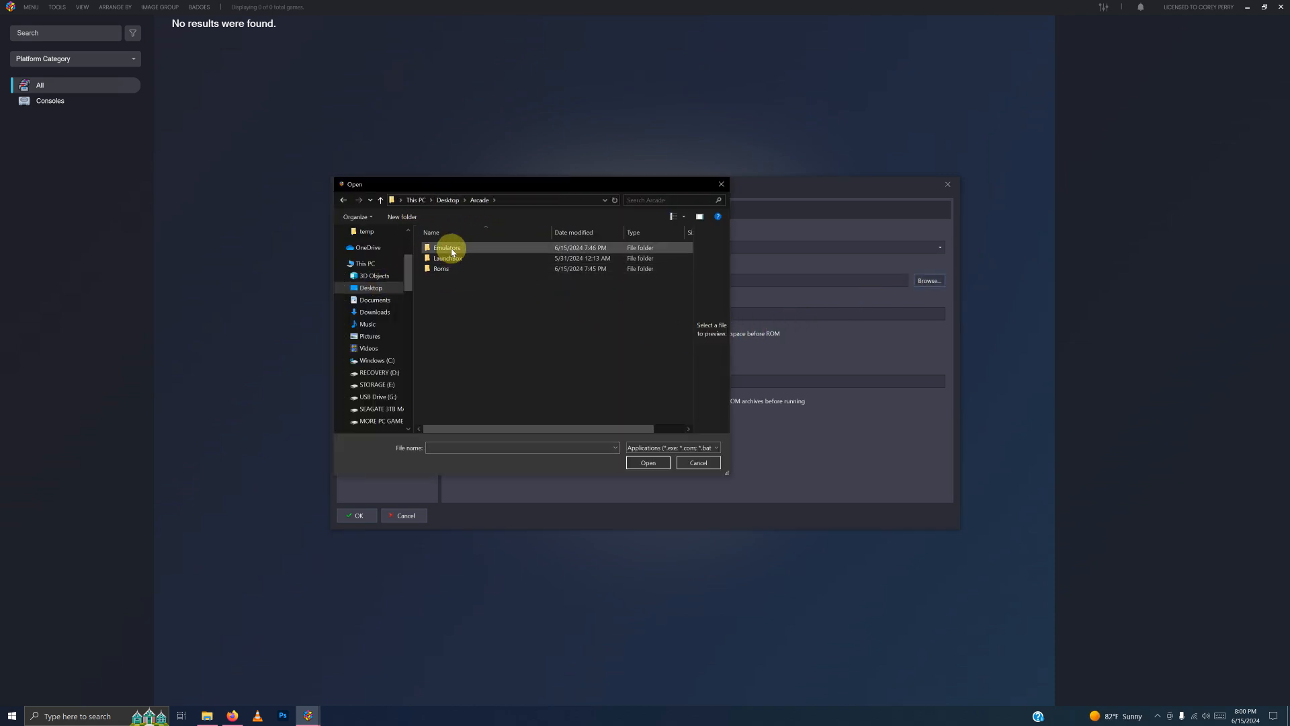
double_click(447, 247)
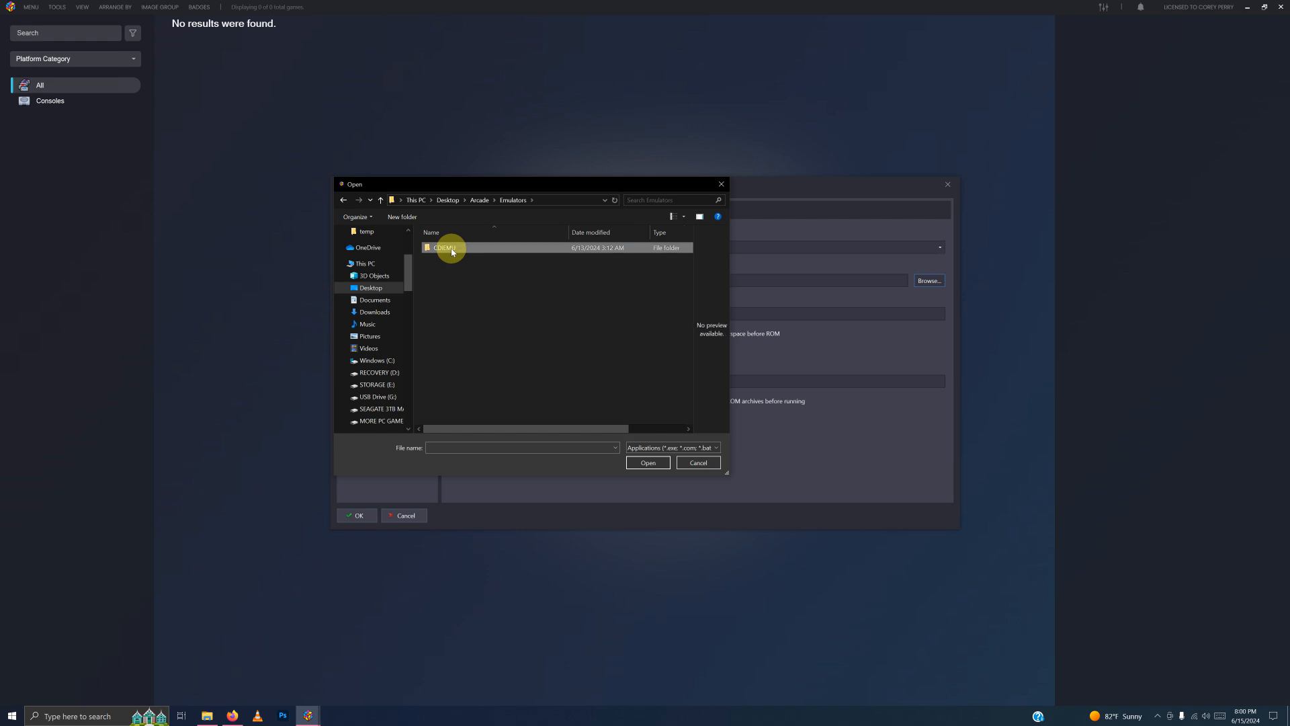
double_click(446, 247)
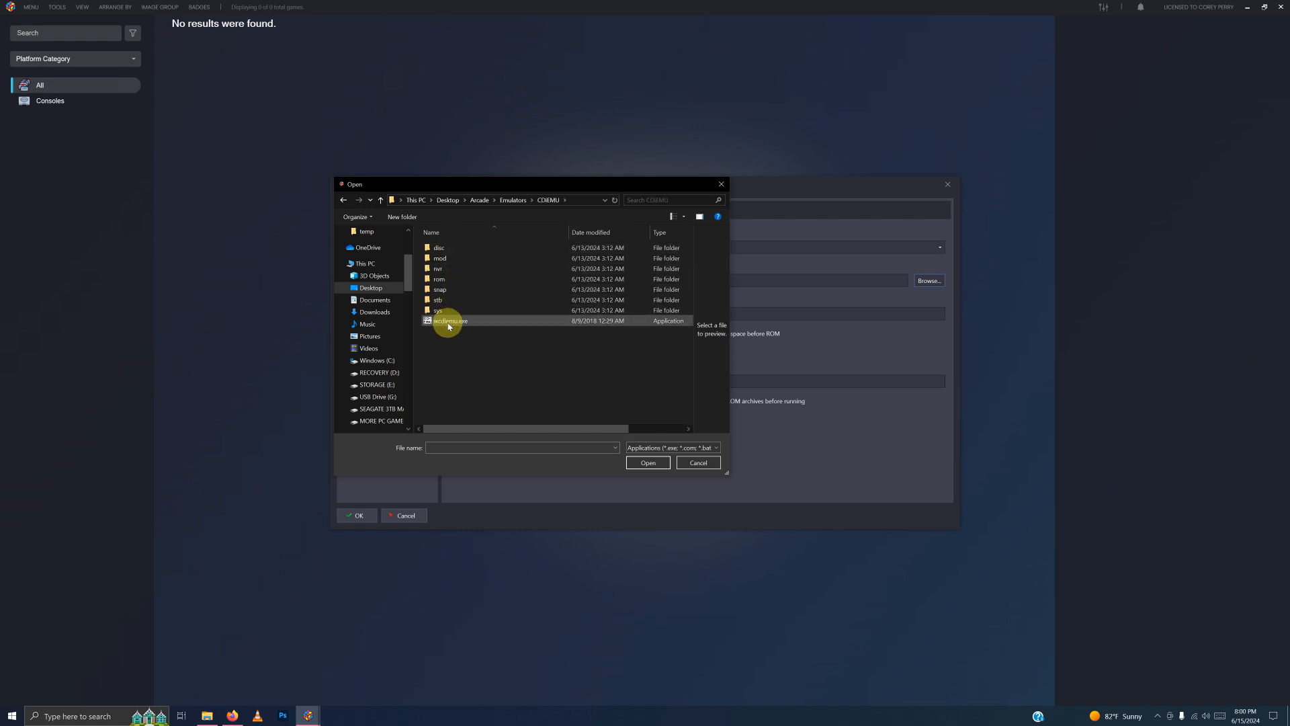
mouse_move(468, 324)
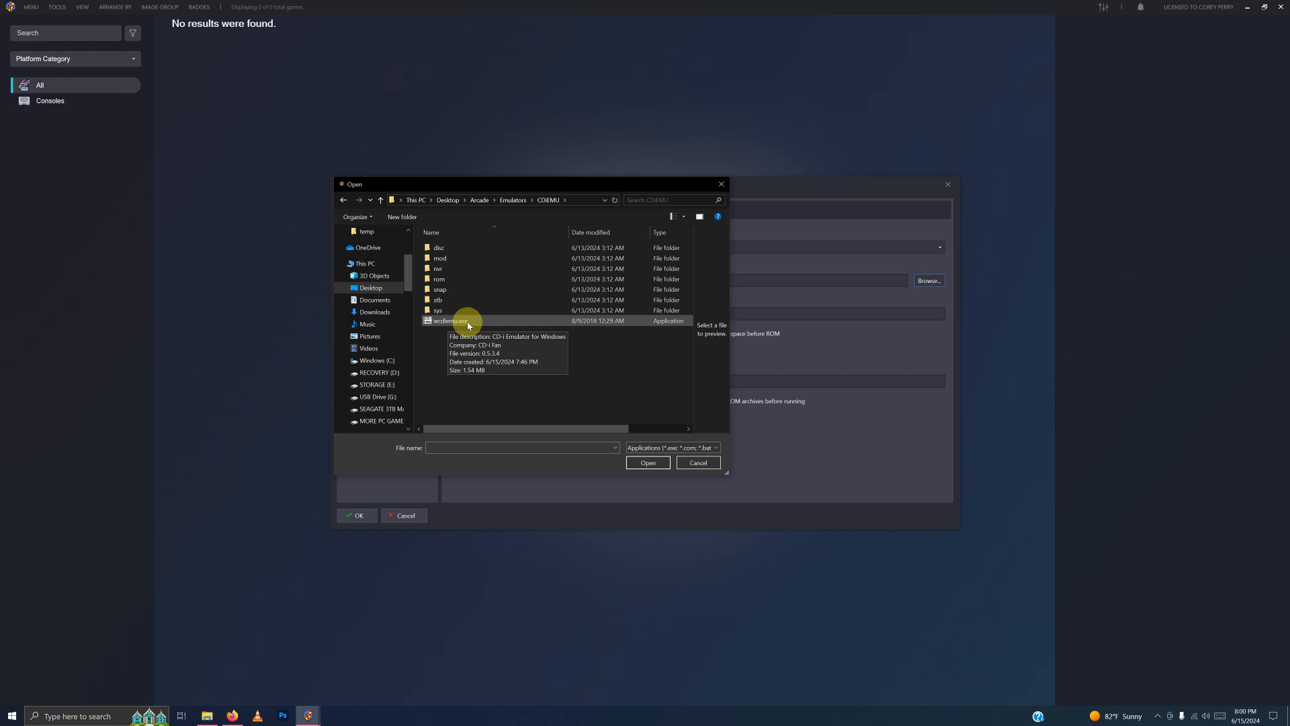
double_click(448, 320)
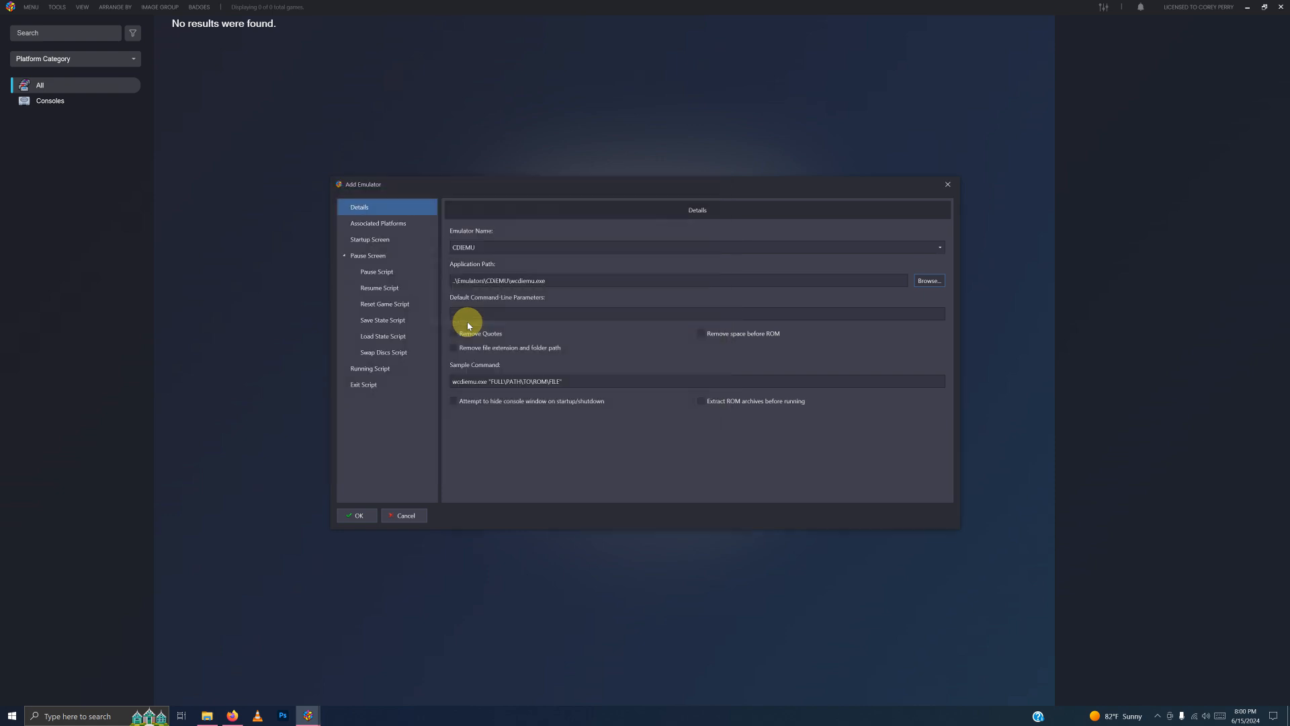
left_click(379, 223)
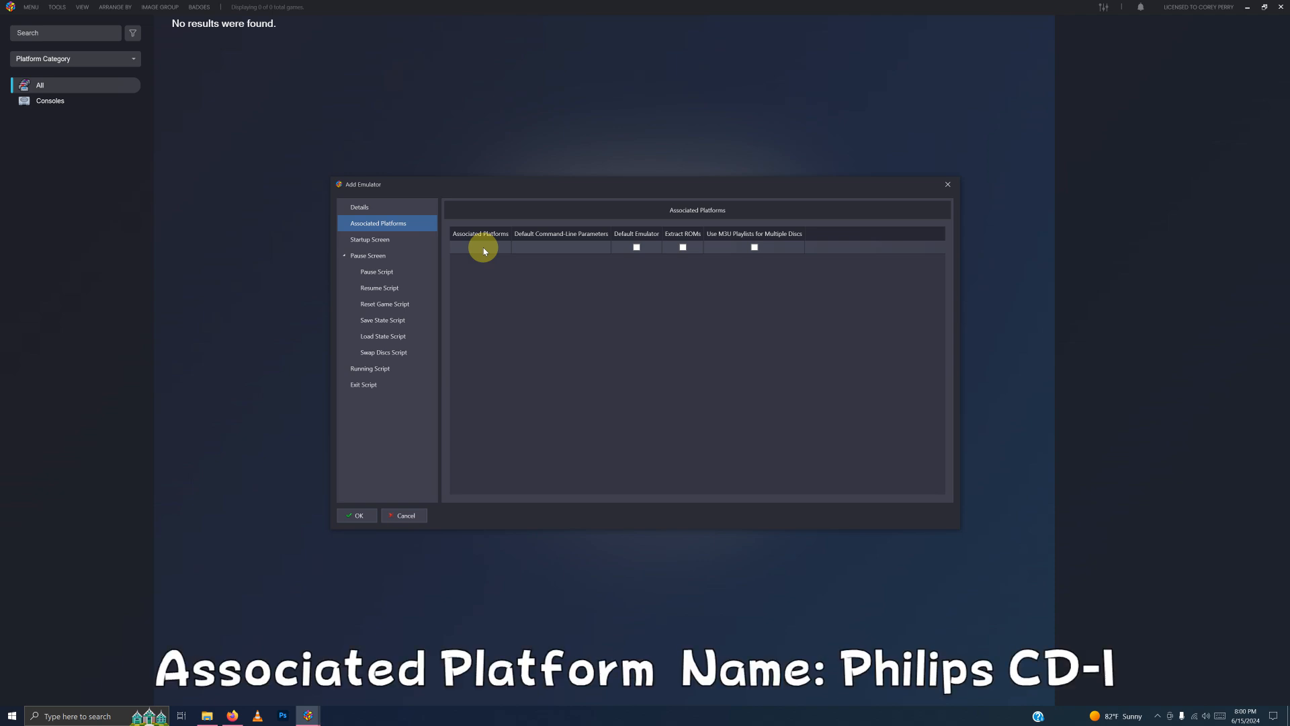
- Associate CDIEMU with the Philips CD-i platform and mark it as the default emulator
left_click(488, 248)
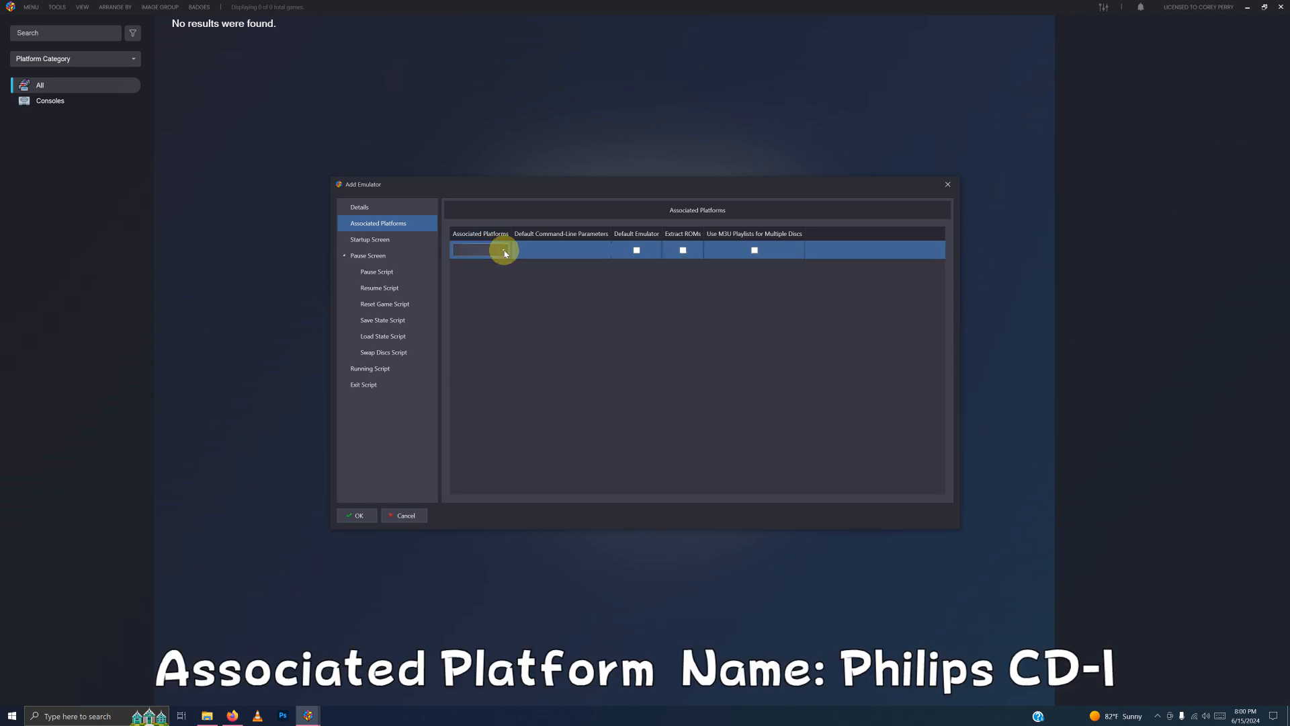
left_click(497, 250)
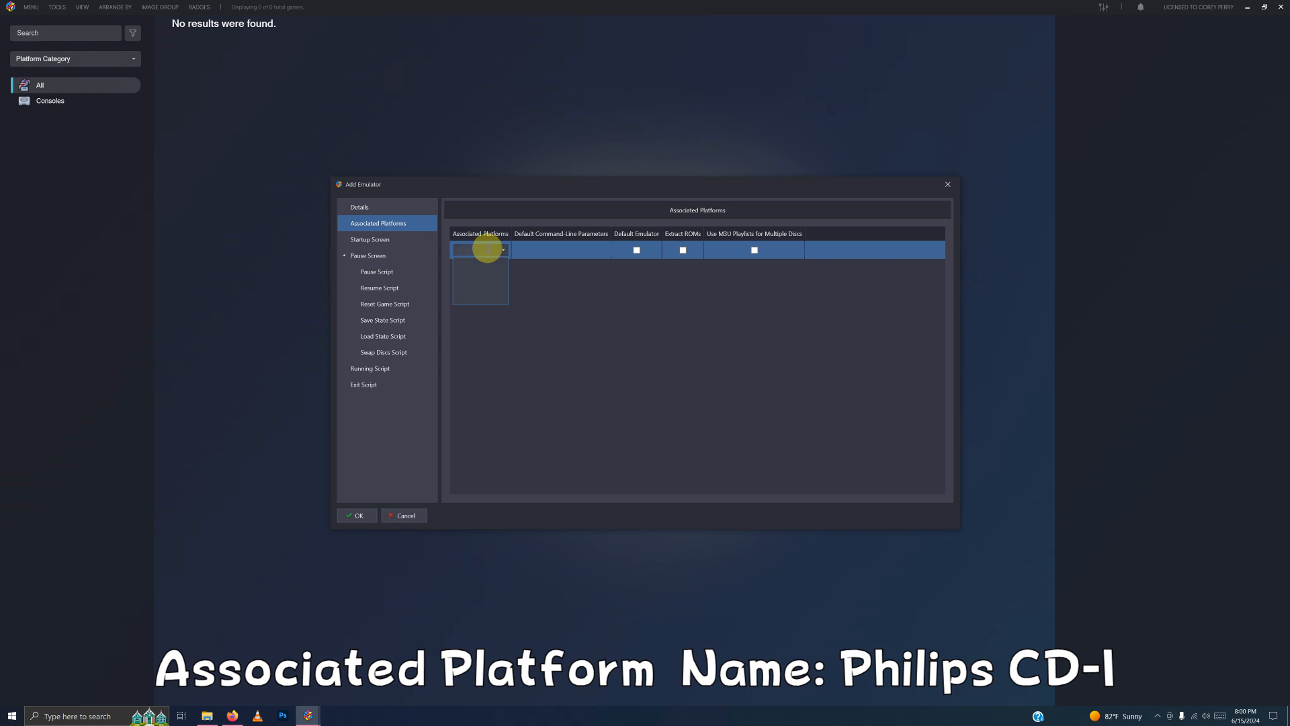
left_click(480, 250)
type("Philips CD-i")
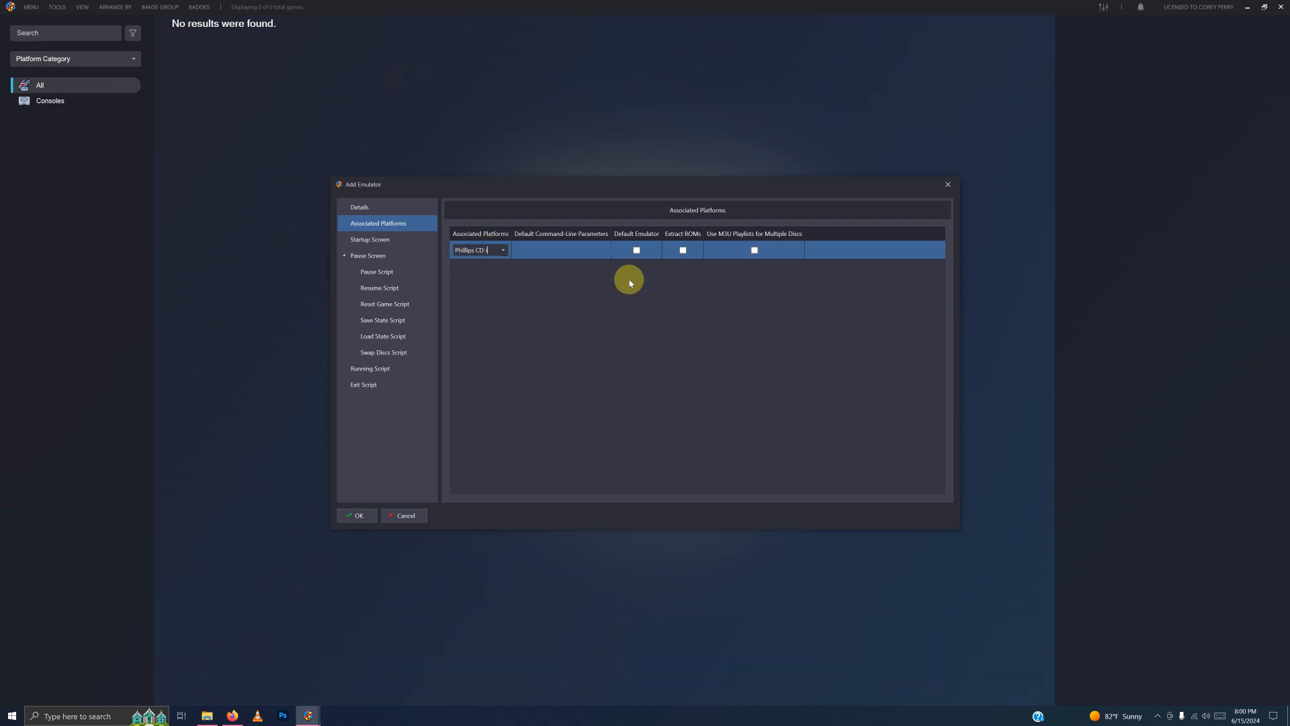
left_click(637, 250)
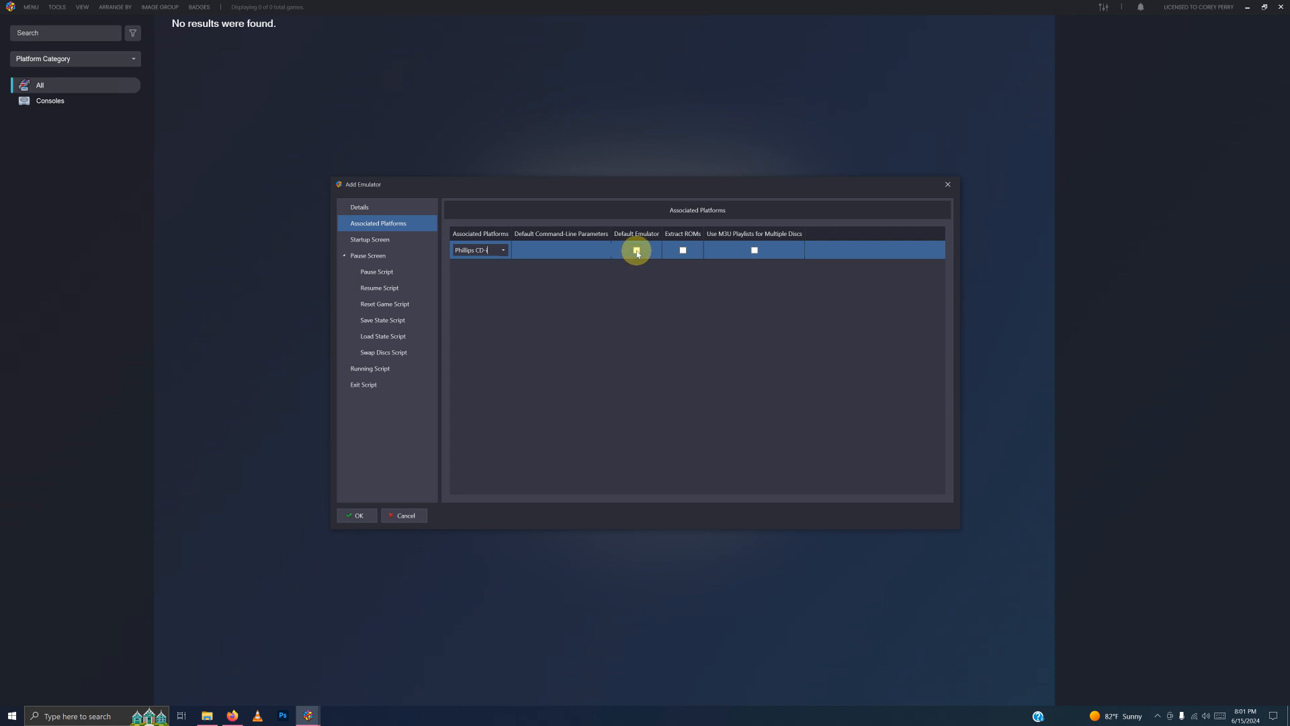
left_click(637, 250)
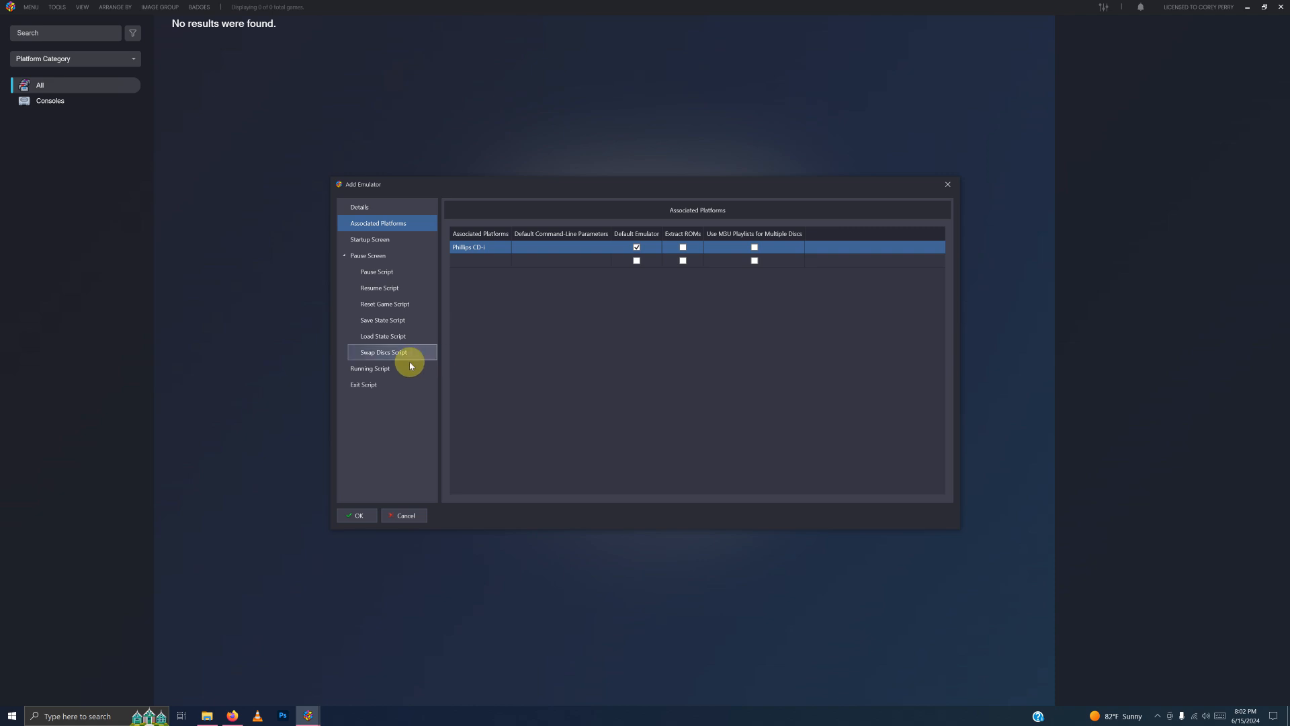
- Add the '$Esc::' running script to CDIEMU and save the emulator
left_click(371, 369)
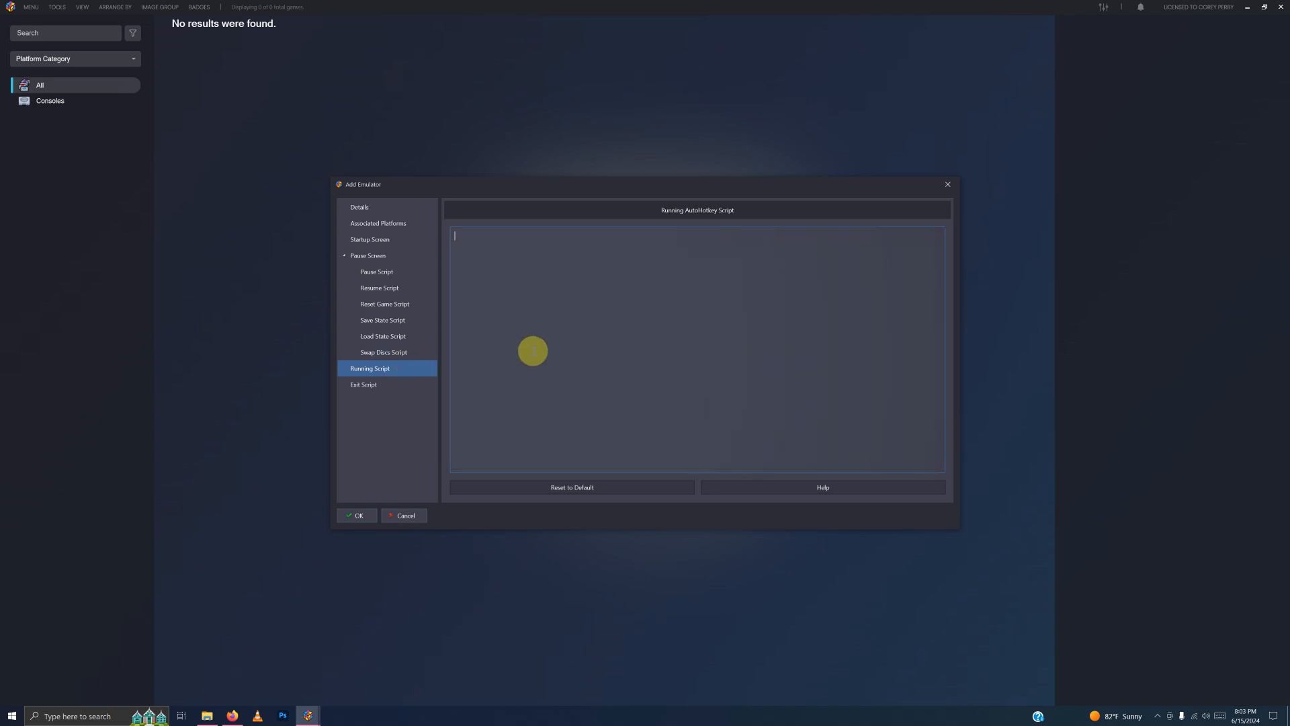
type("$Esc::")
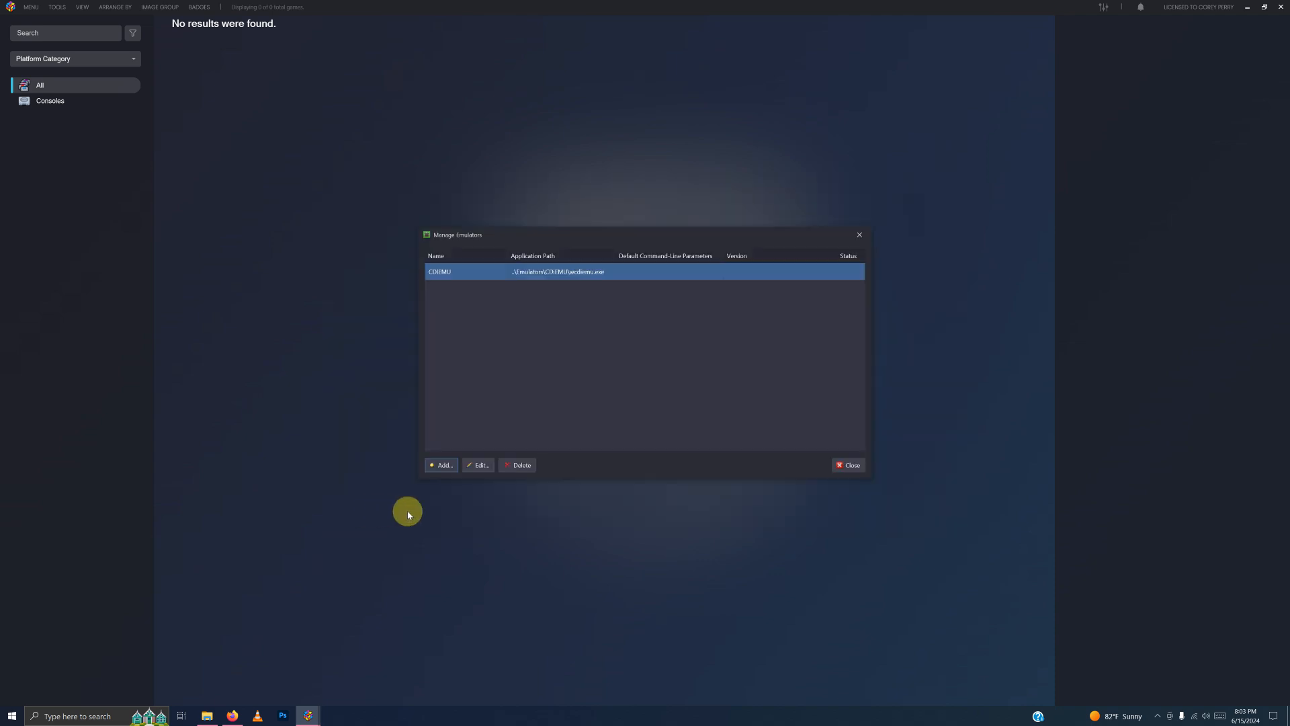
left_click(848, 465)
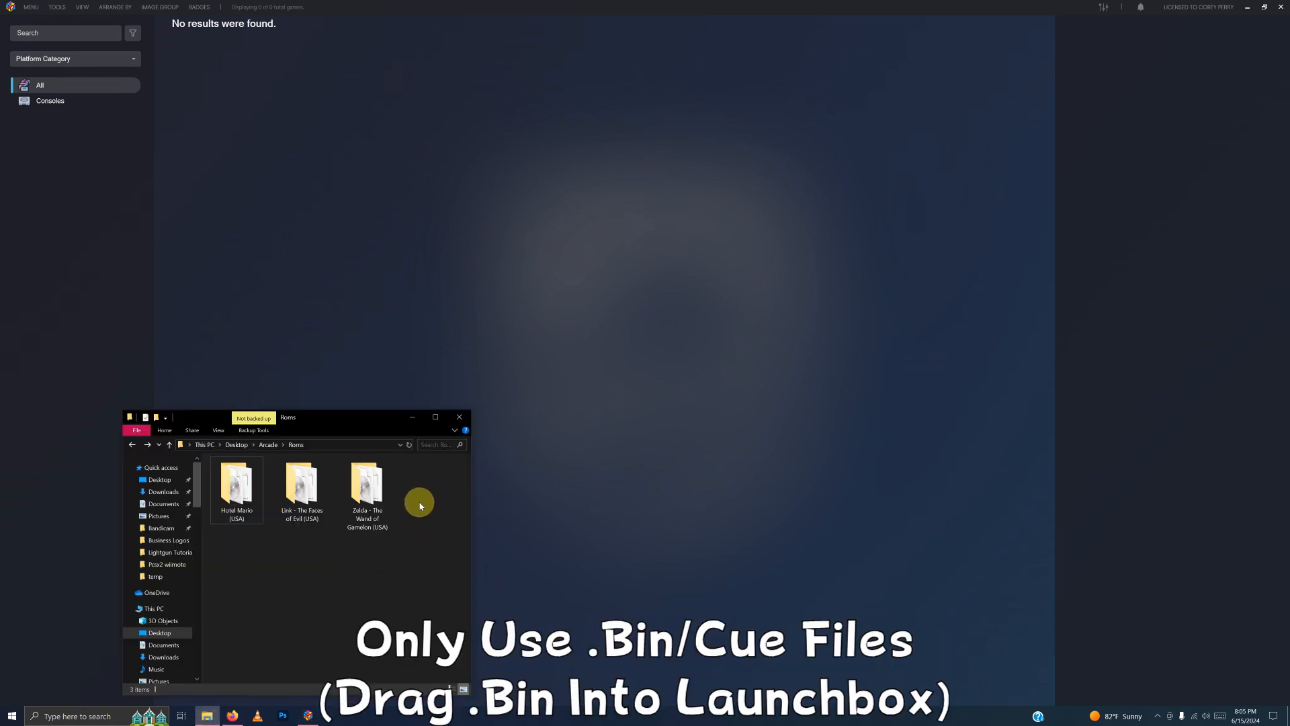
- Search the Roms folder for 'bin' to list the three CD-i game files
left_click(434, 445)
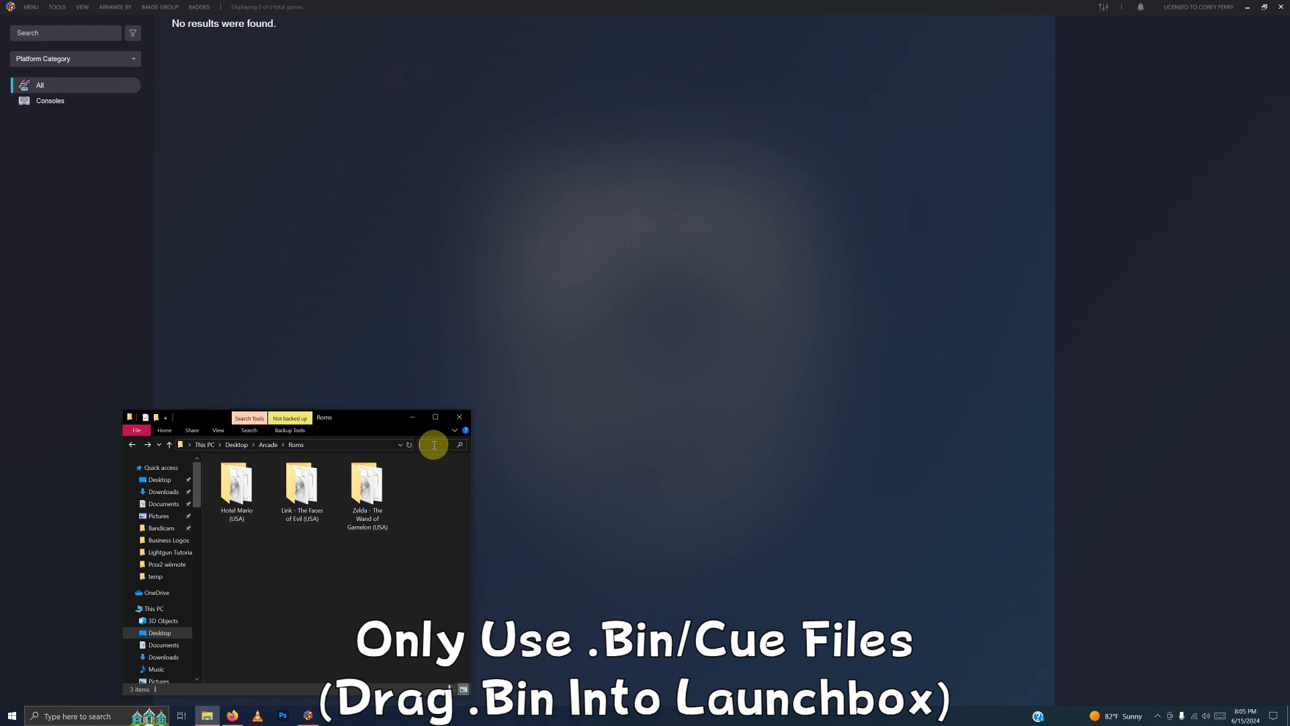
type("bin")
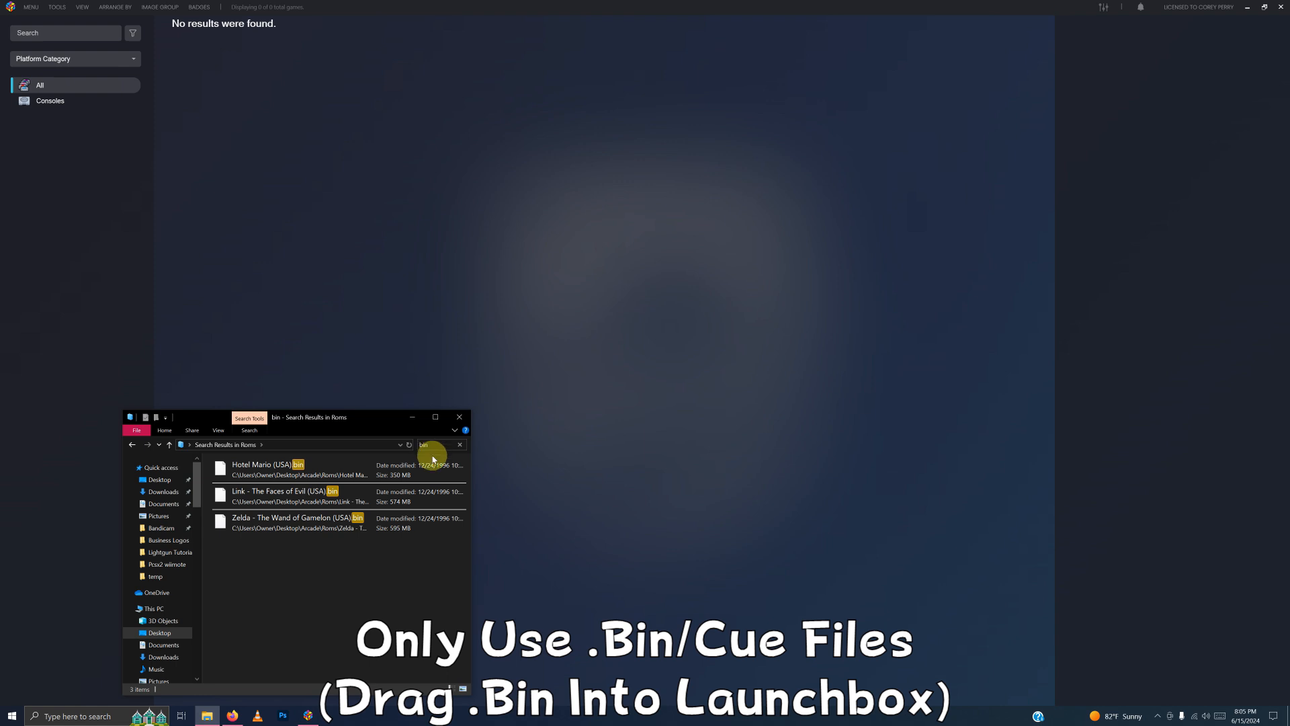
mouse_move(406, 589)
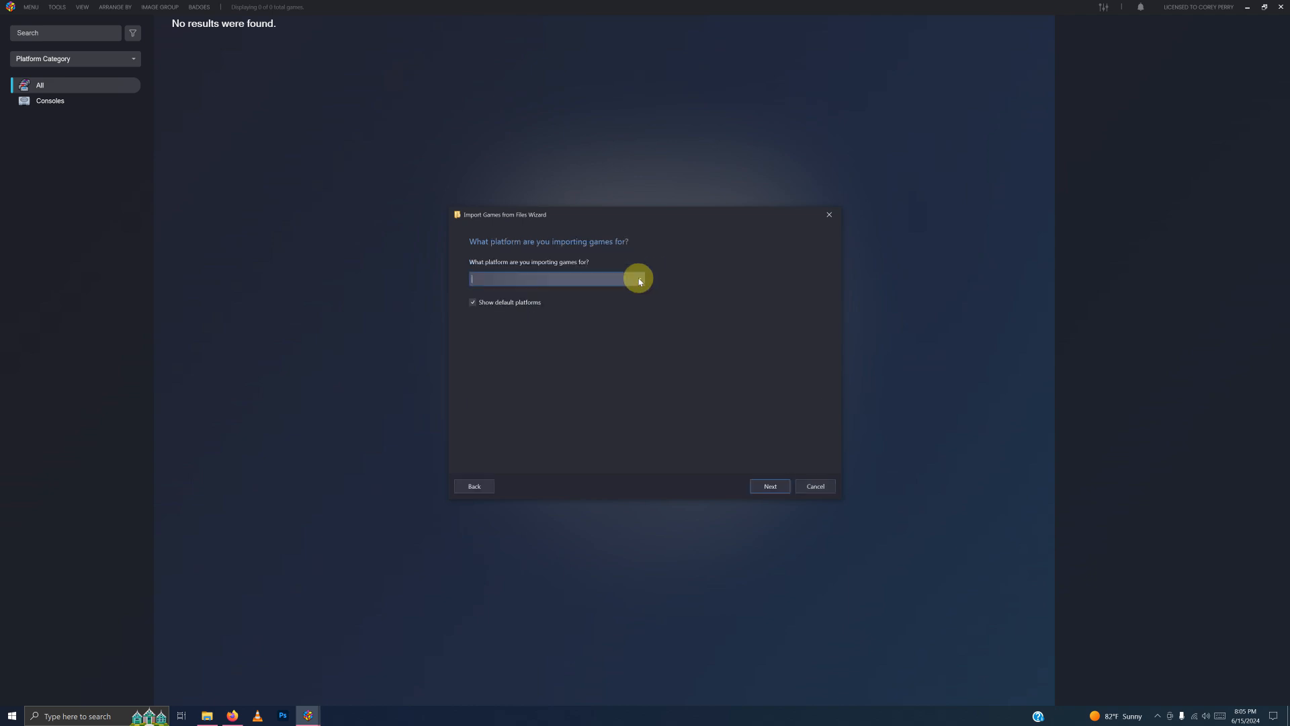
- Choose Philips CD-i as the import platform and CDEMU as its emulator
left_click(639, 279)
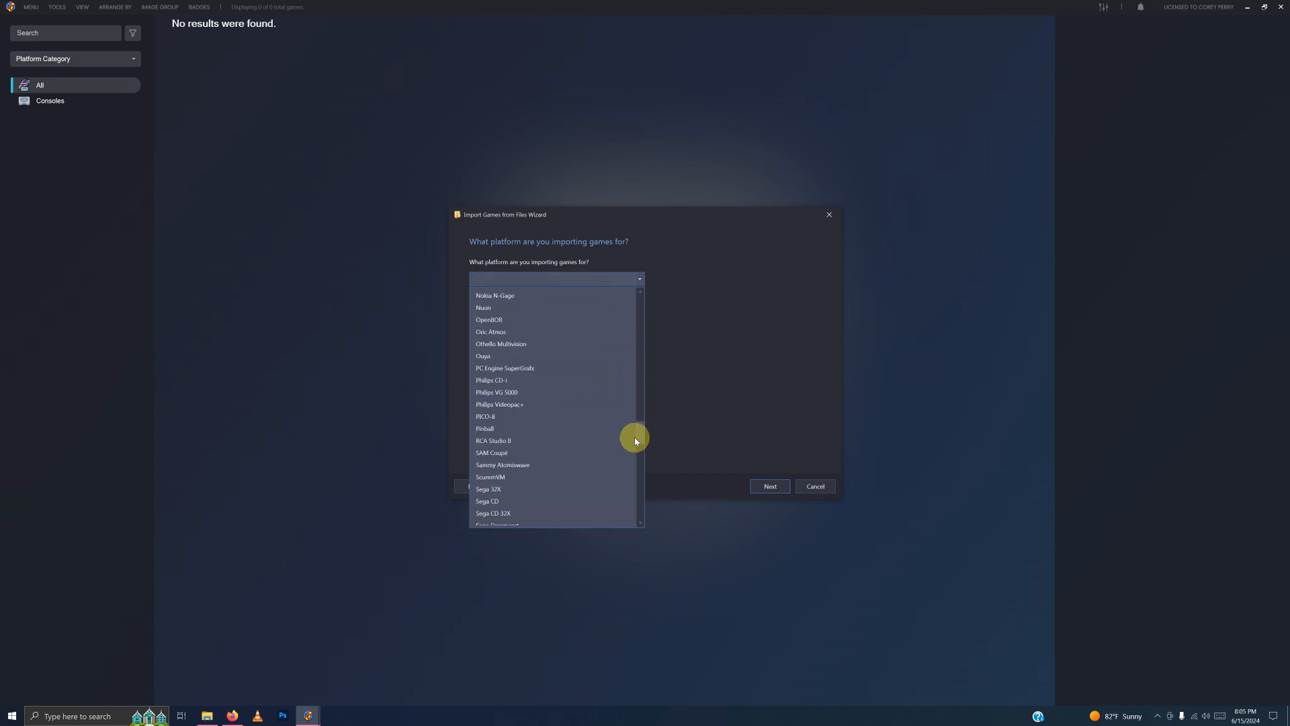
left_click(492, 379)
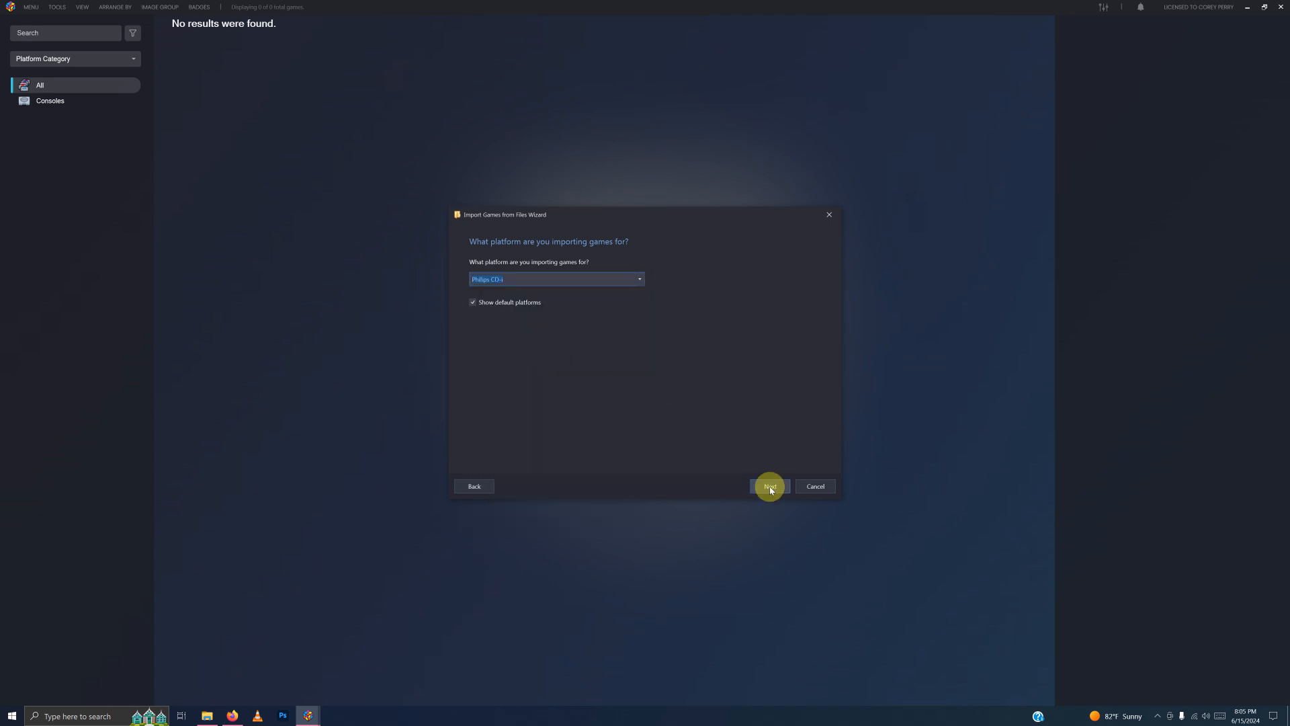
left_click(769, 486)
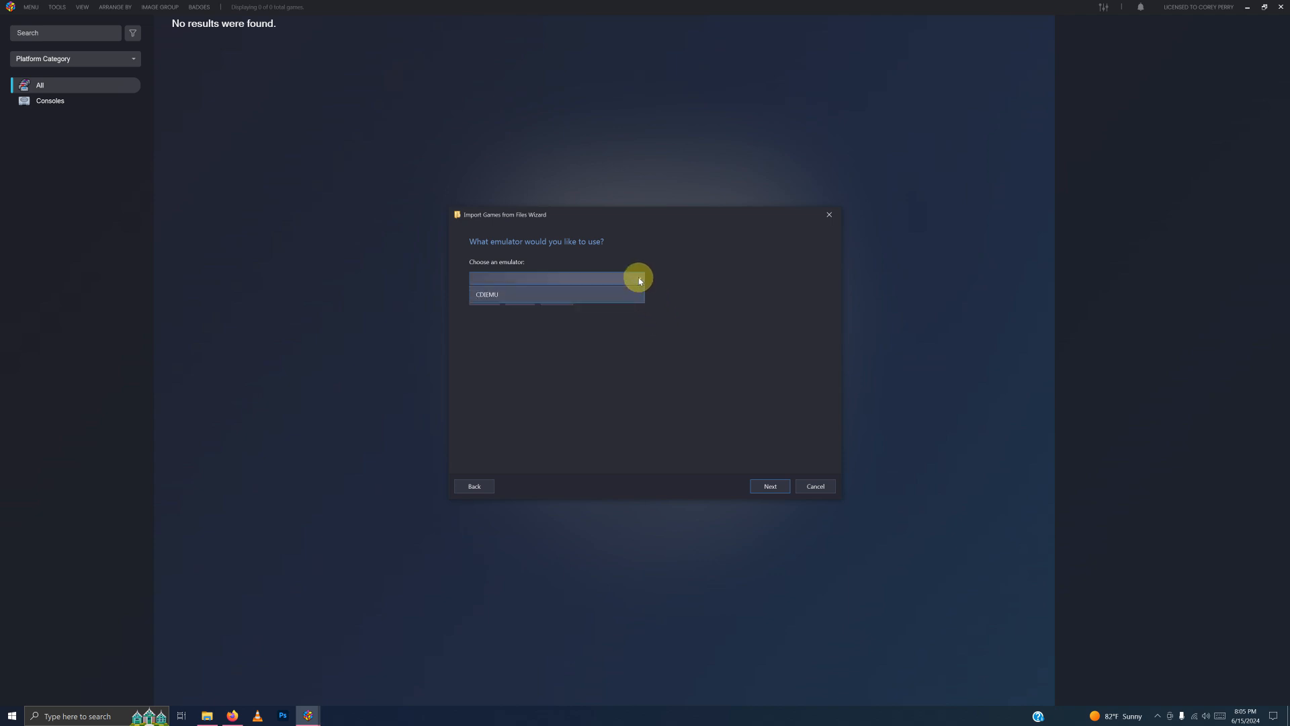
left_click(487, 293)
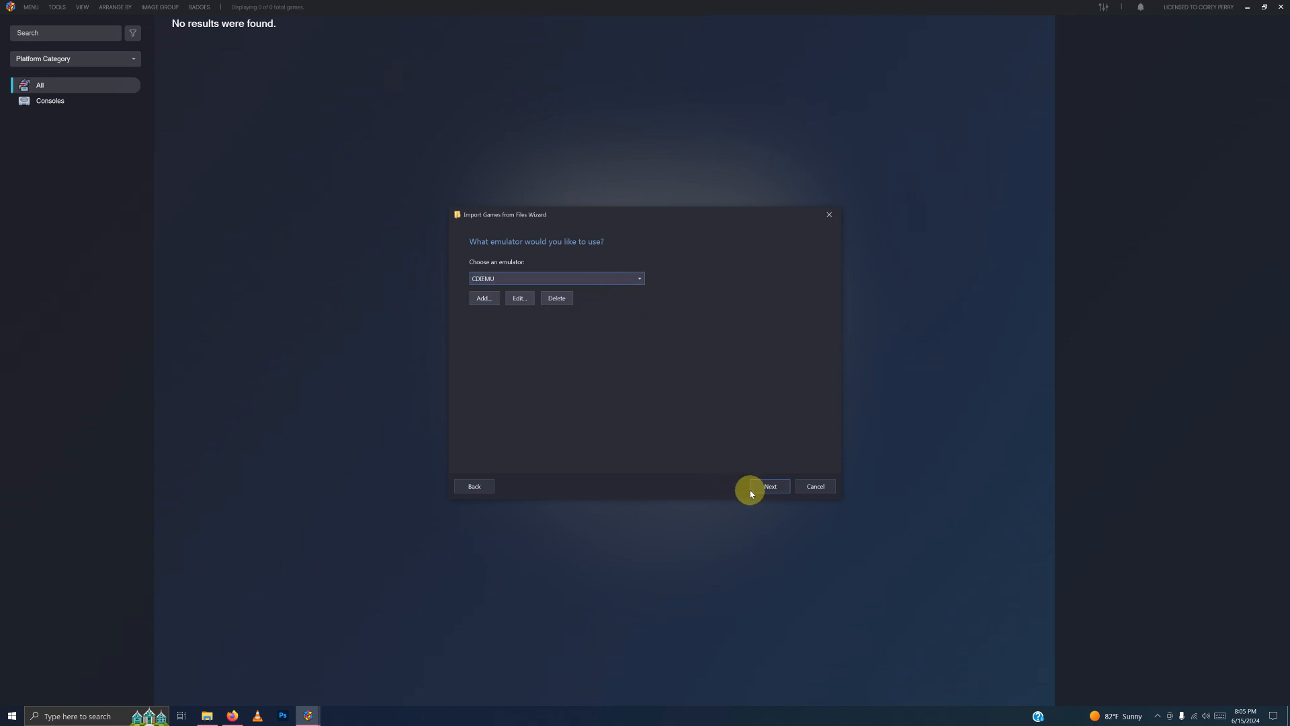
left_click(771, 486)
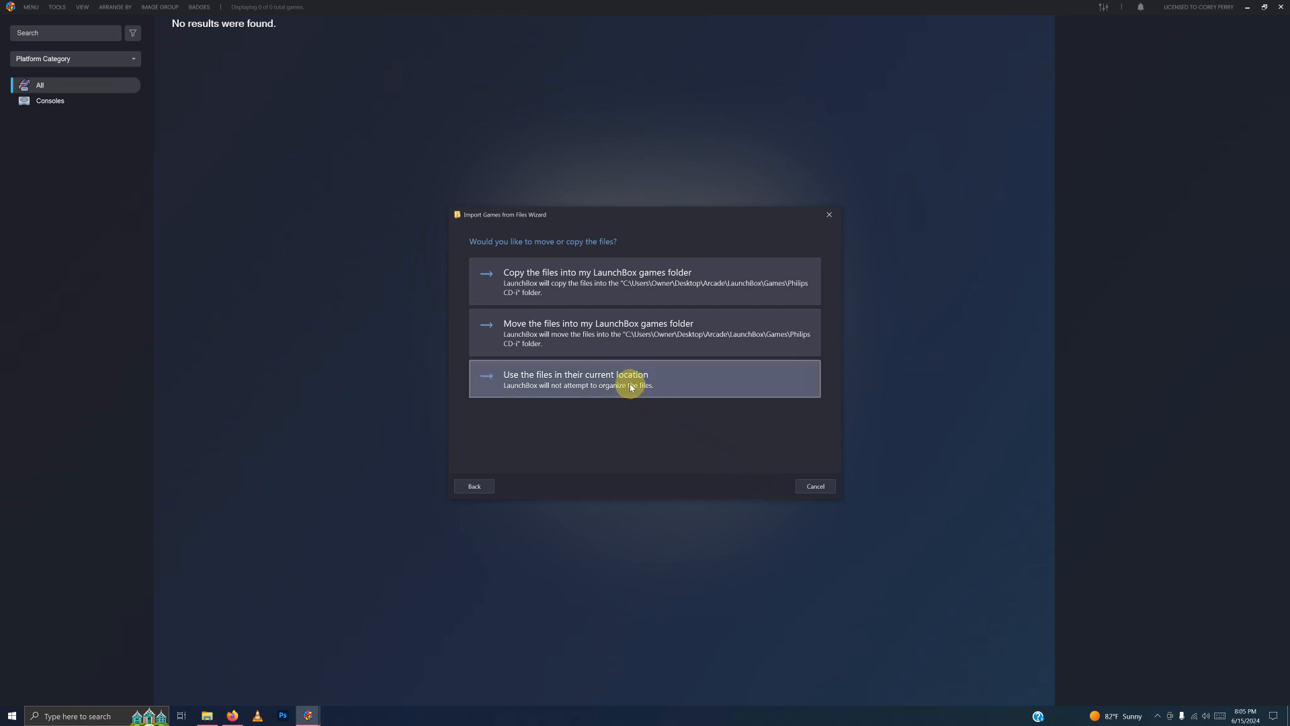
- Keep the game files in their current location, accept image and EmuMovies defaults, and finish the import
left_click(632, 379)
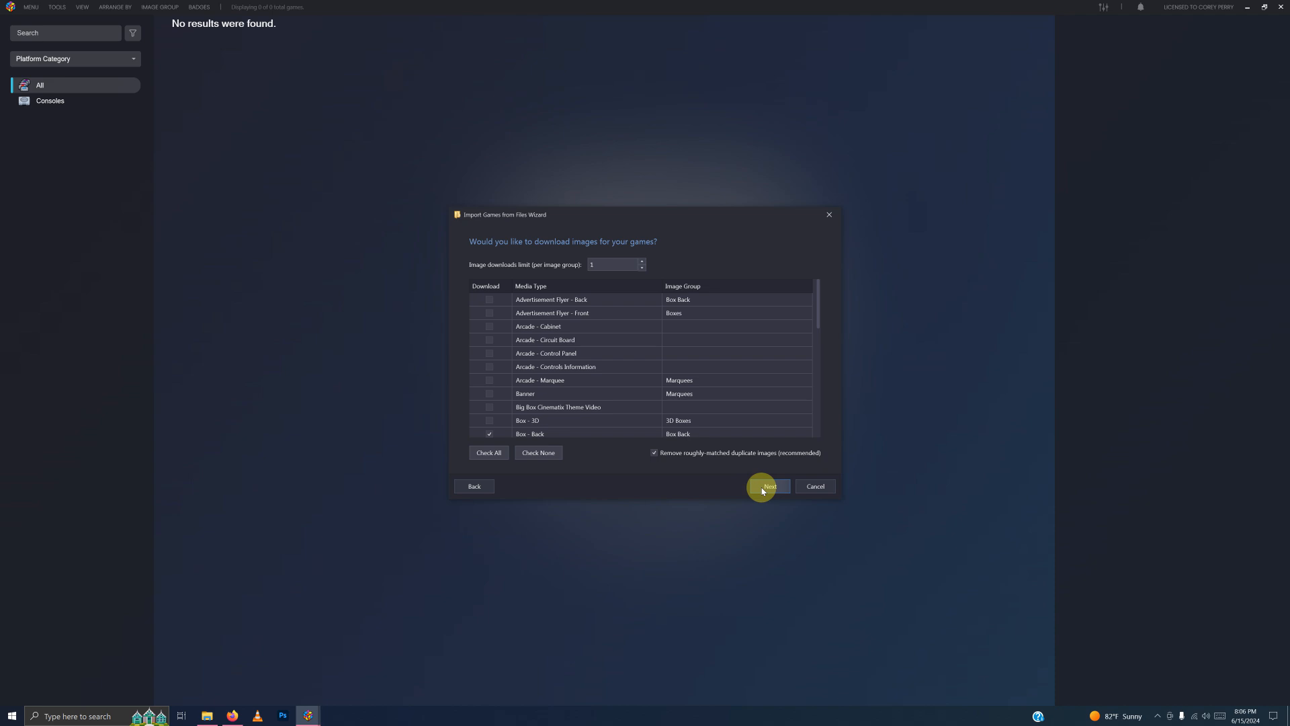
left_click(769, 487)
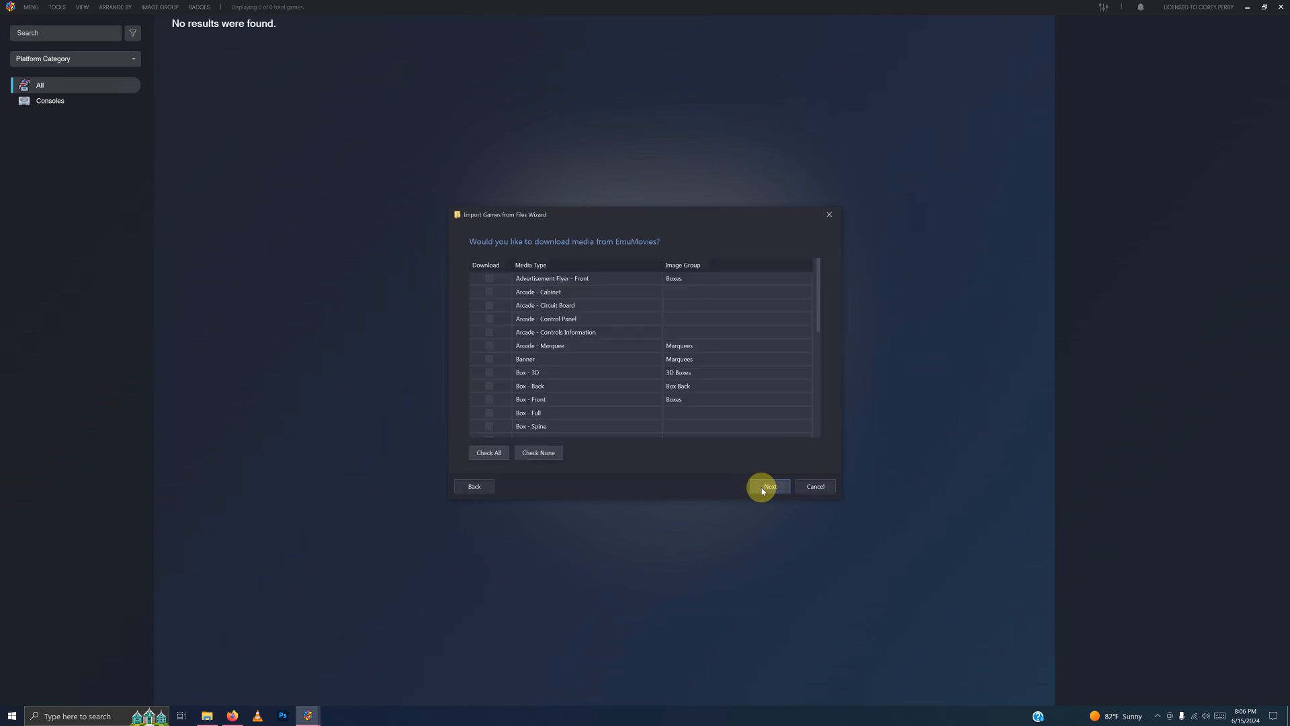
left_click(768, 487)
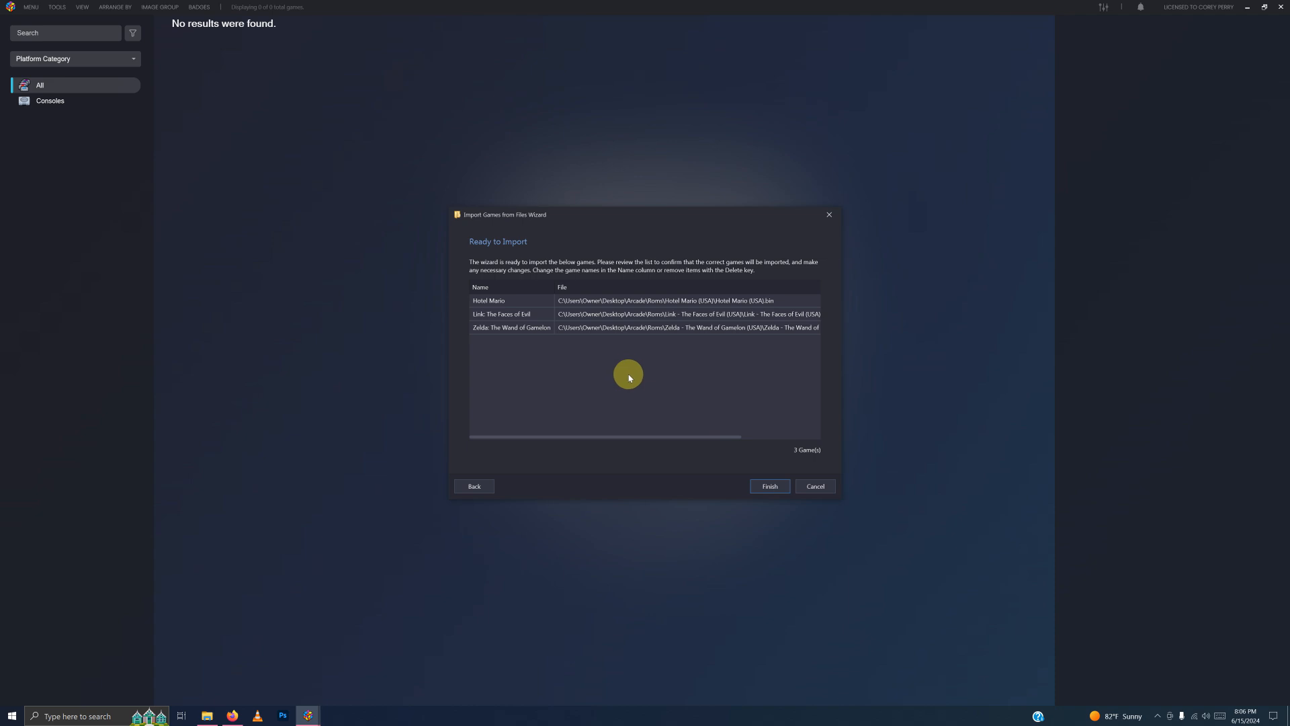
left_click(769, 487)
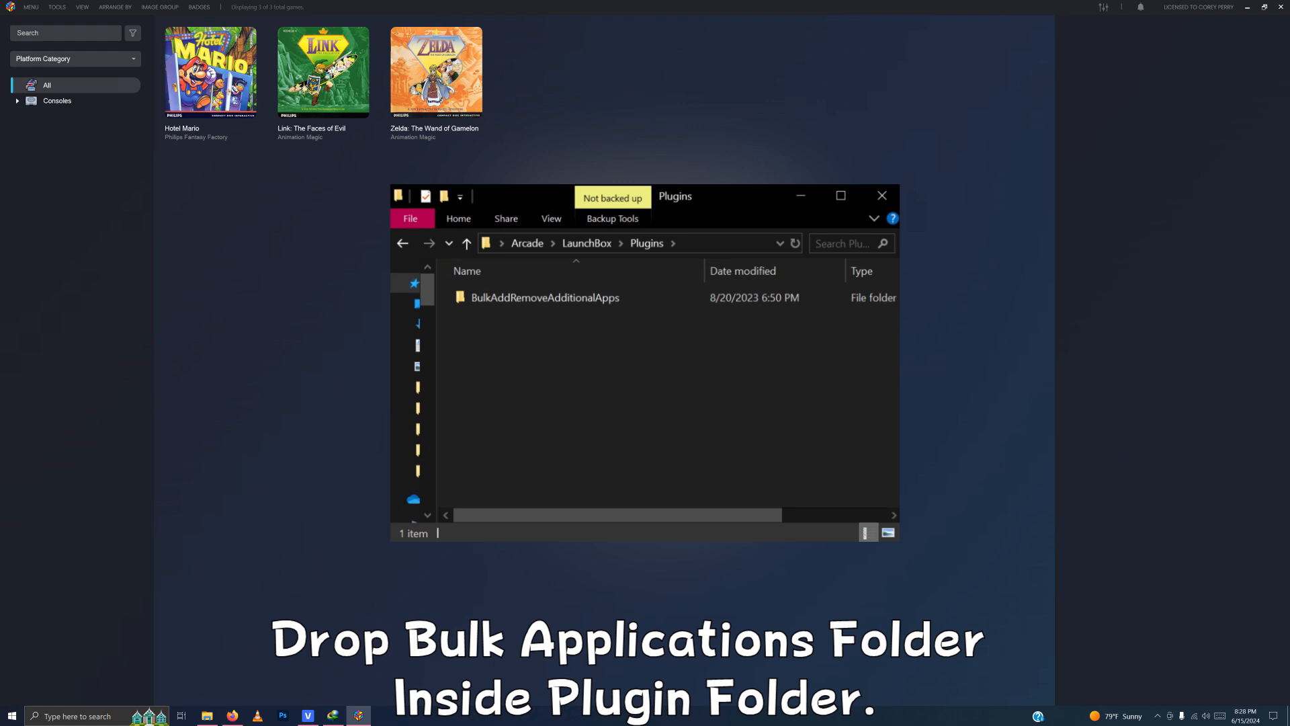
- Dismiss the Plugins folder window and bring up Hotel Mario's game details
left_click(882, 195)
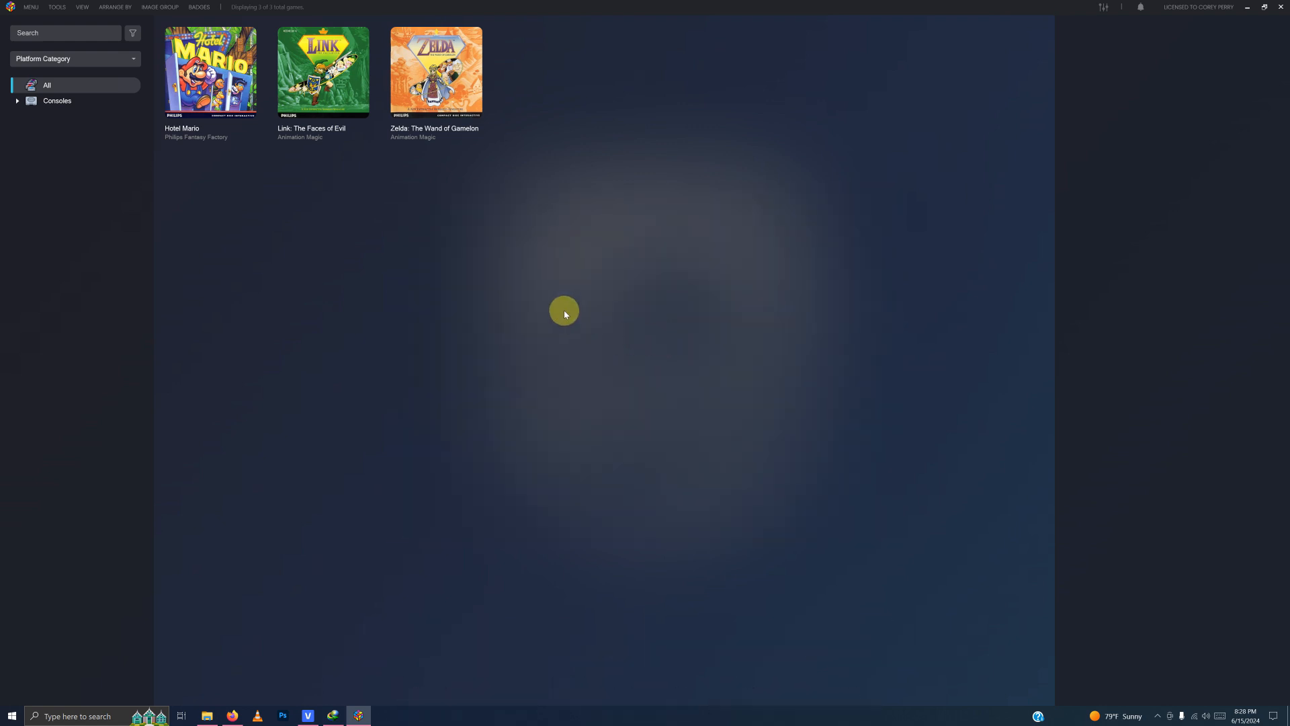
left_click(209, 73)
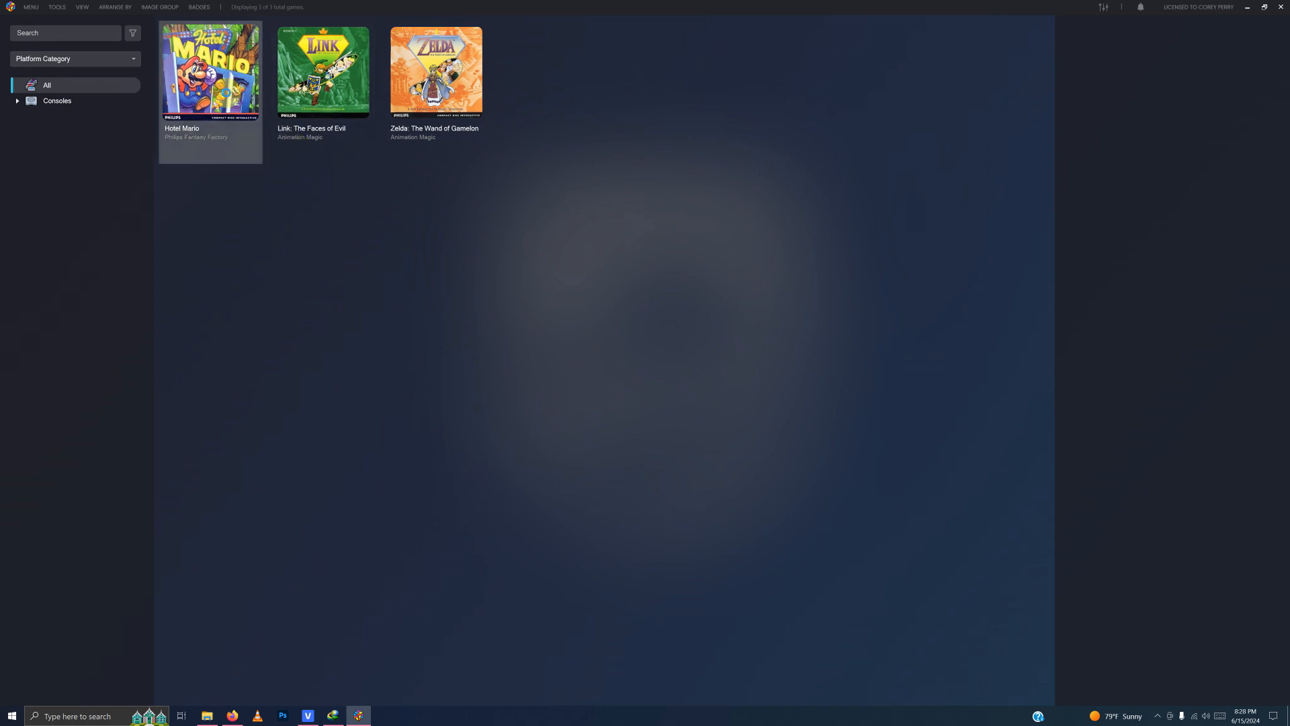
right_click(209, 71)
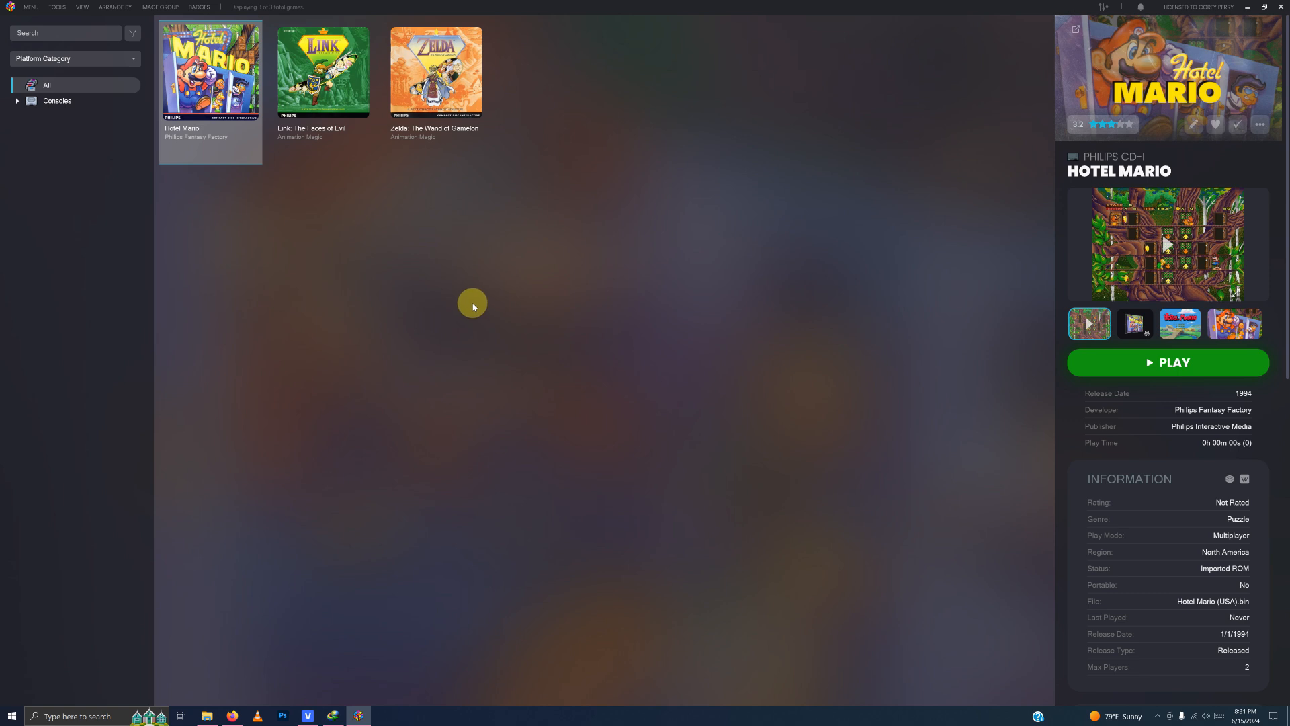
mouse_move(465, 298)
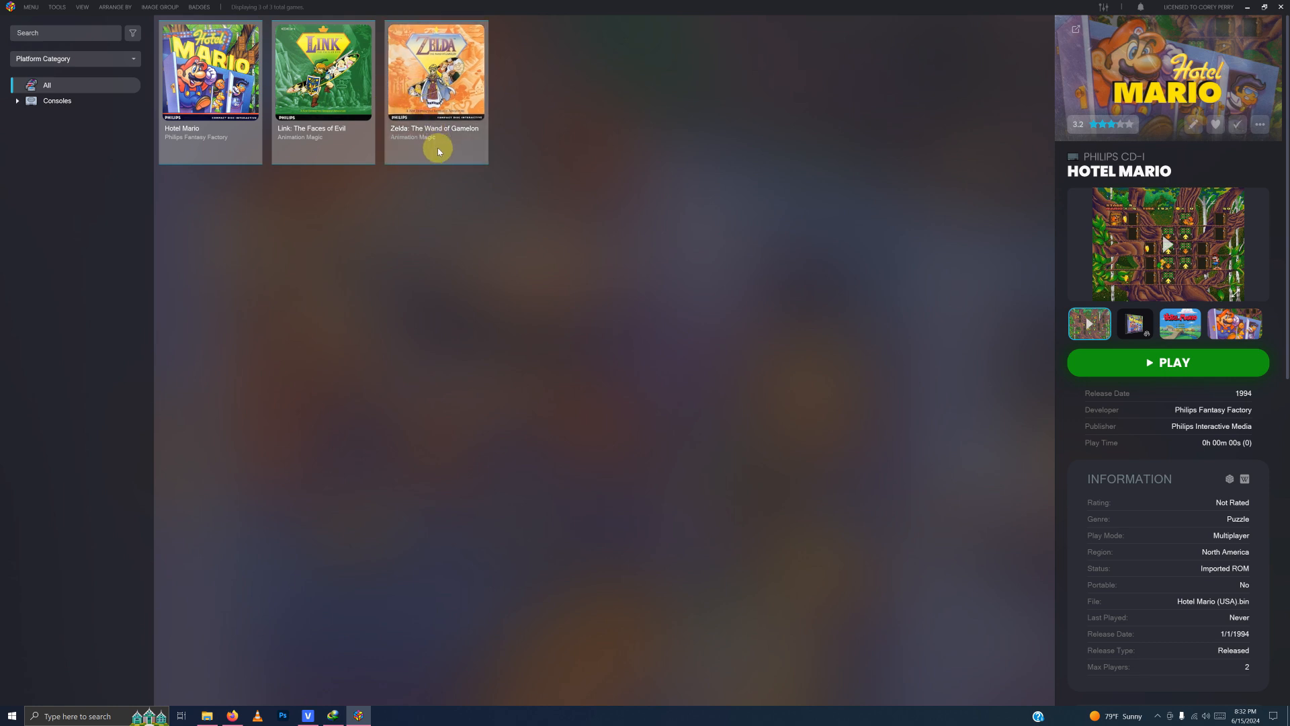
- Start a Bulk Add of an additional app for the selected games, named 'Fullscreen'
right_click(446, 153)
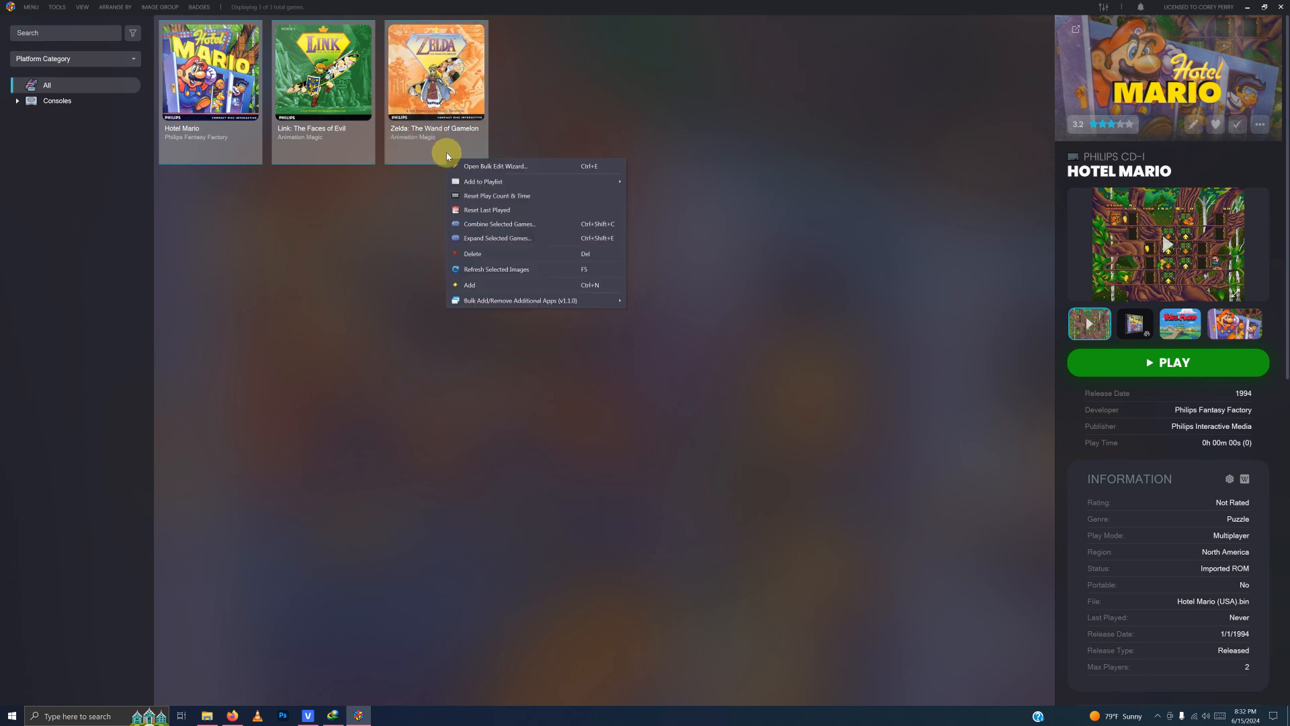
mouse_move(577, 301)
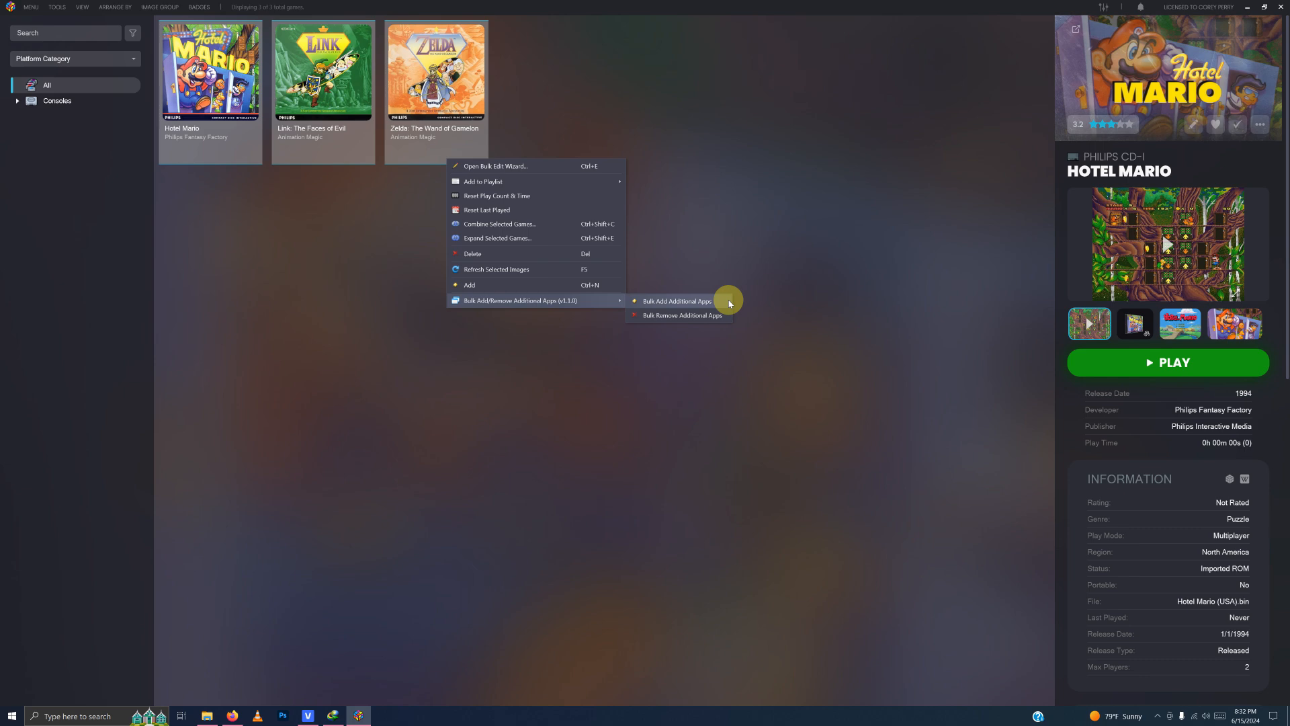
left_click(676, 301)
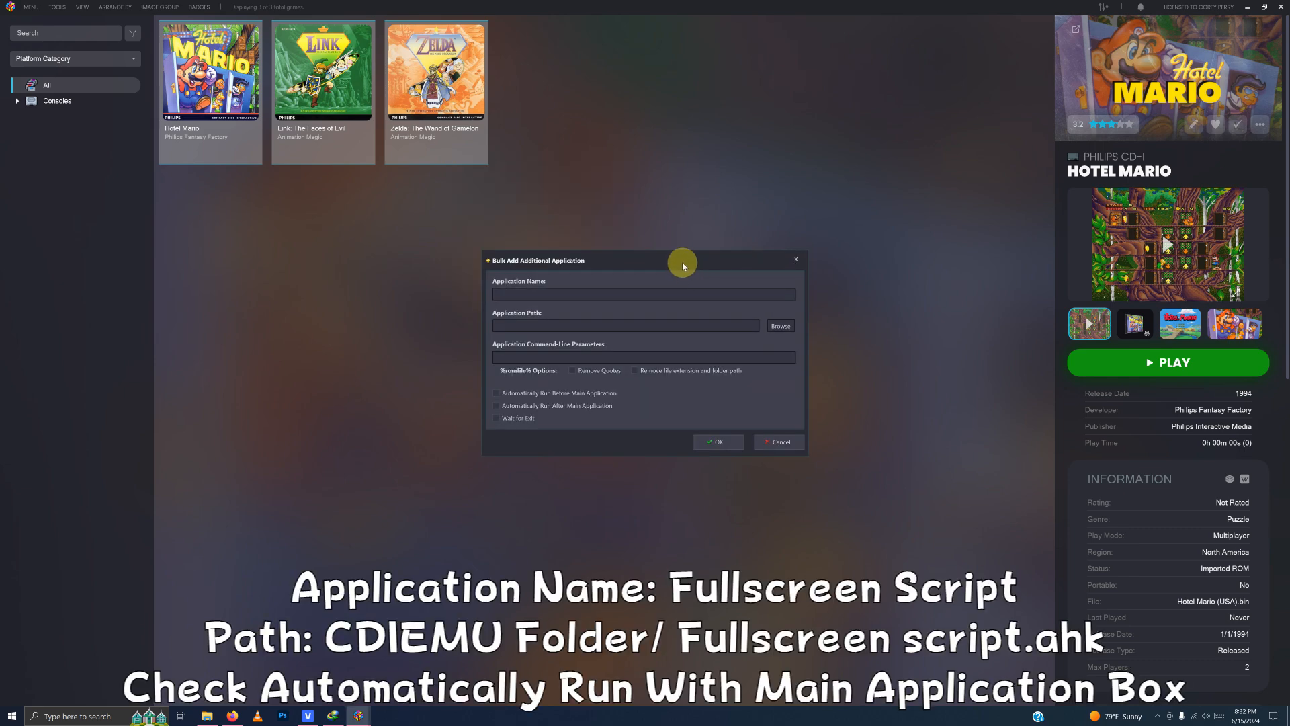
left_click(643, 293)
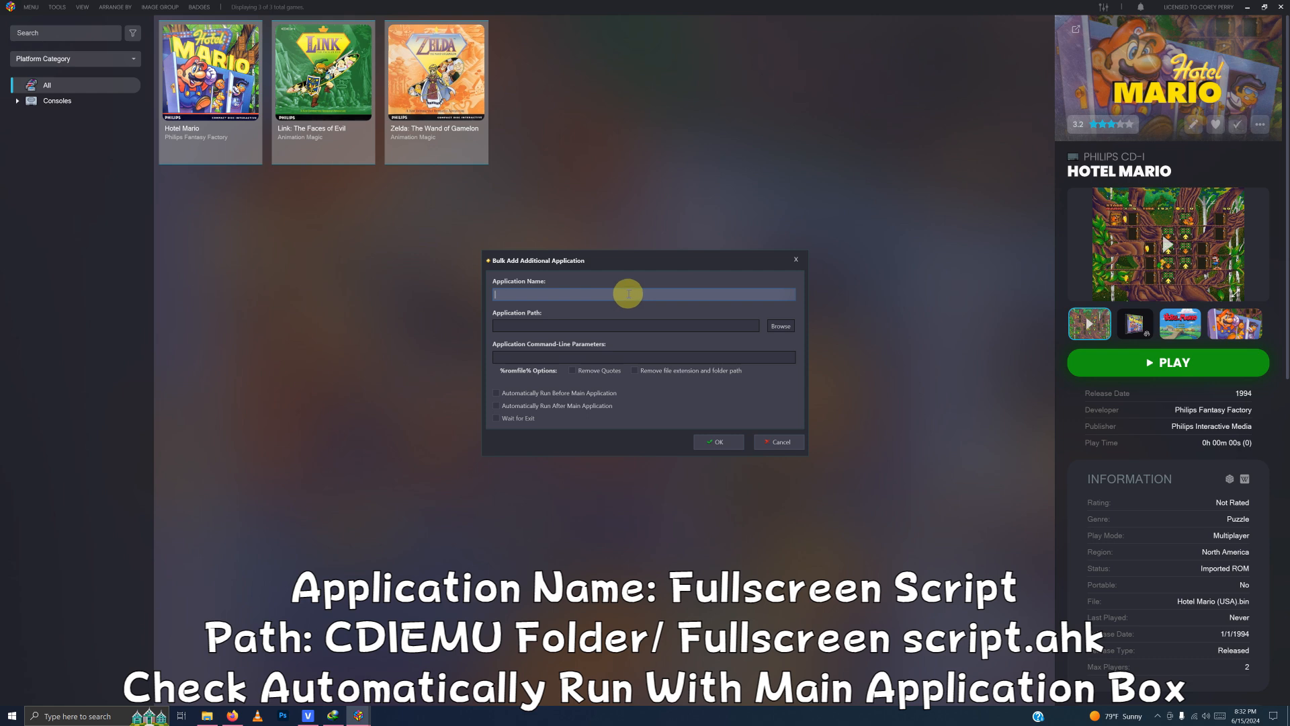
type("Fullscreen Script")
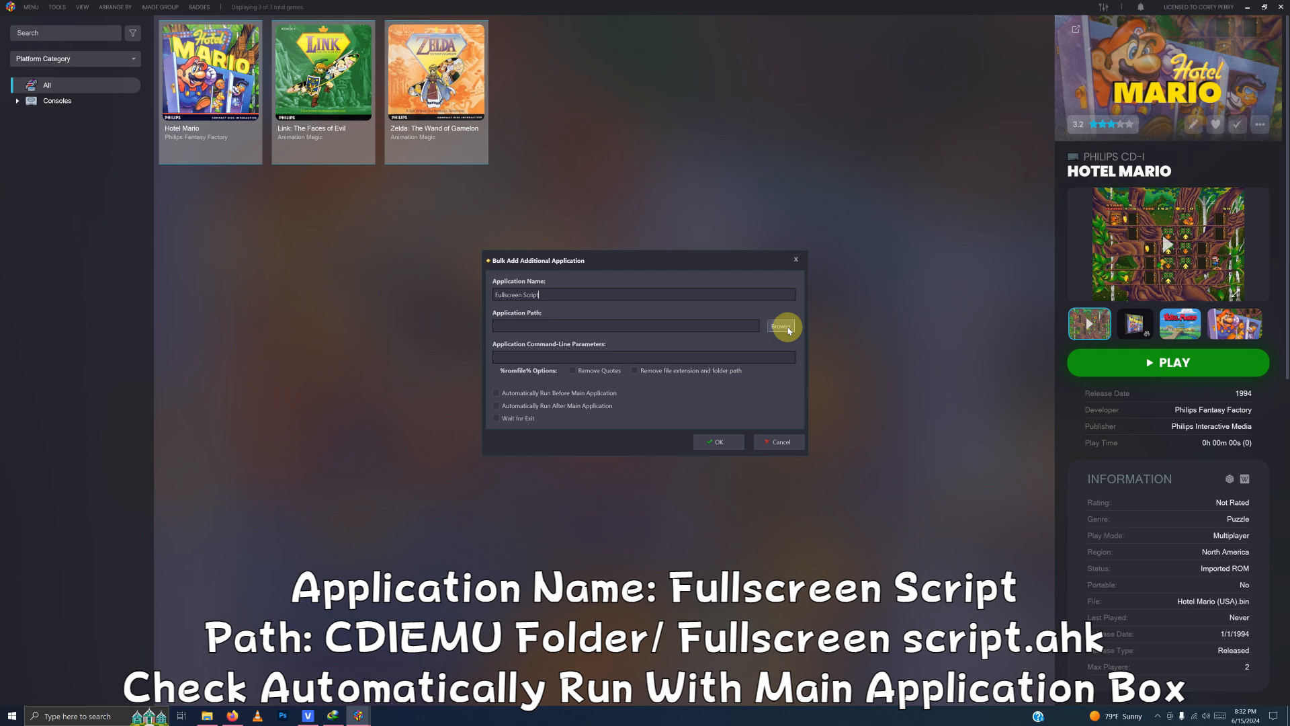
- Point the app to the emulator's Fullscreen script.ahk, set it to run before the game, and confirm
left_click(785, 325)
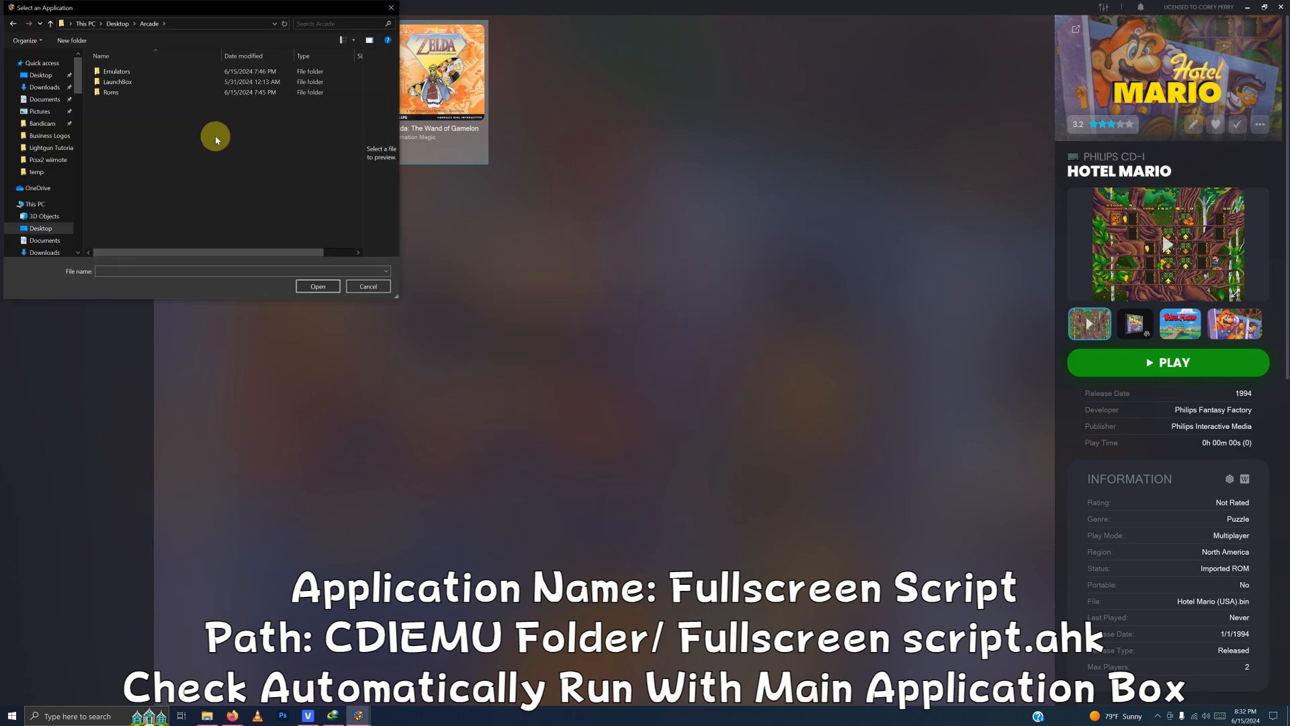
double_click(115, 71)
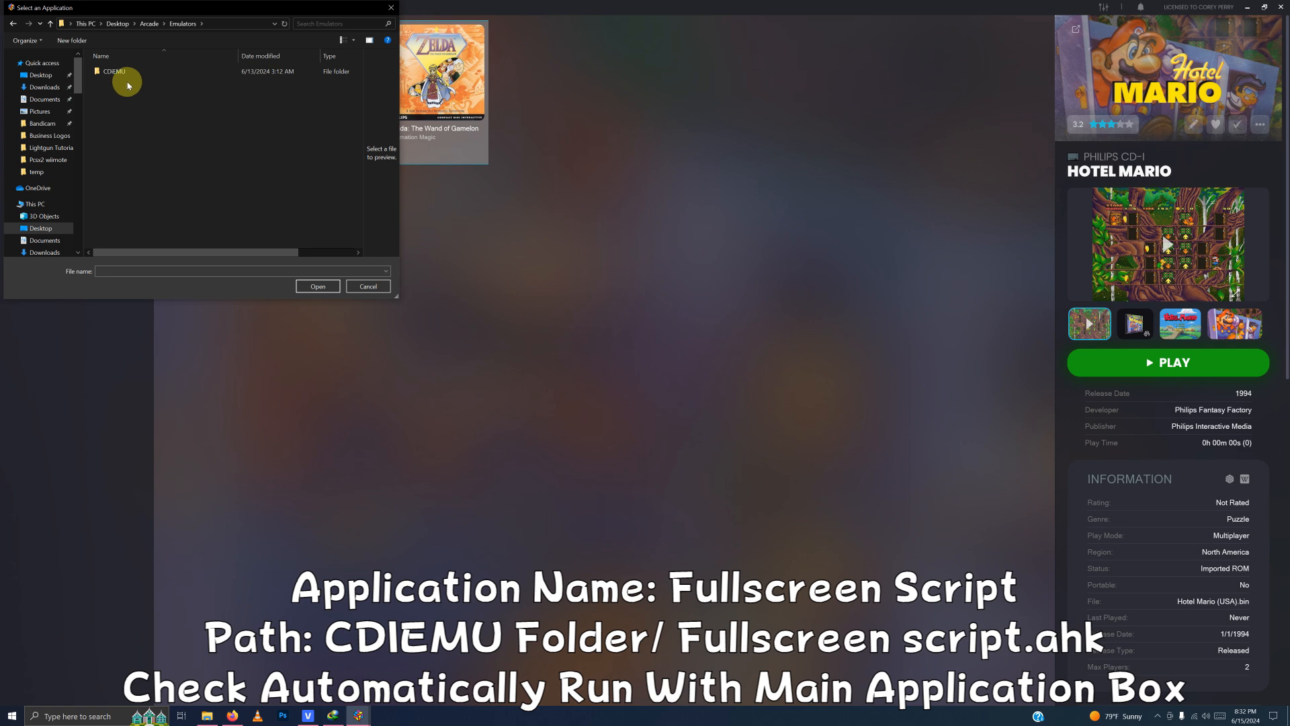
double_click(121, 71)
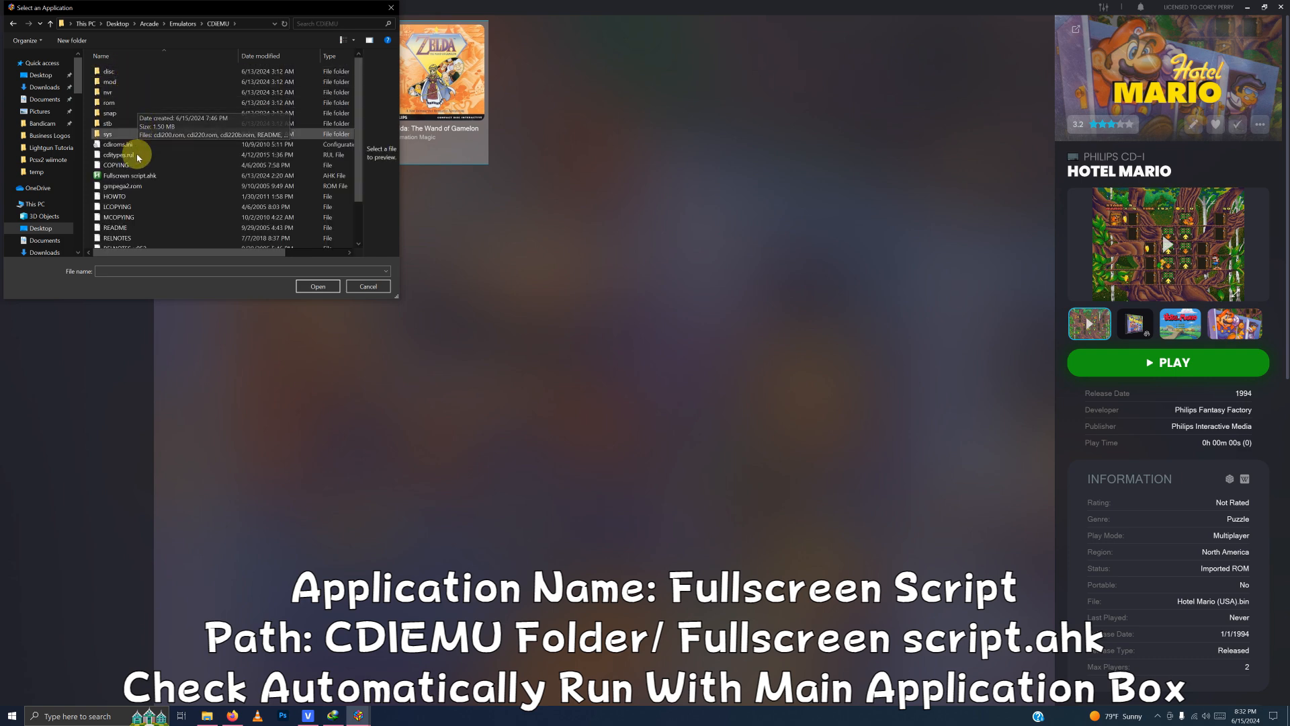
mouse_move(160, 175)
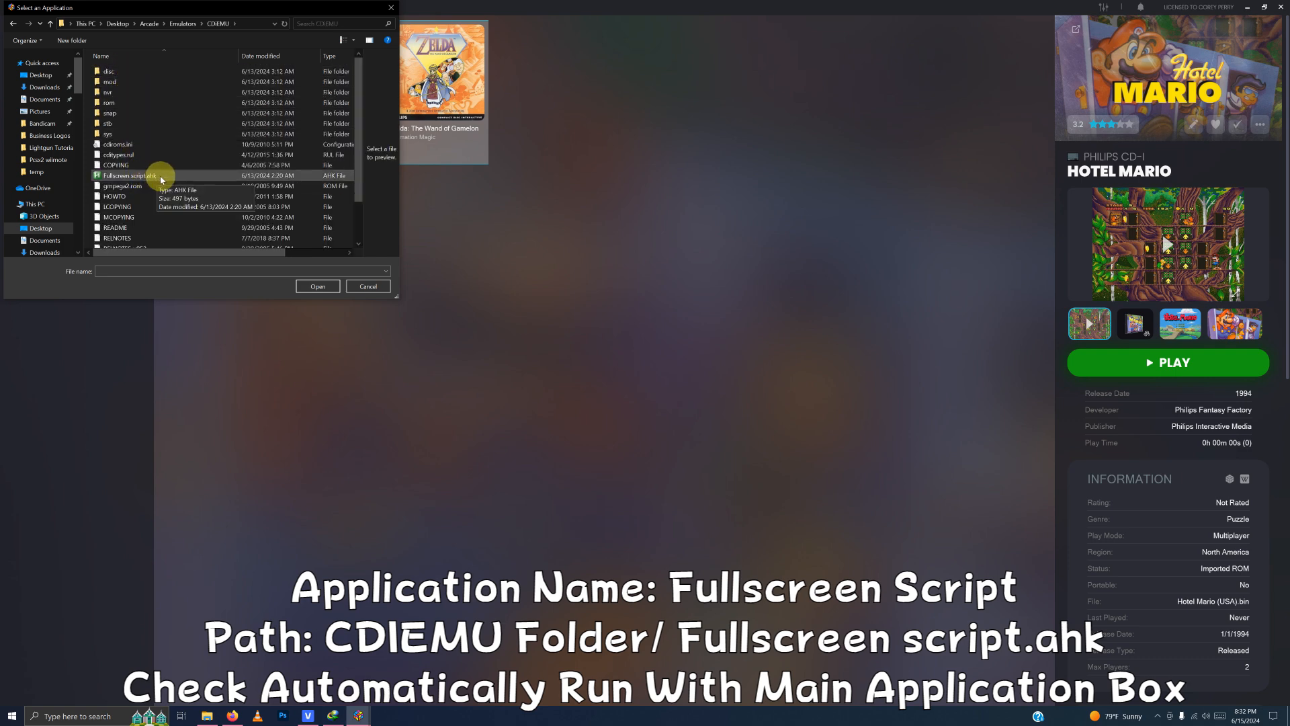
left_click(317, 285)
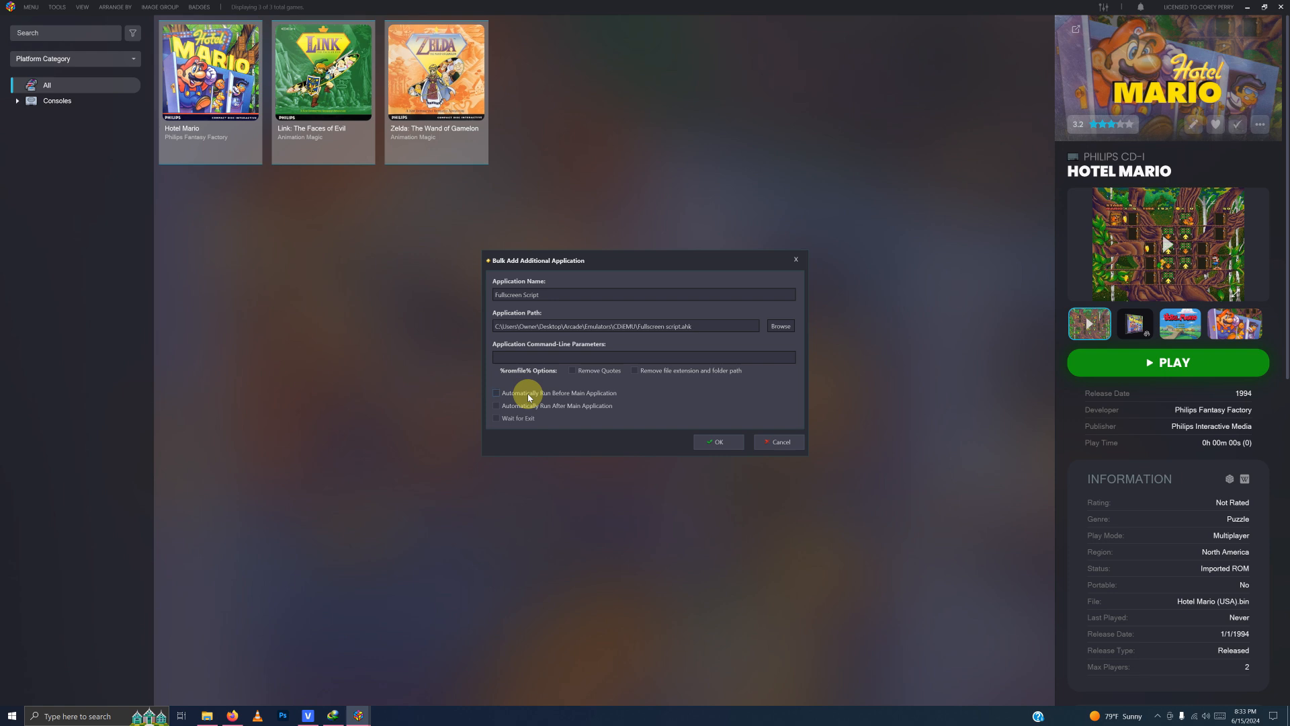
left_click(497, 392)
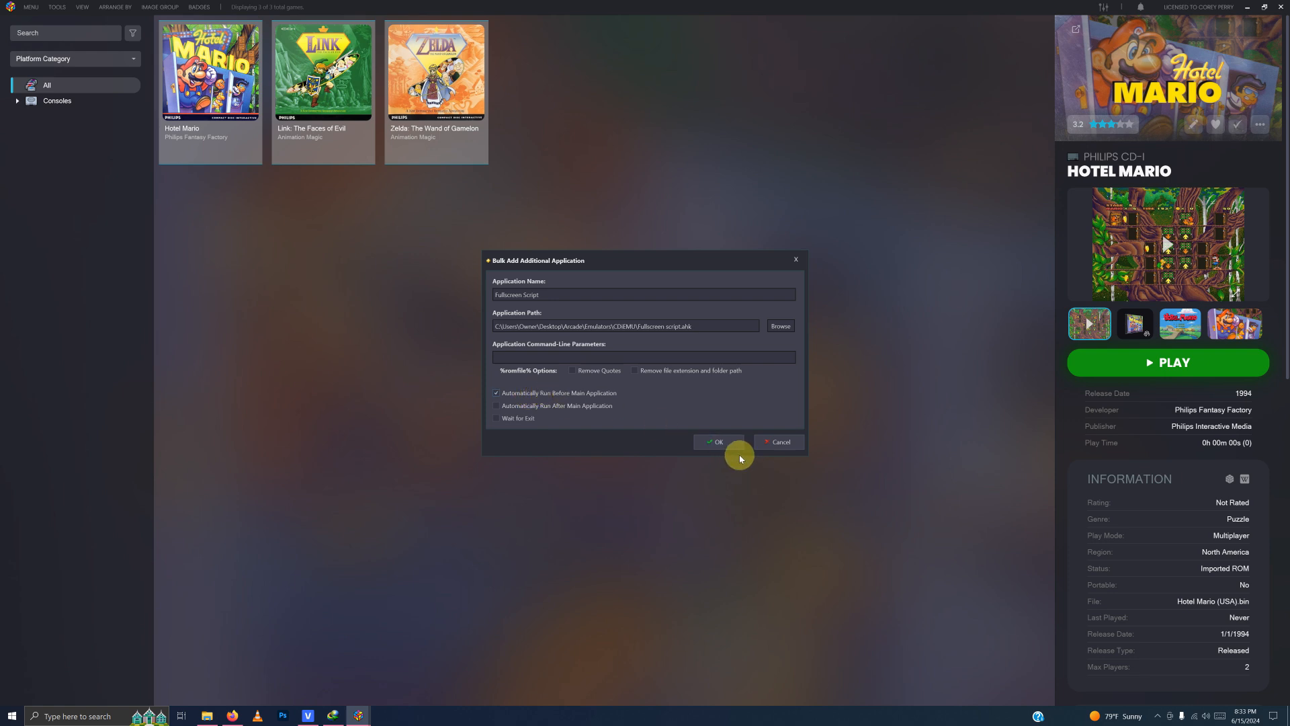
left_click(719, 440)
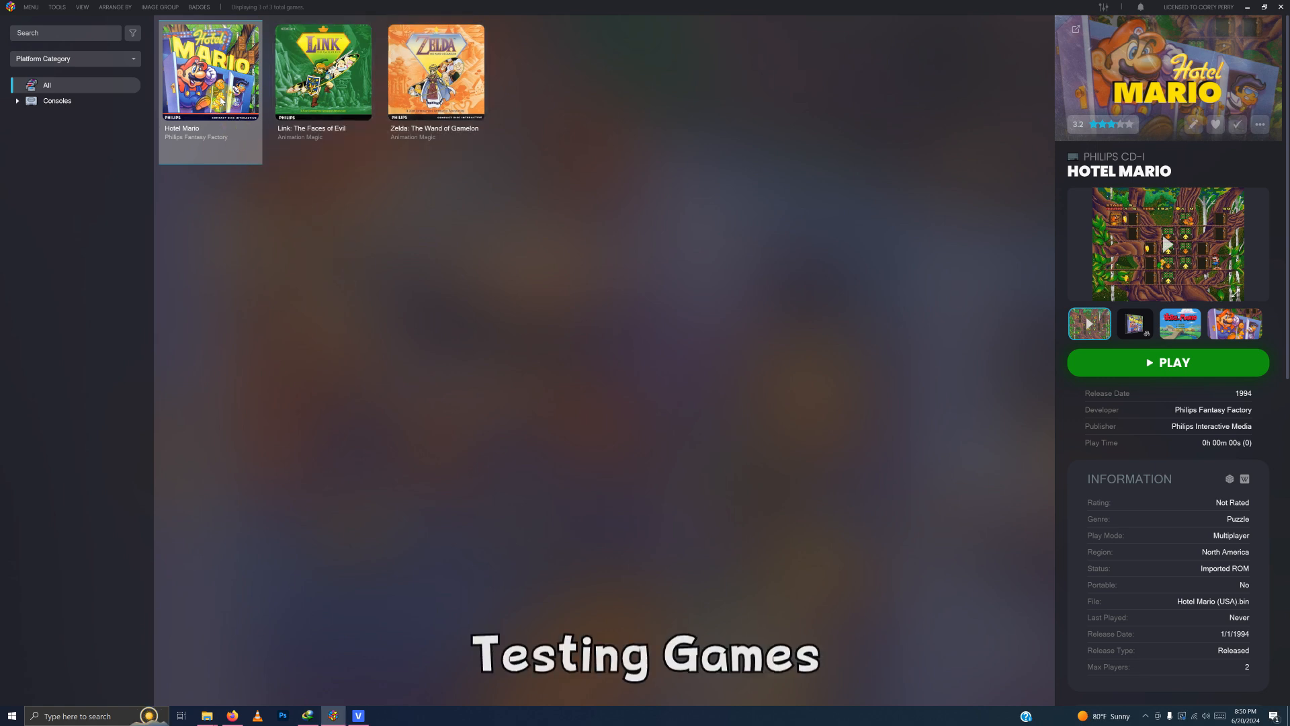
- Launch Hotel Mario from LaunchBox into the CD-i emulator
left_click(1168, 363)
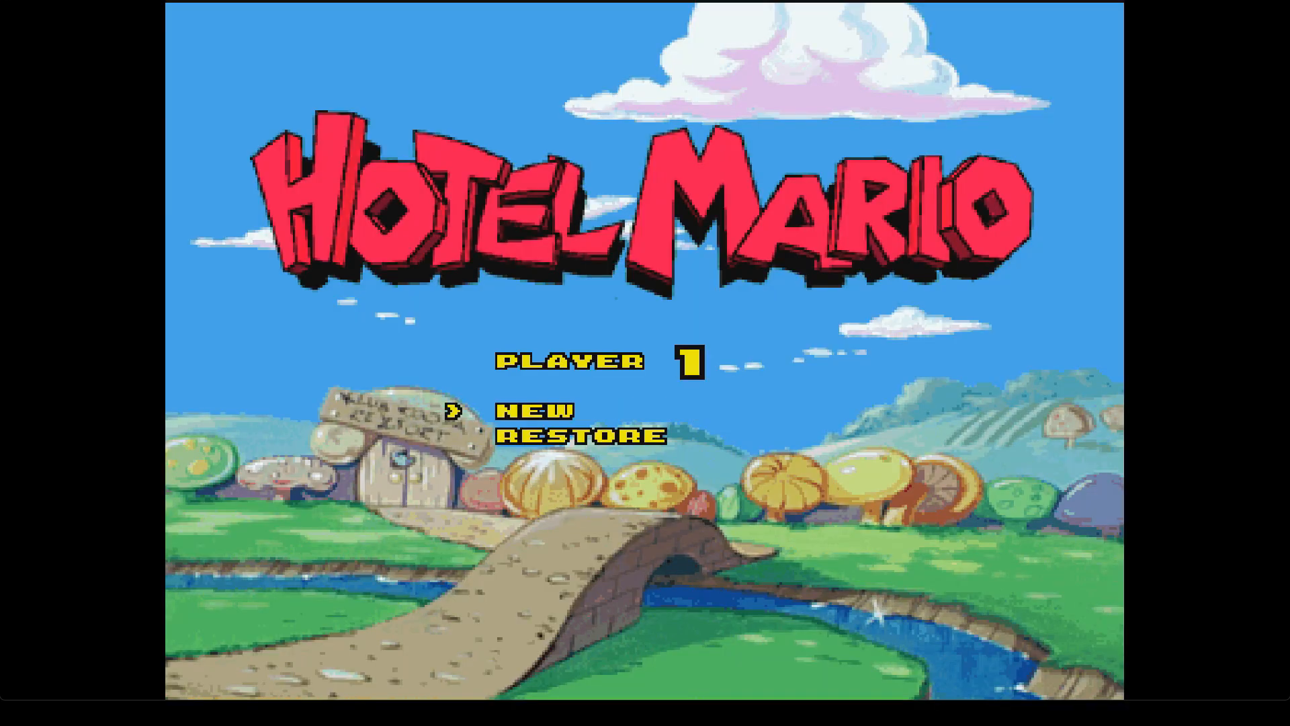
- Launch Link: The Faces of Evil and walk the hero right across the field
left_click(535, 411)
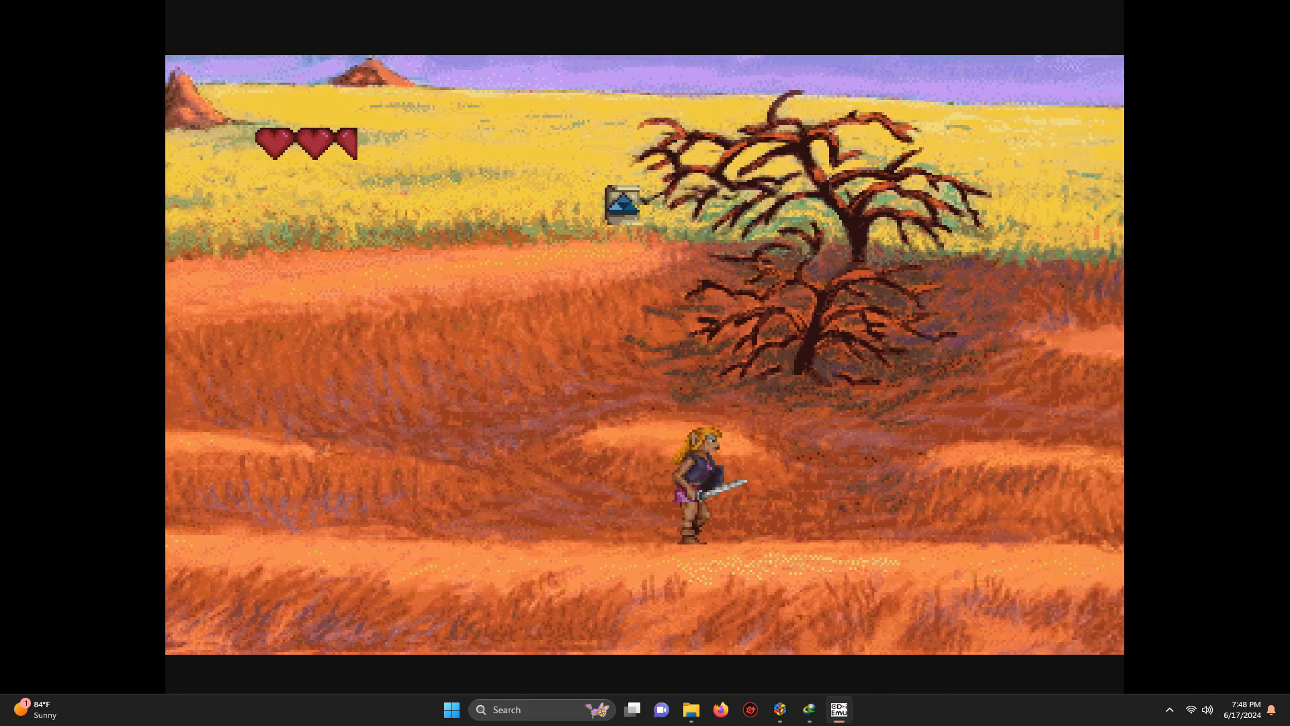
key("Right")
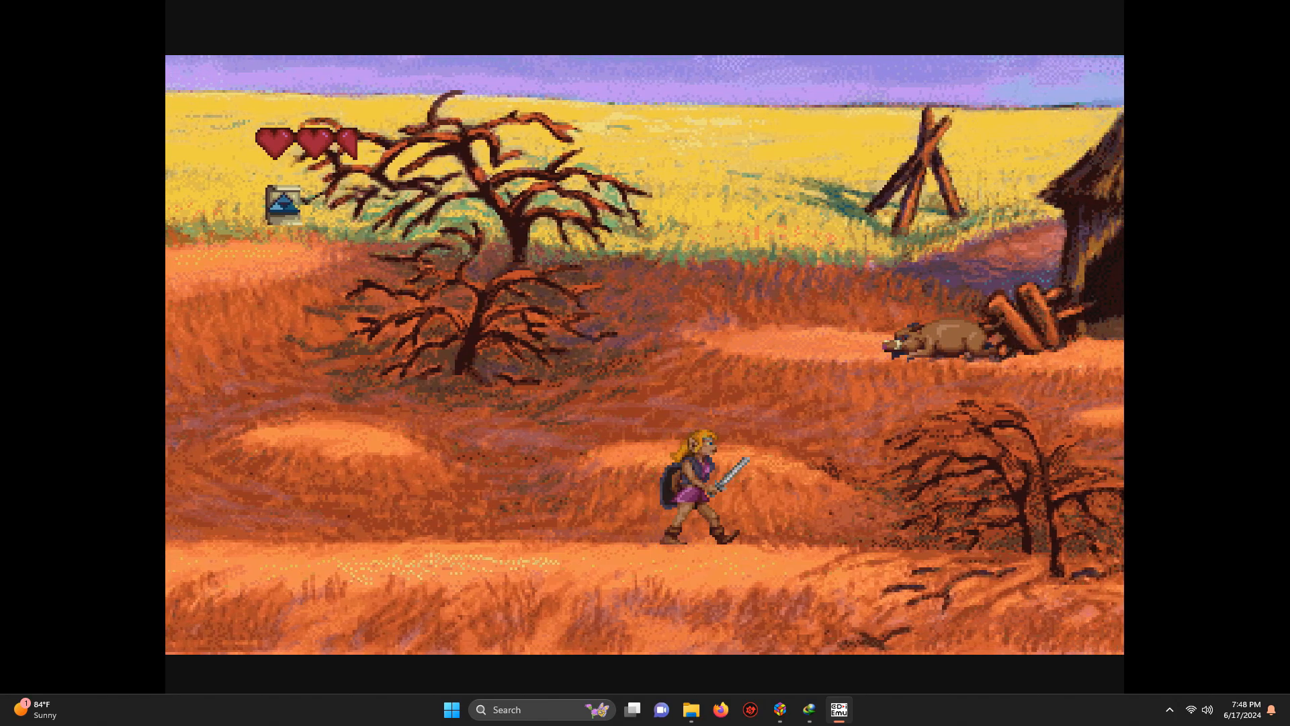